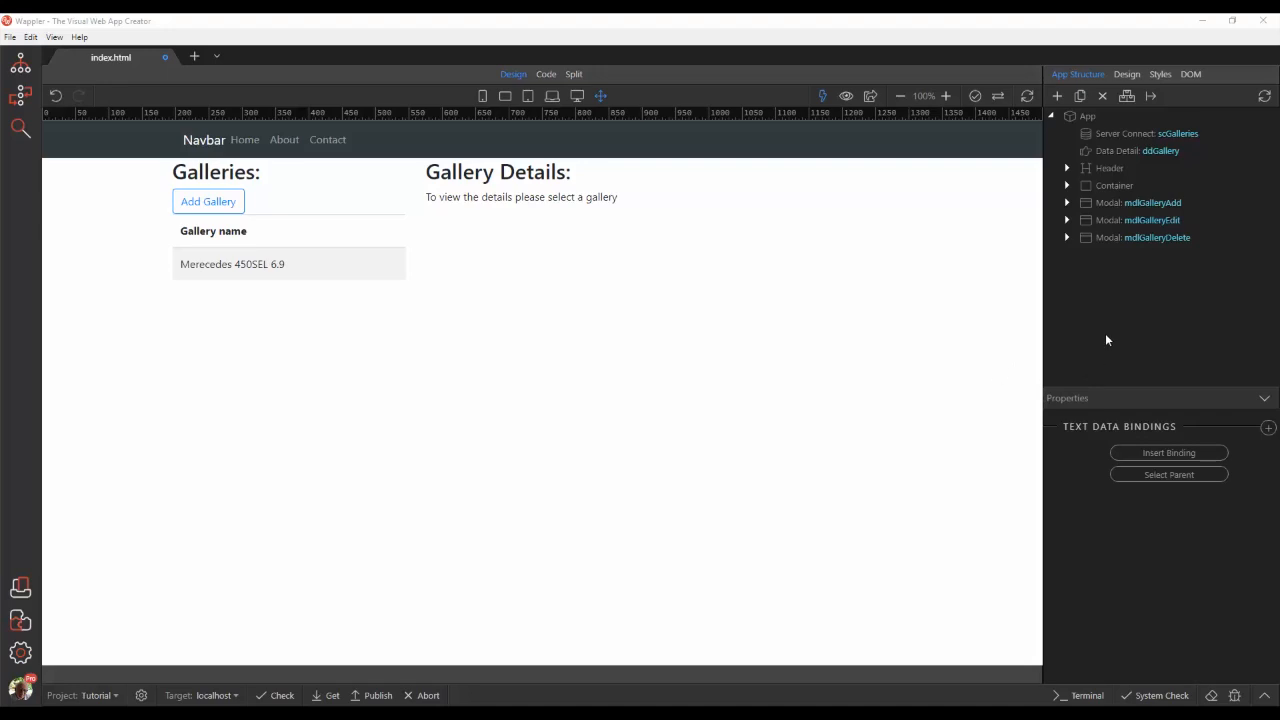
- Insert a Server Connect after ddGallery and name it scImages
click(1136, 150)
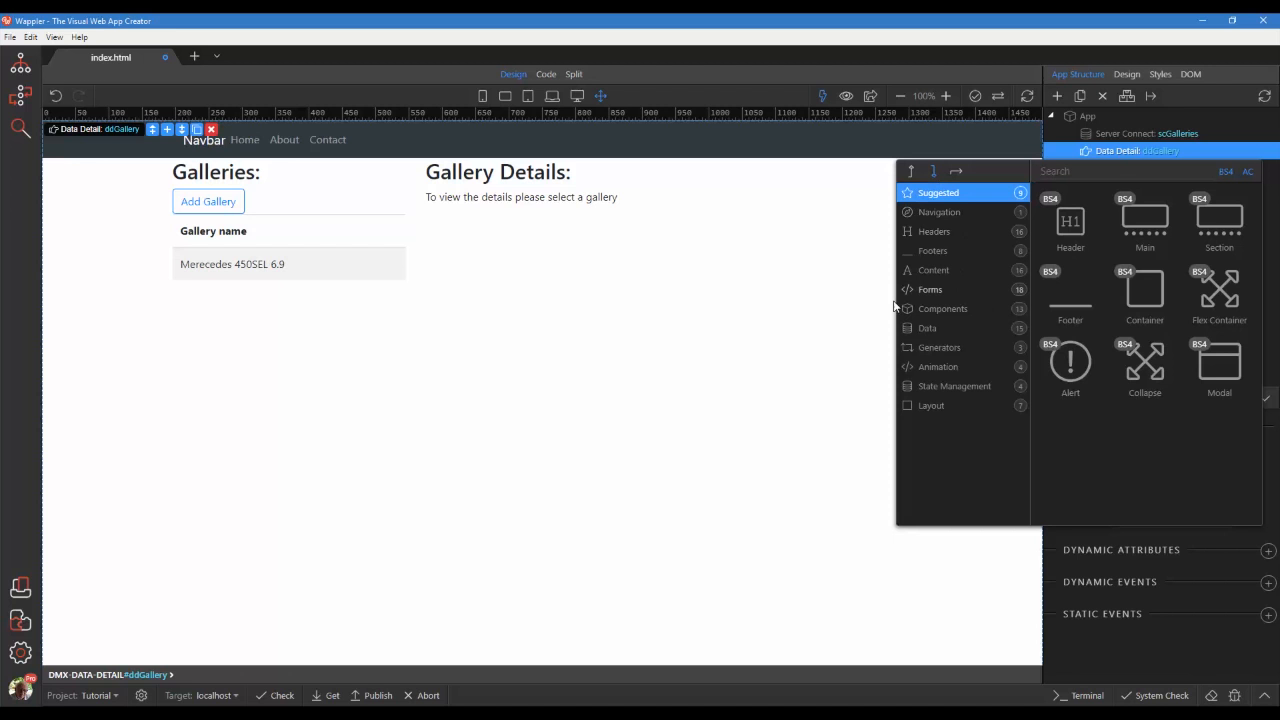
click(928, 328)
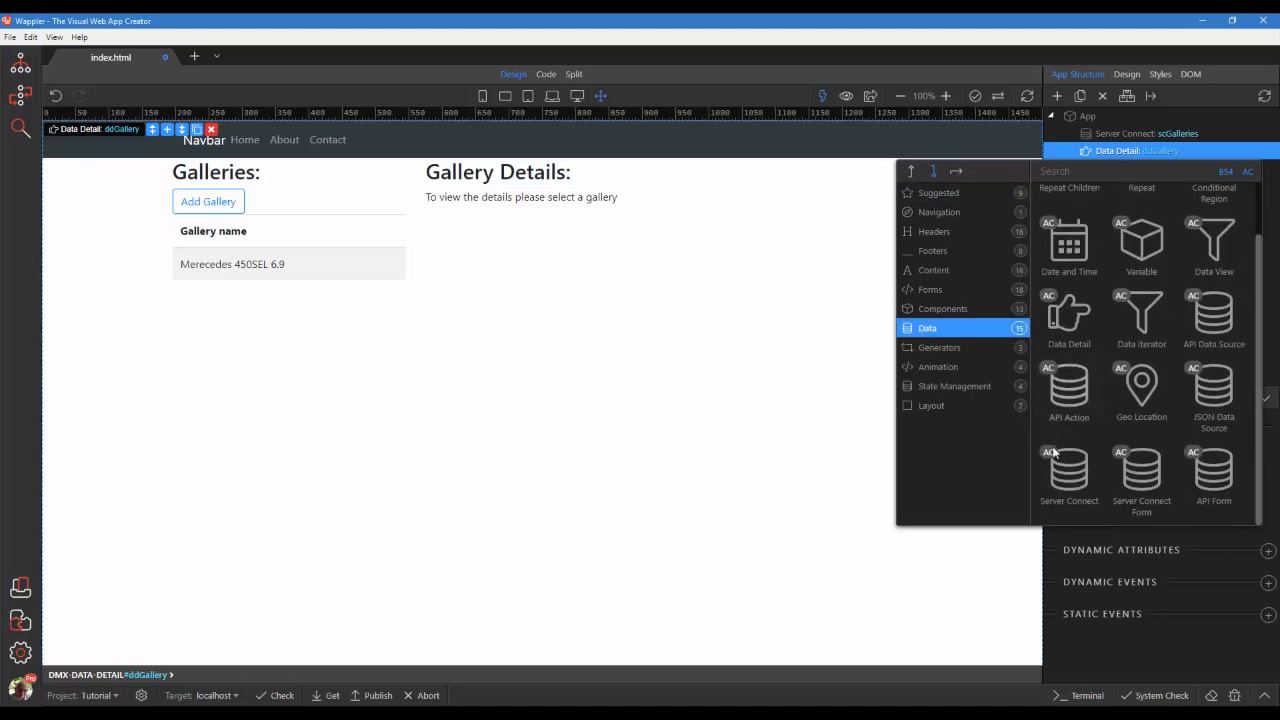
click(1068, 476)
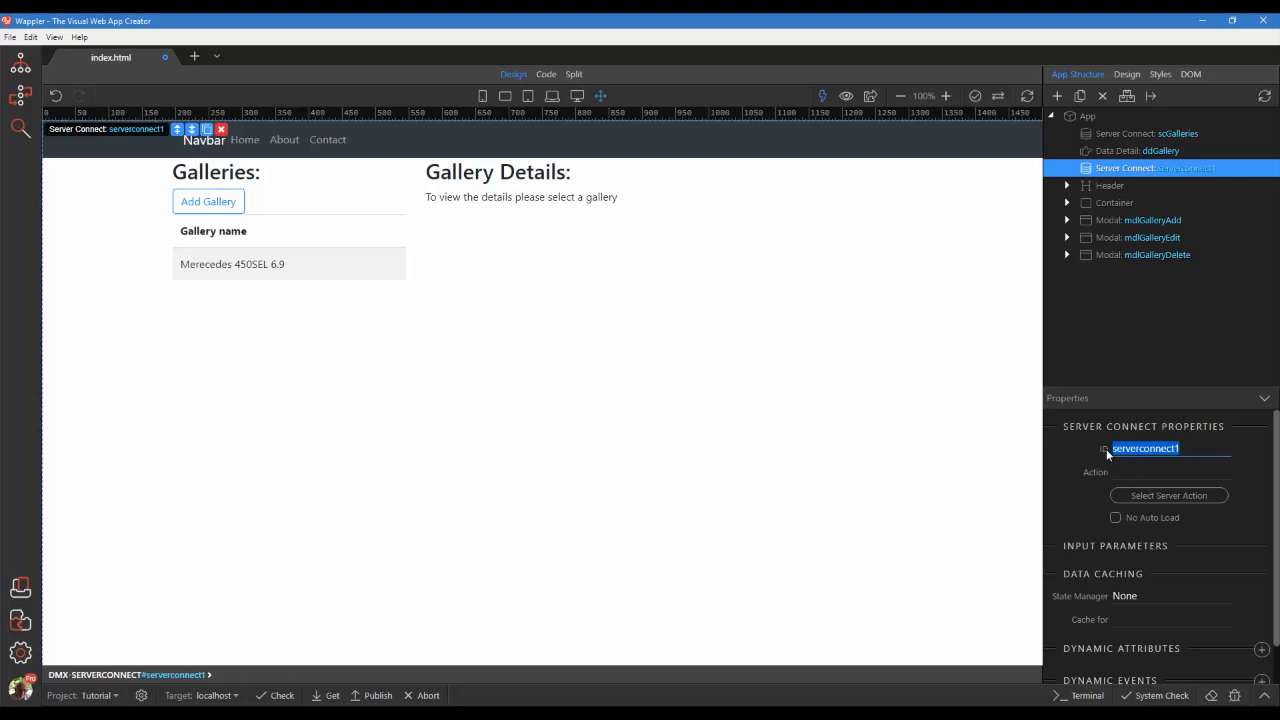
text(sclmages)
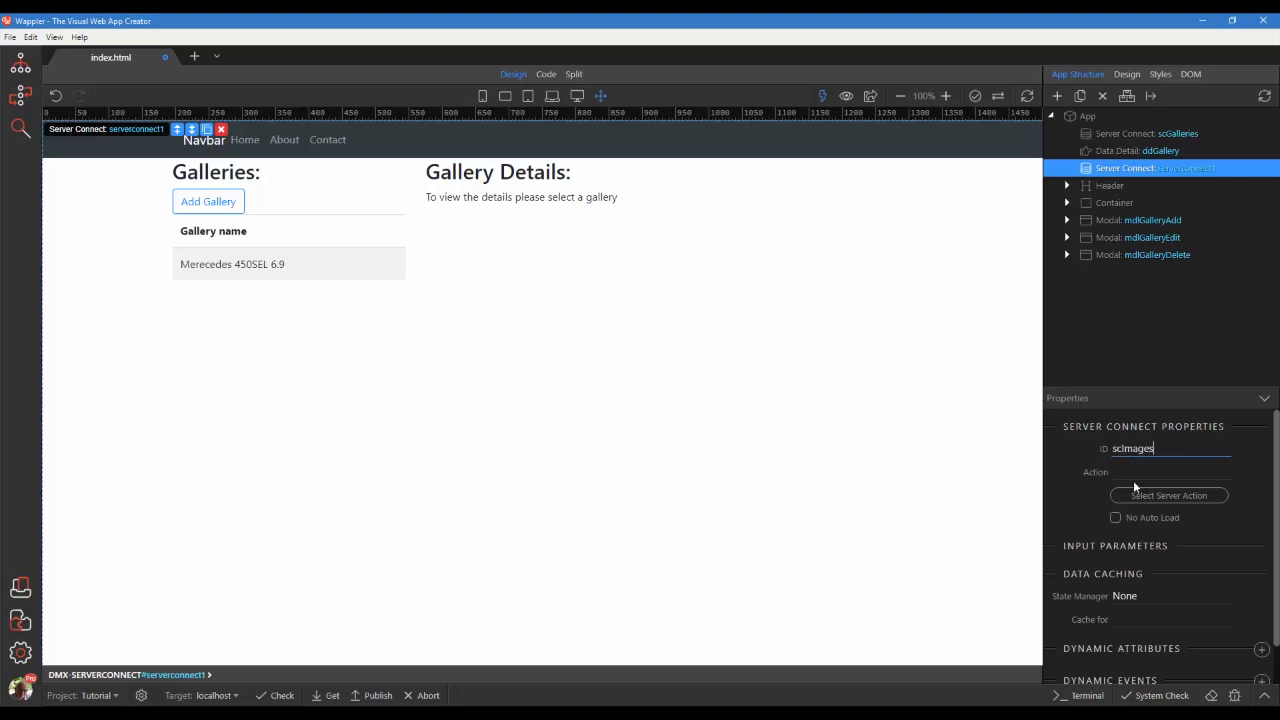
- Link scImages to the images > list server action
click(1168, 496)
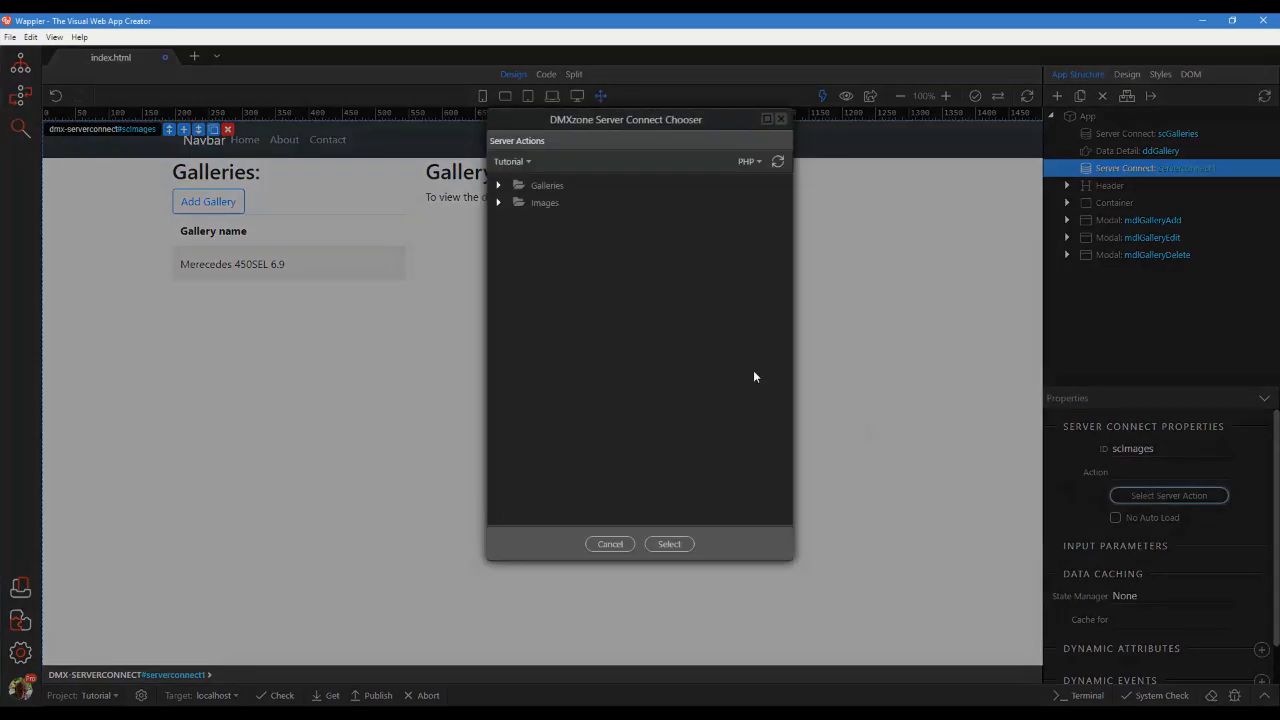
click(520, 202)
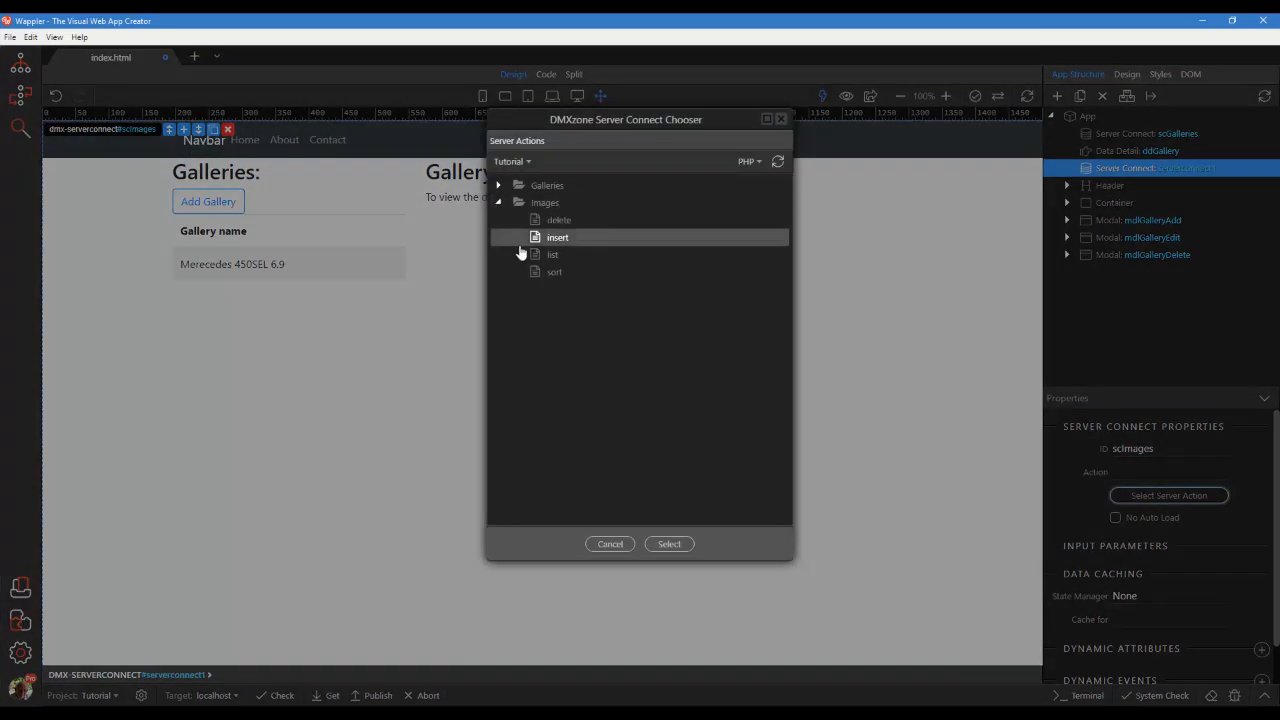
click(552, 254)
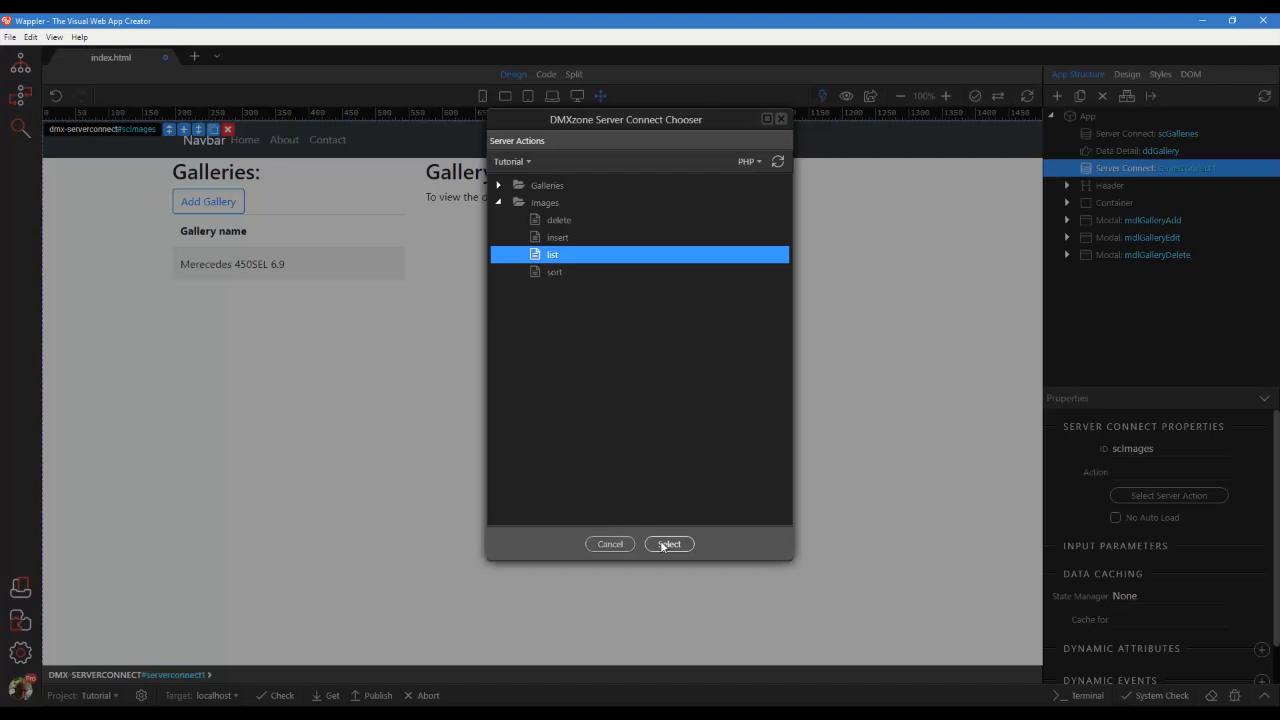
click(668, 544)
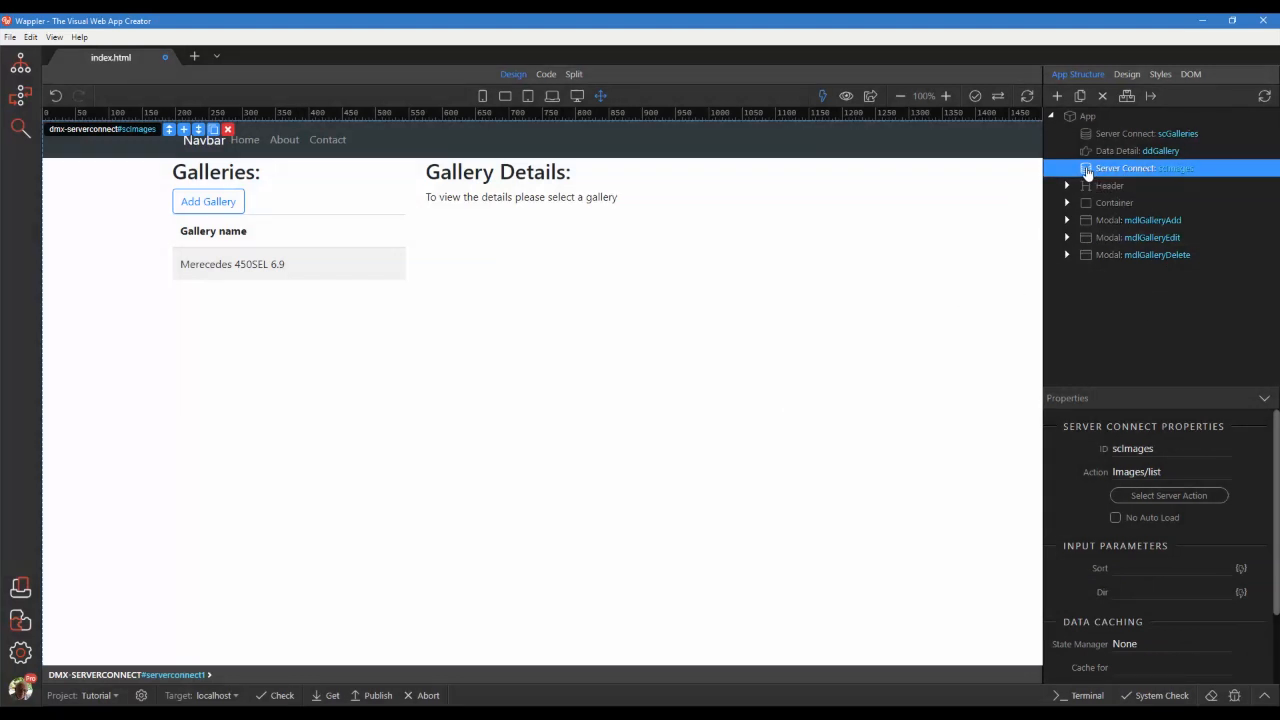
- Insert a Data View after scImages and name it dvImages
click(1056, 96)
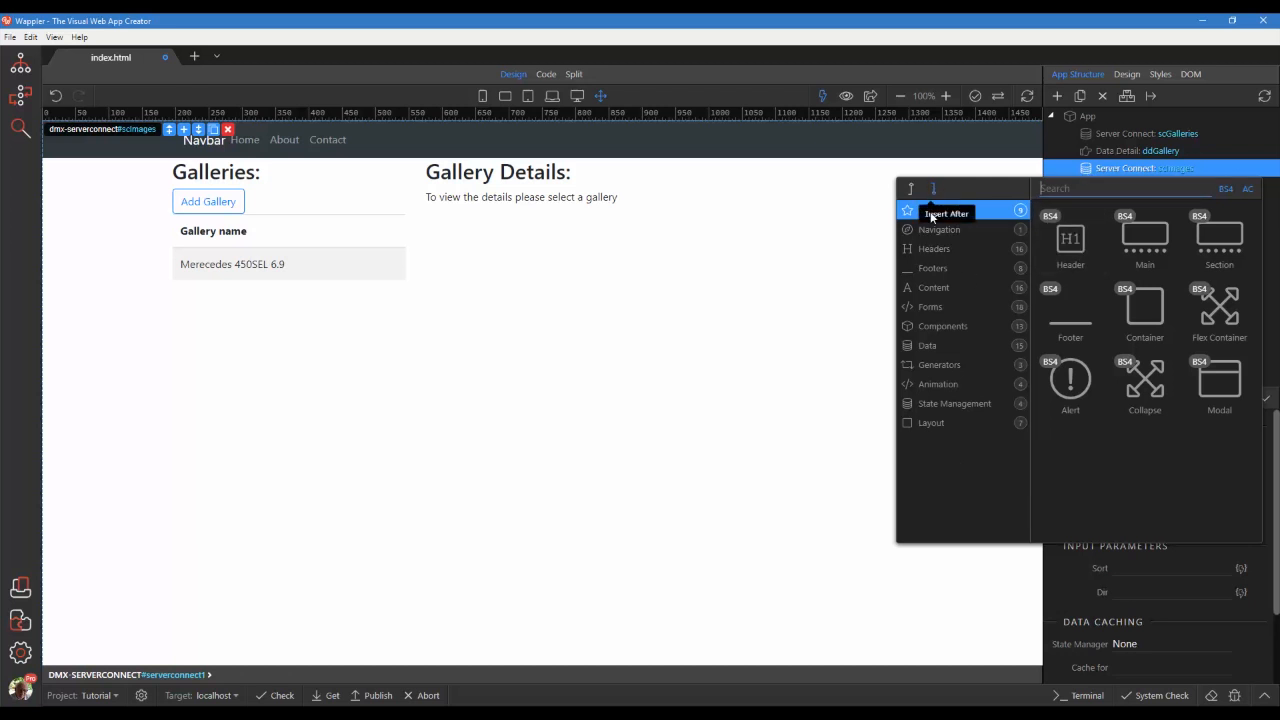
click(928, 344)
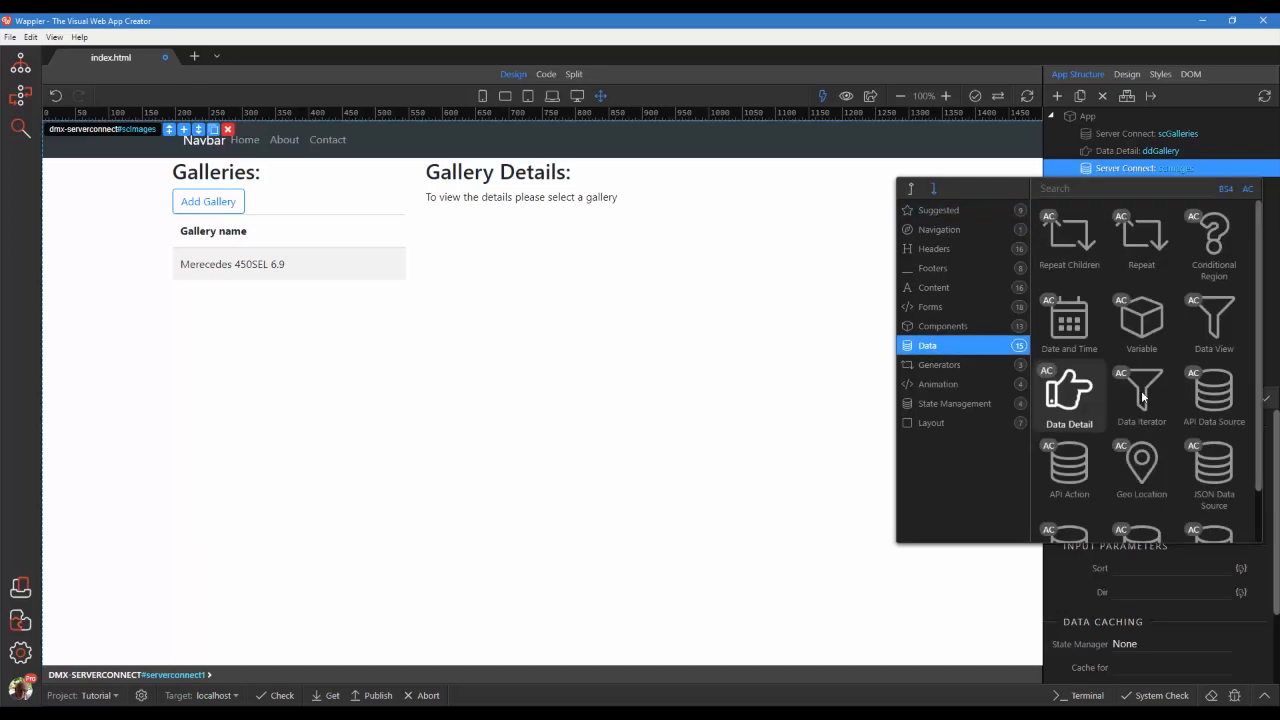
click(1212, 320)
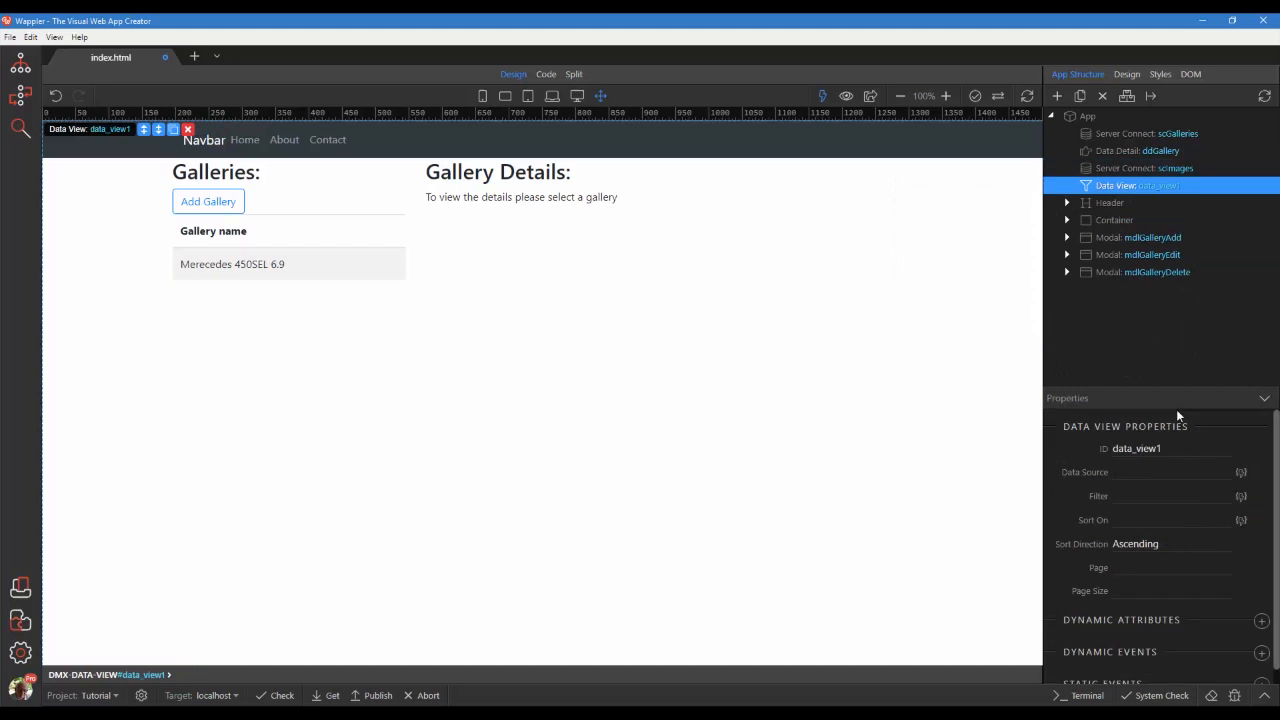
click(1136, 448)
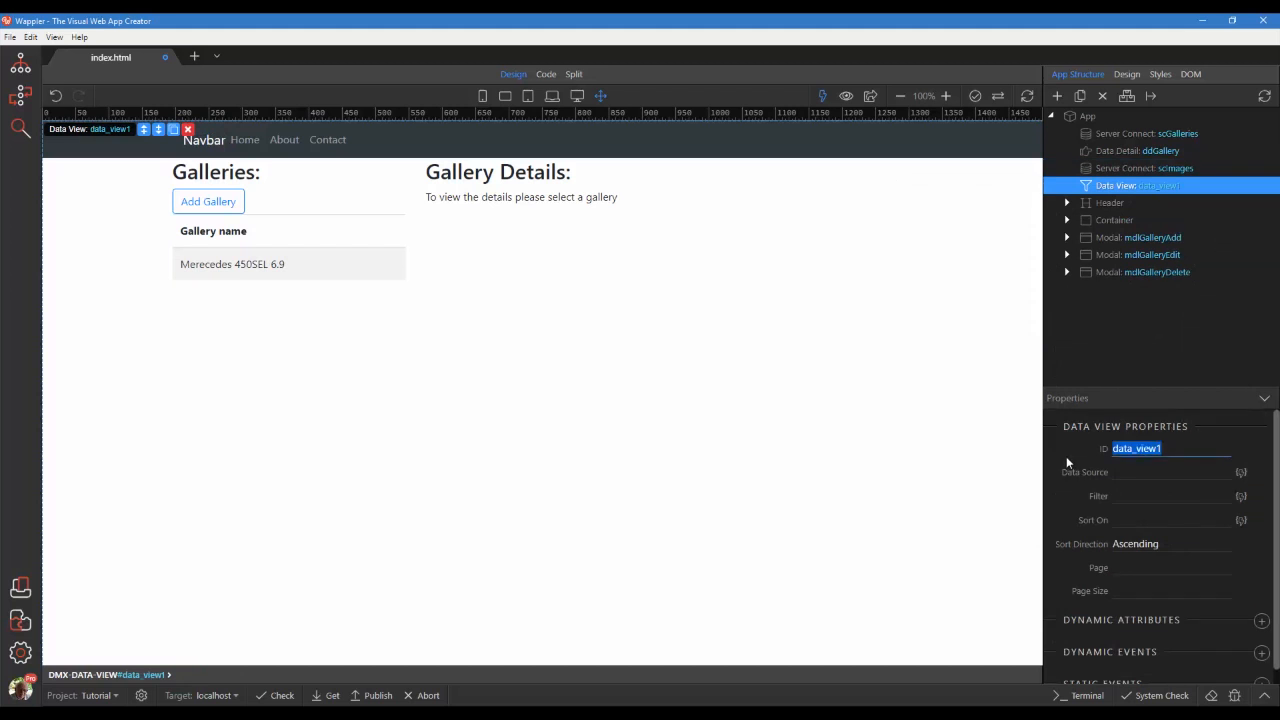
text(dvImag)
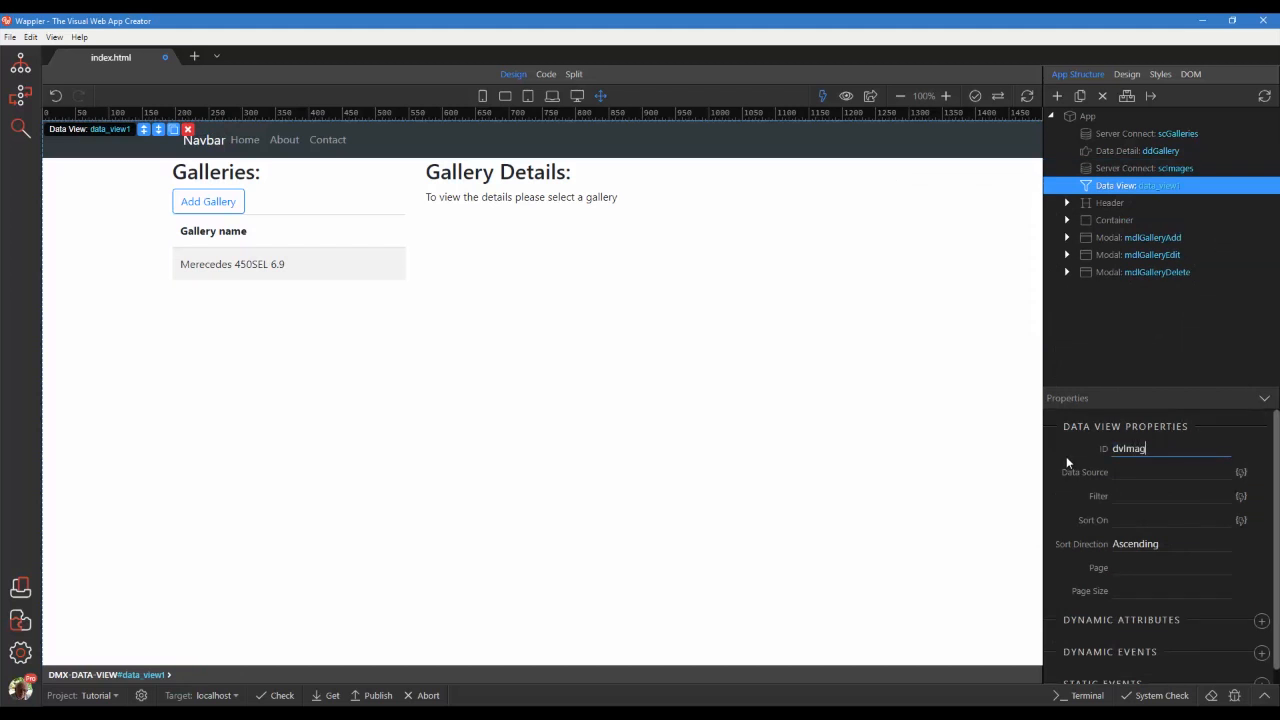
text(es)
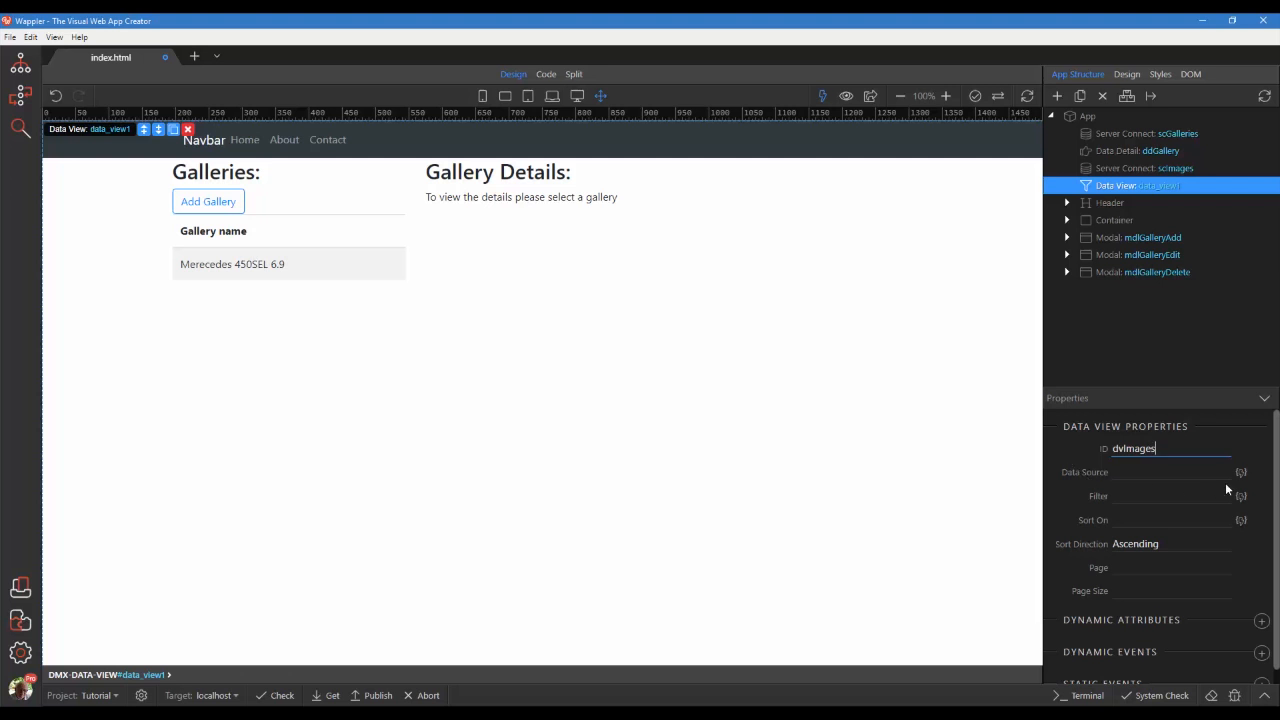
- Set the dvImages data source to scImages.data.qryImages
click(1240, 472)
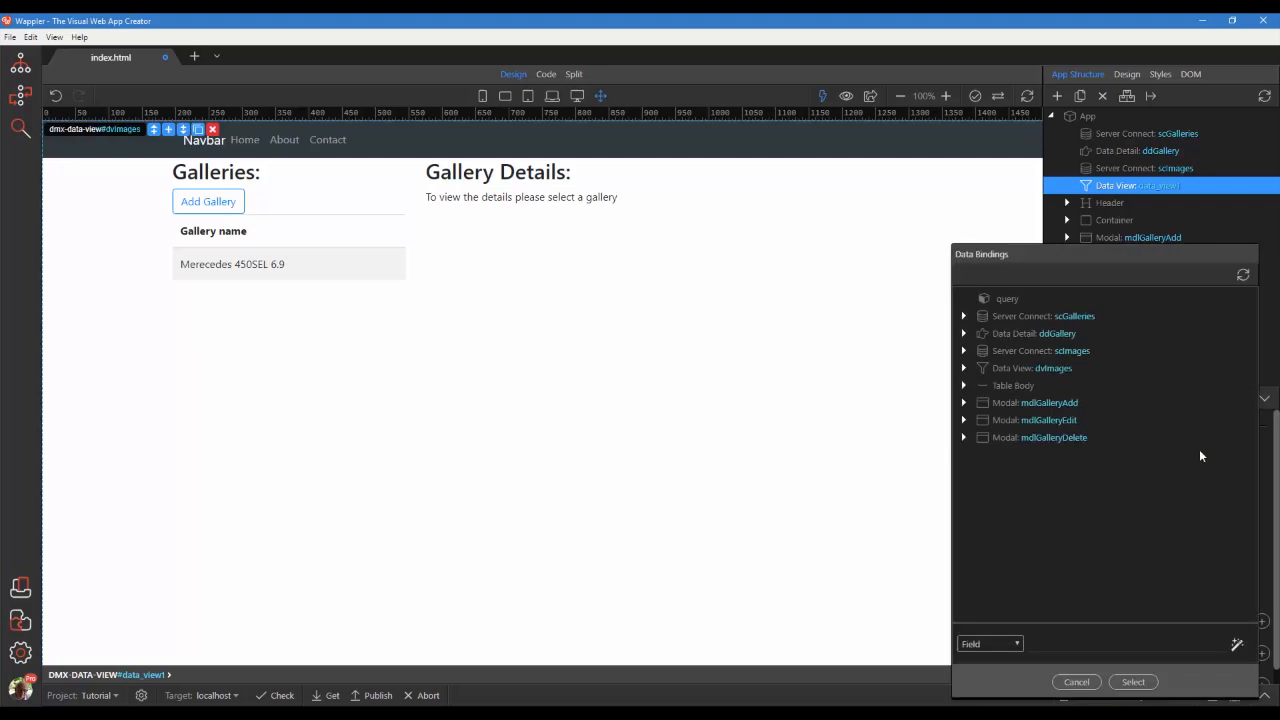
click(1032, 368)
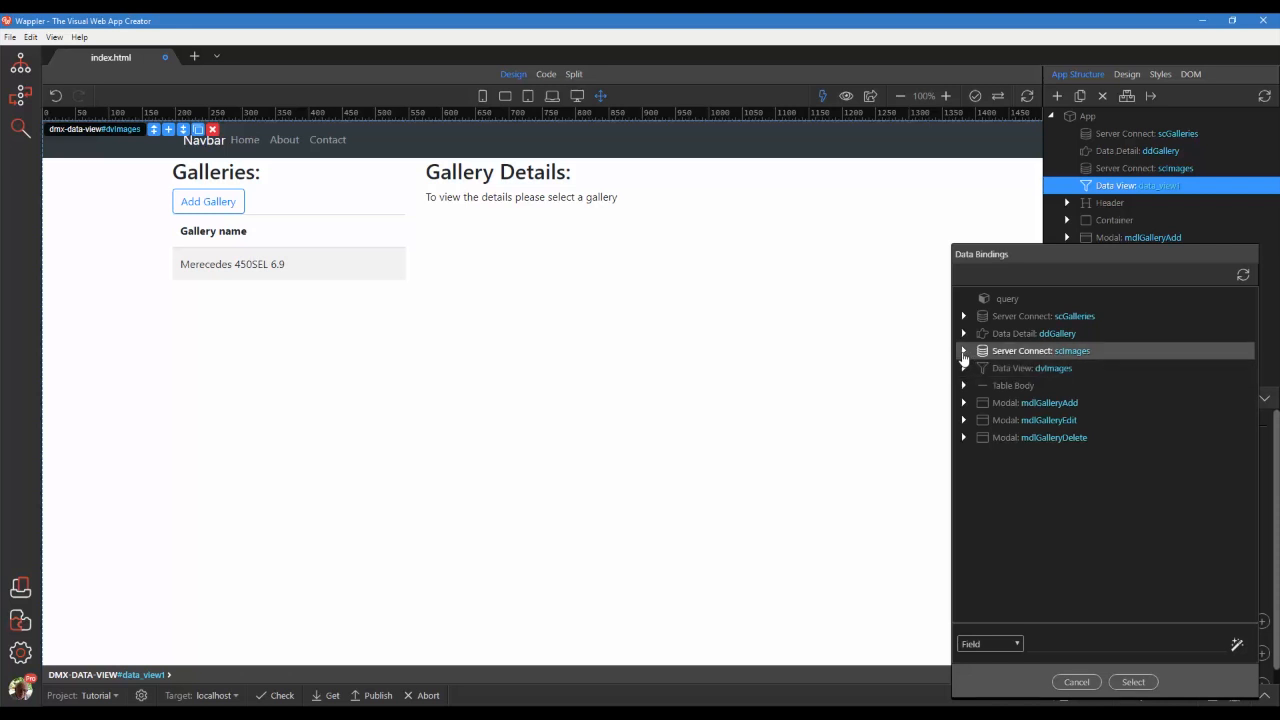
click(964, 350)
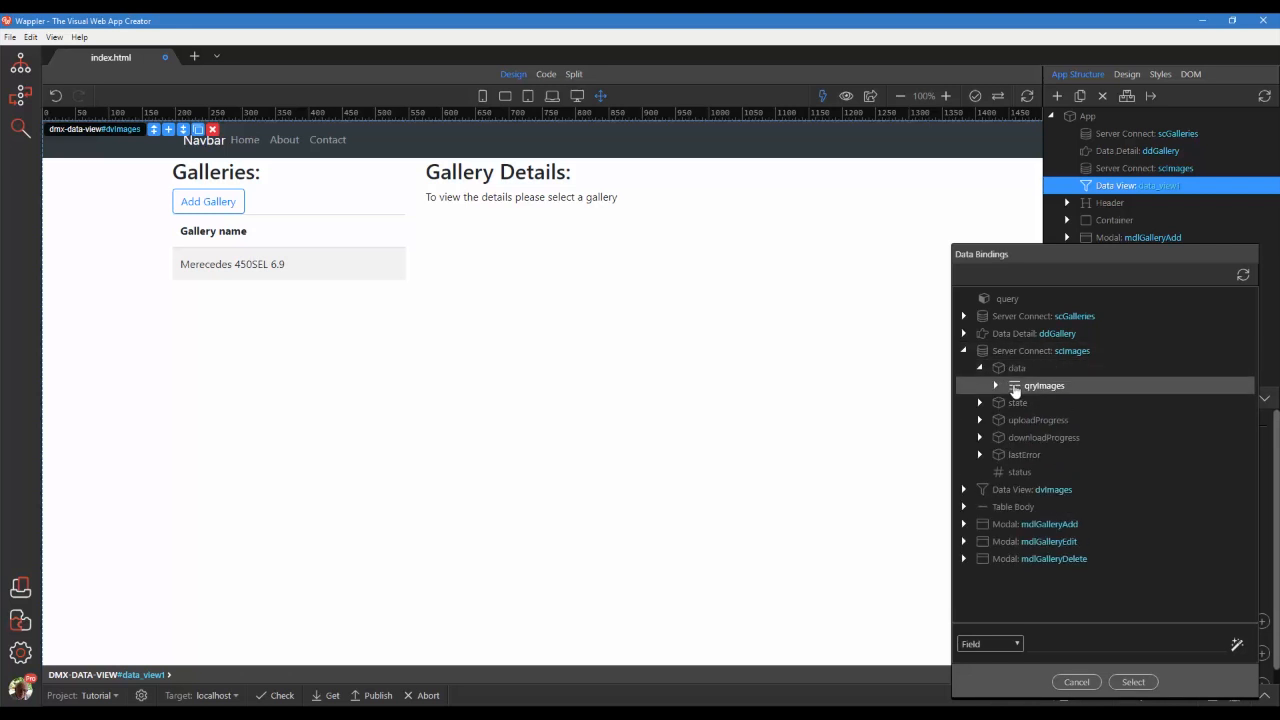
click(996, 384)
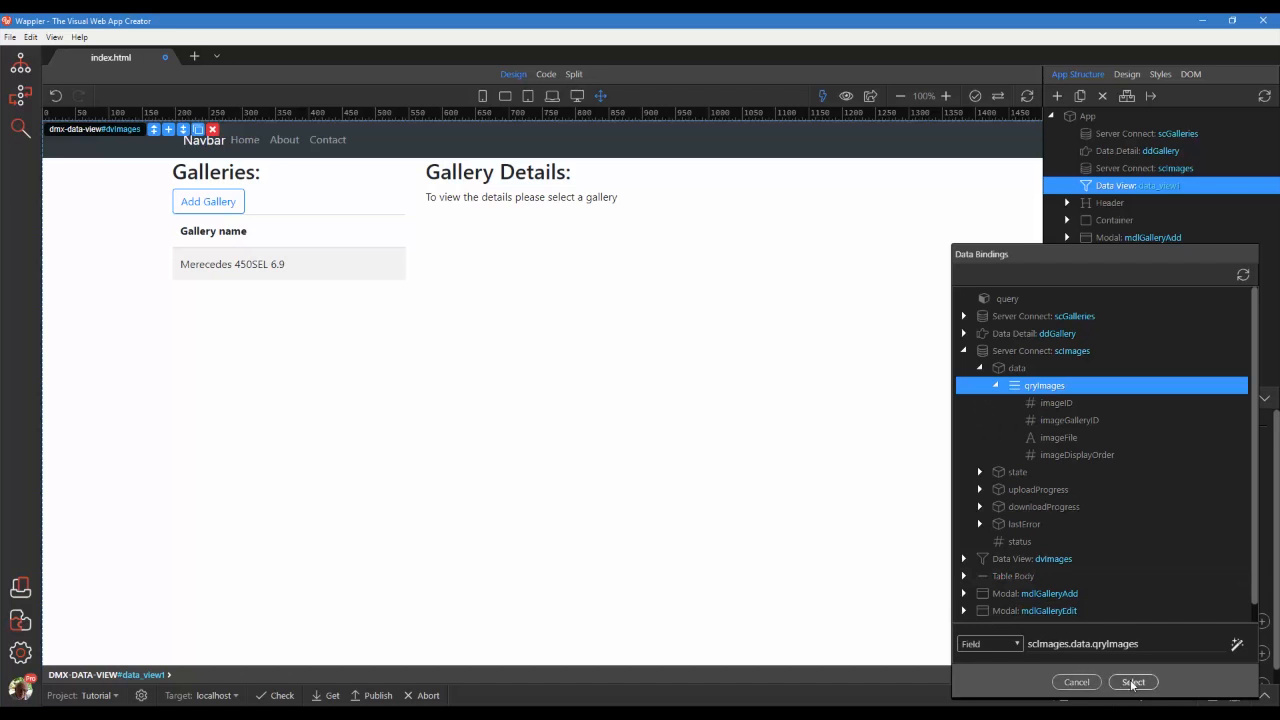
click(1132, 682)
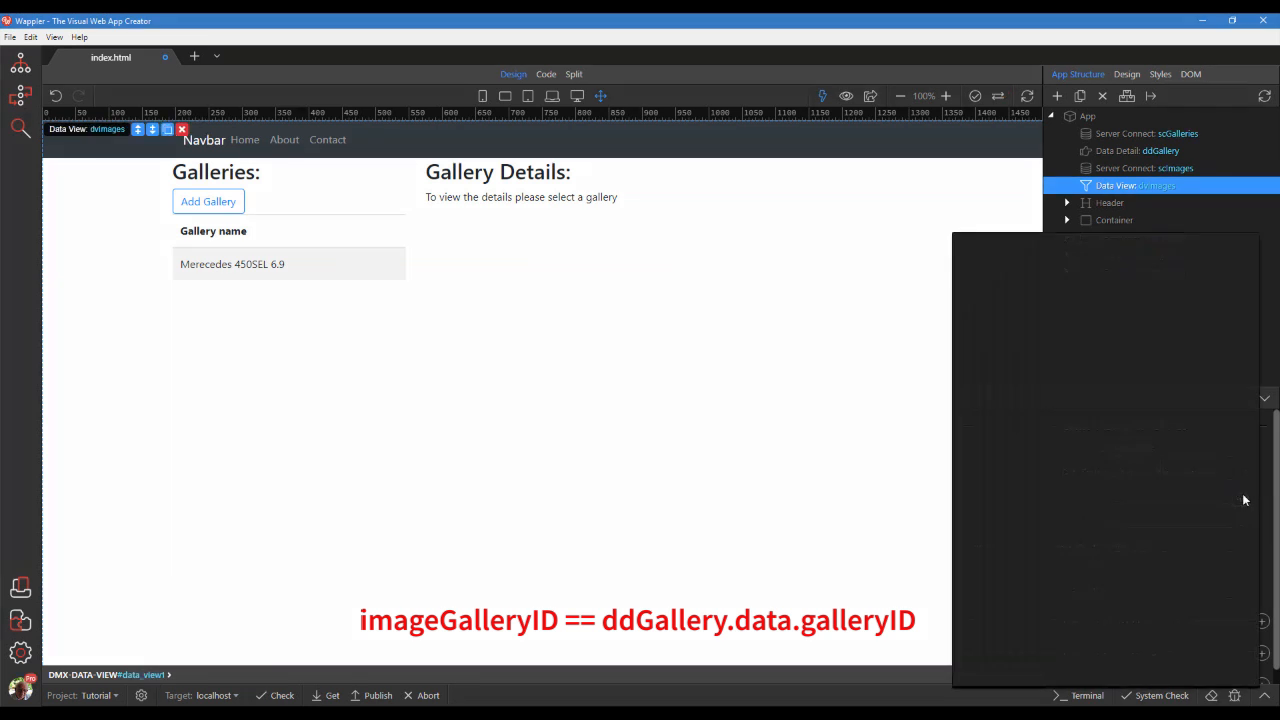
- Start the dvImages filter on imageGalleryID with an == comparison operation
click(1054, 408)
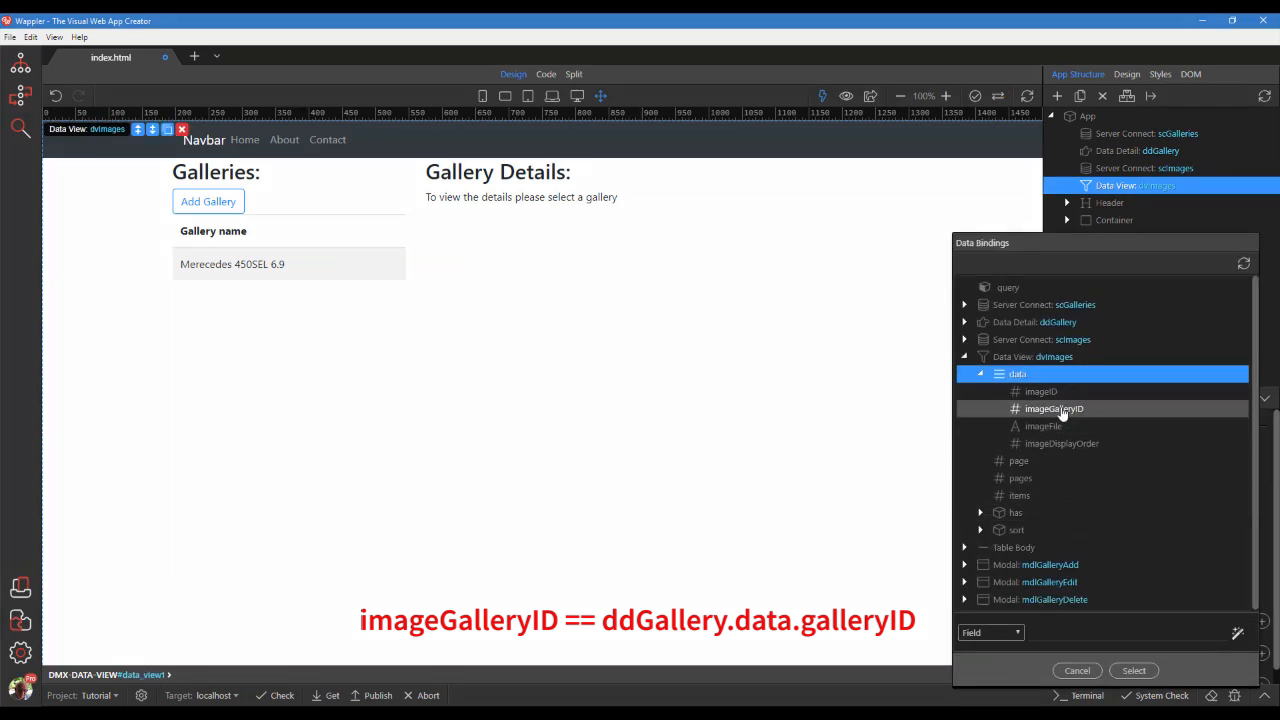
click(1054, 408)
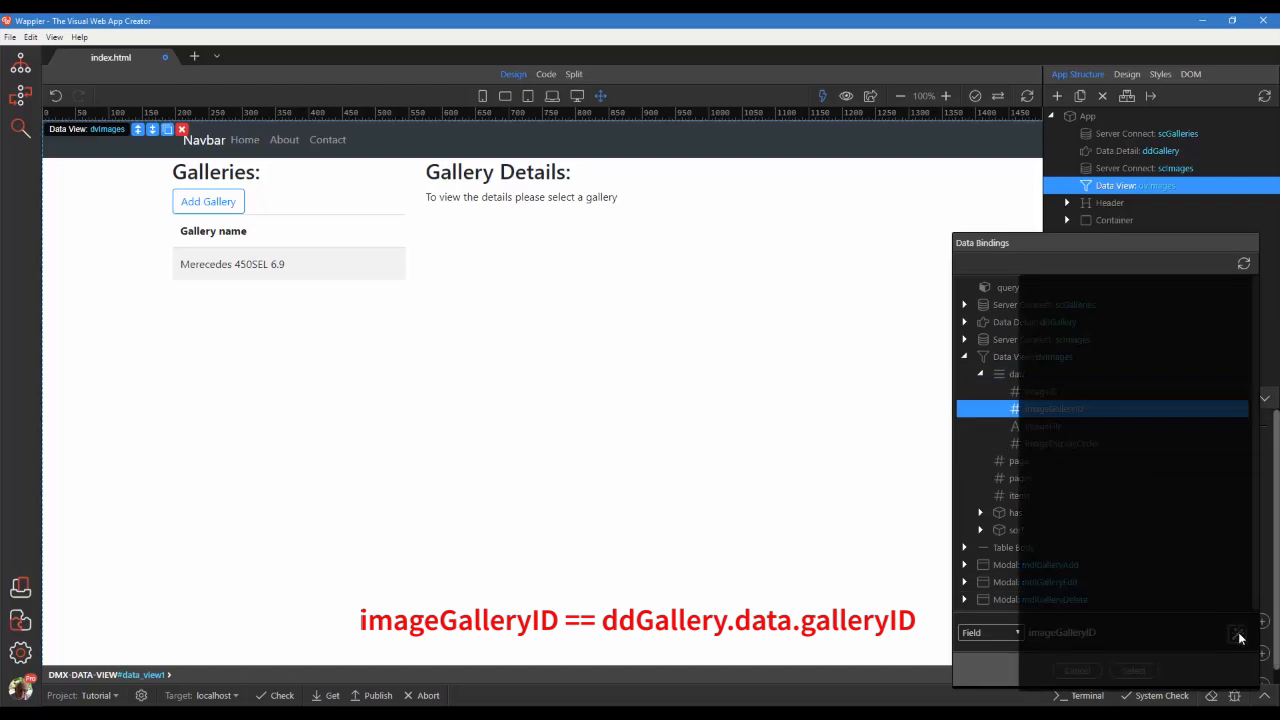
click(1240, 632)
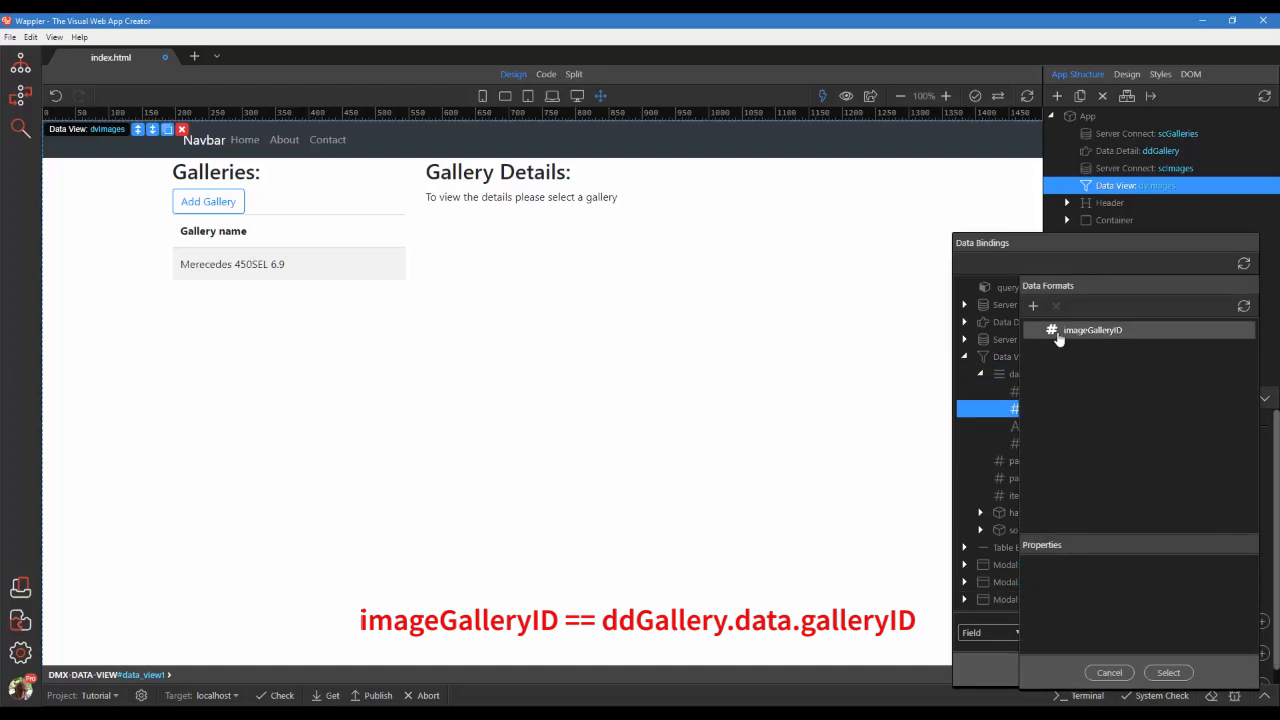
click(1092, 330)
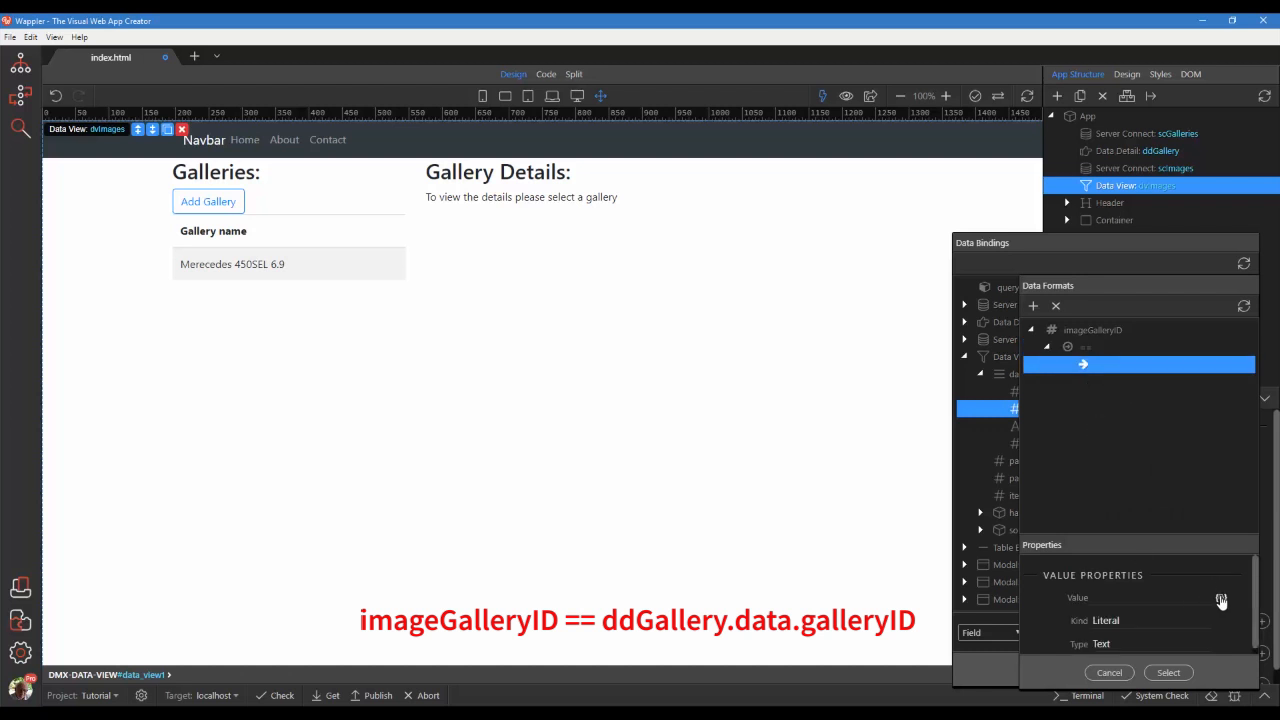
click(1108, 672)
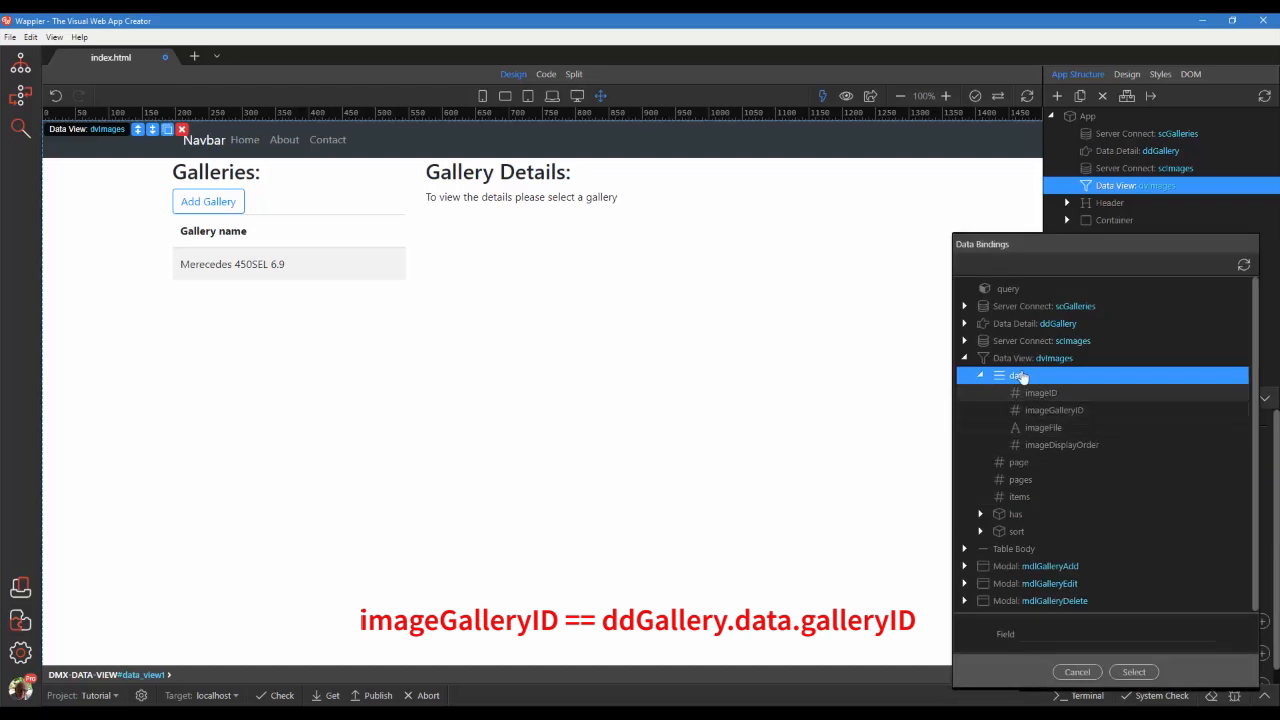
- Complete the filter as imageGalleryID == ddGallery.data.galleryID and confirm it
click(964, 324)
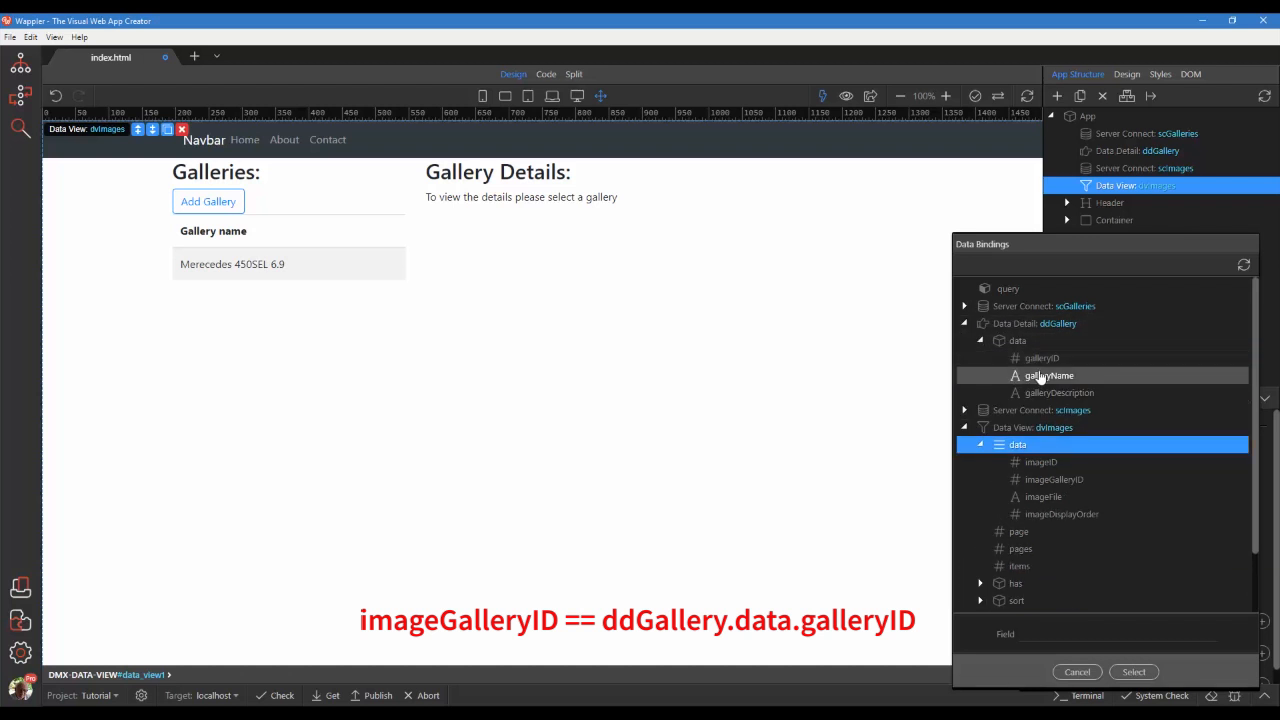
click(1042, 356)
text(imageGalleryID == ddGallery.data.galleryID)
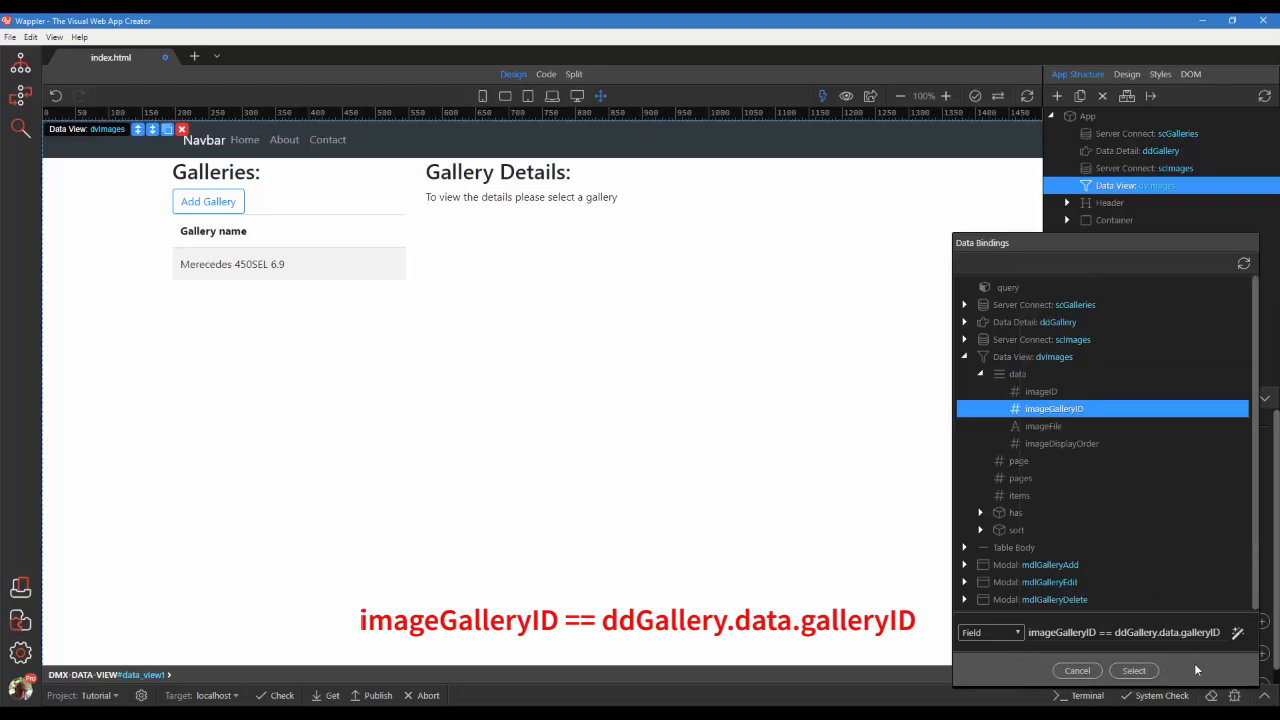
mouse_move(1196, 670)
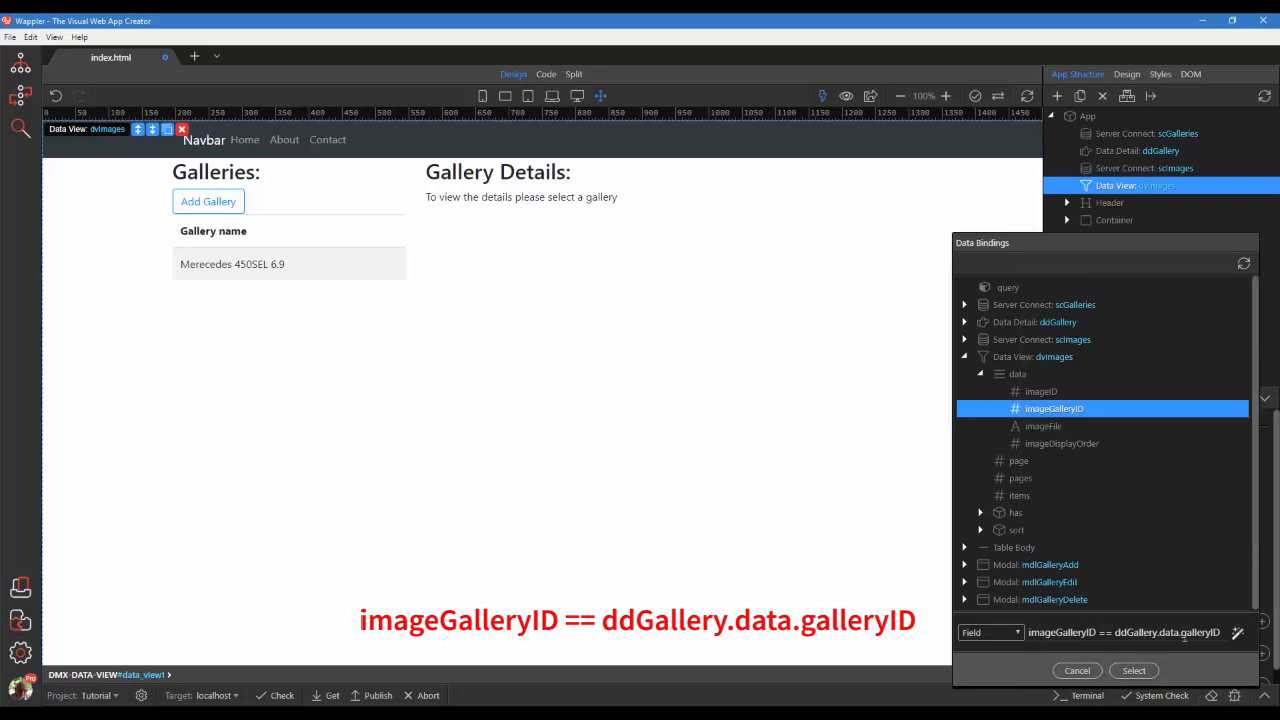
click(1134, 670)
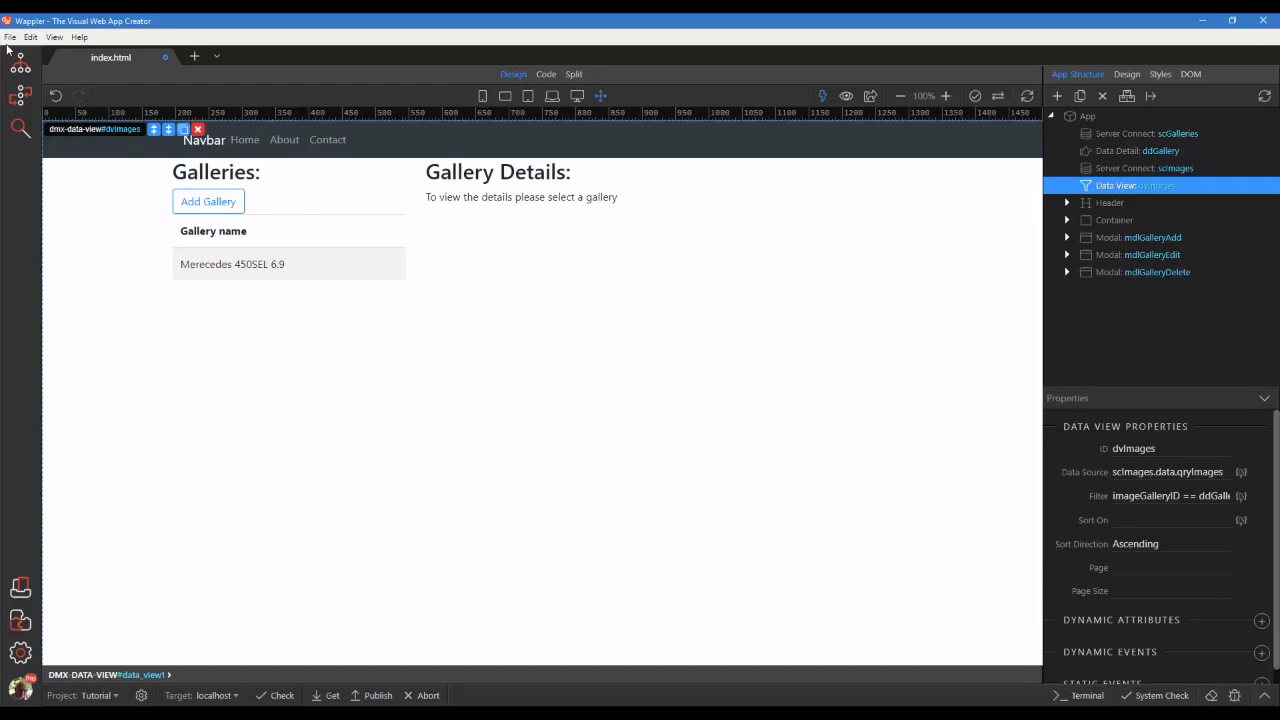
- Save the index.html page
click(10, 36)
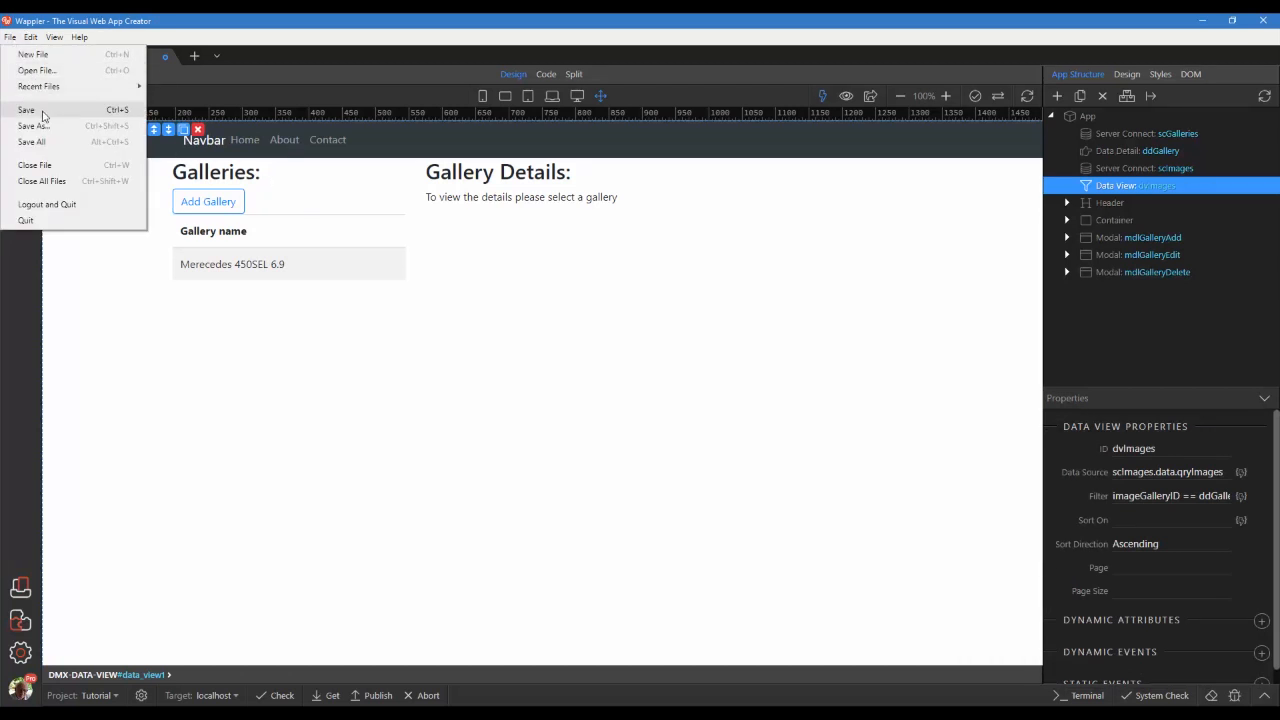
click(28, 110)
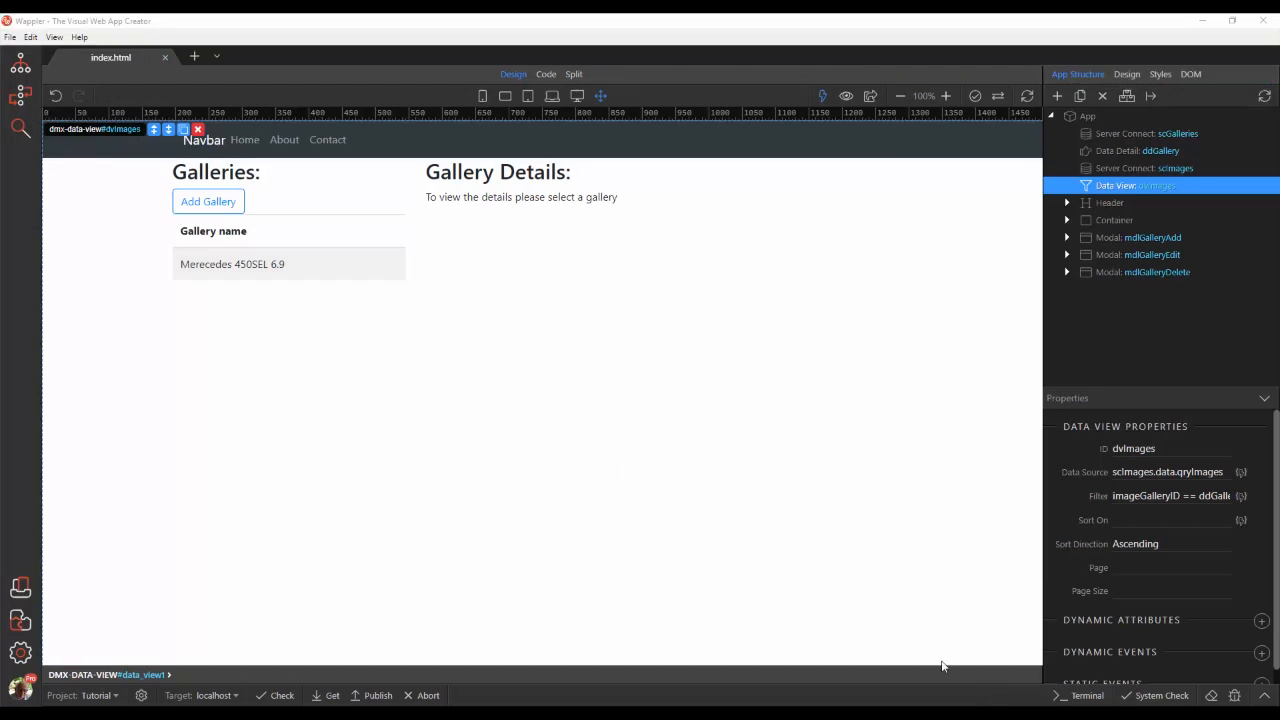
mouse_move(822, 96)
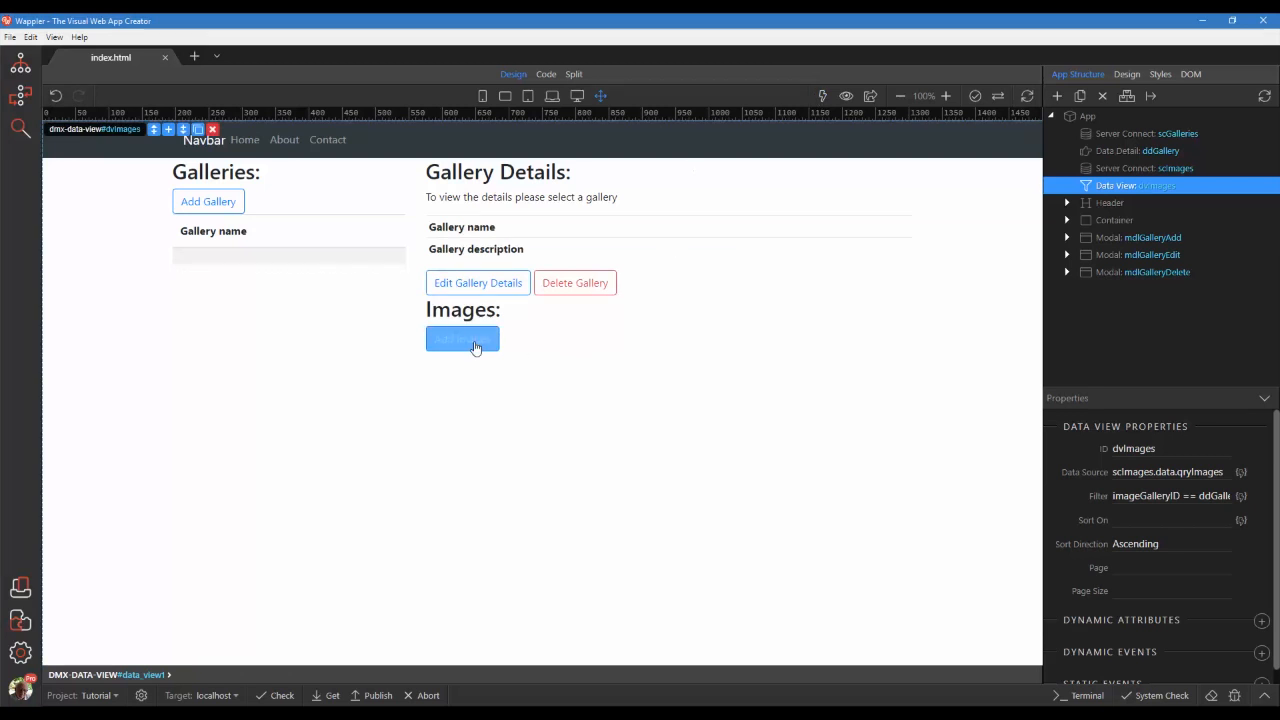
- Add a row with a column and title below Add Images, giving the title class h4
click(462, 338)
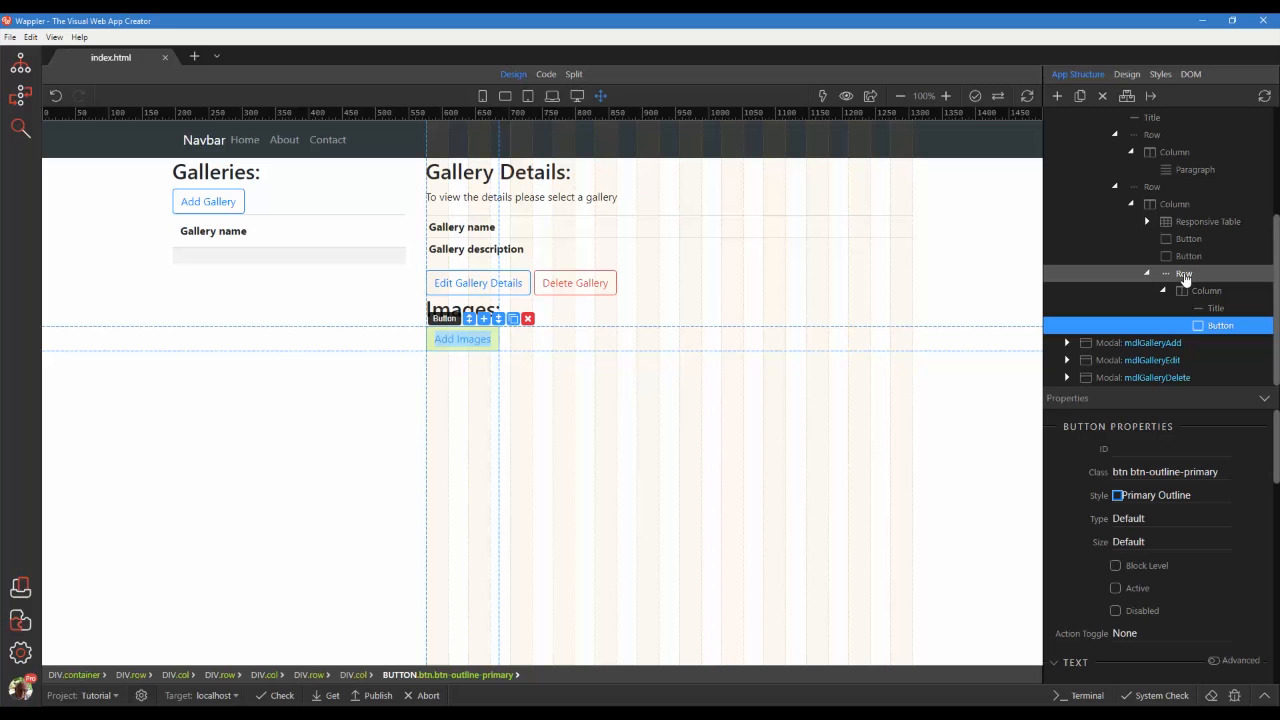
click(668, 324)
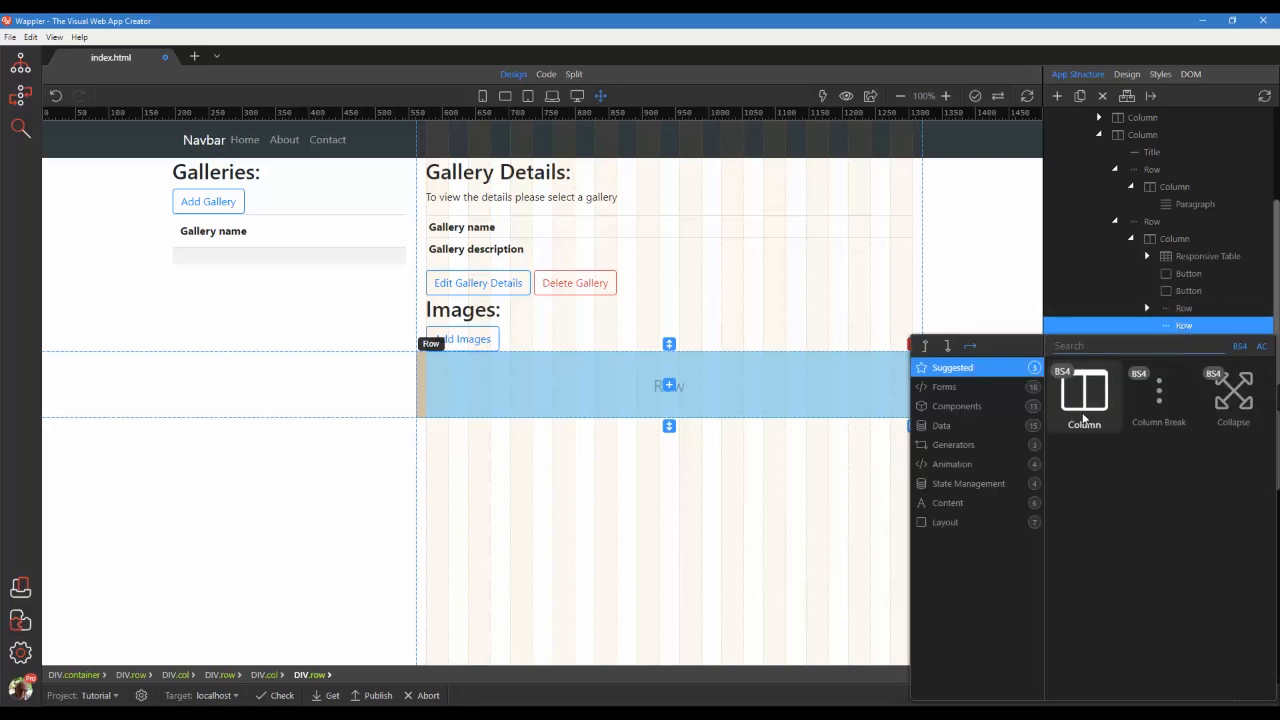
click(1084, 396)
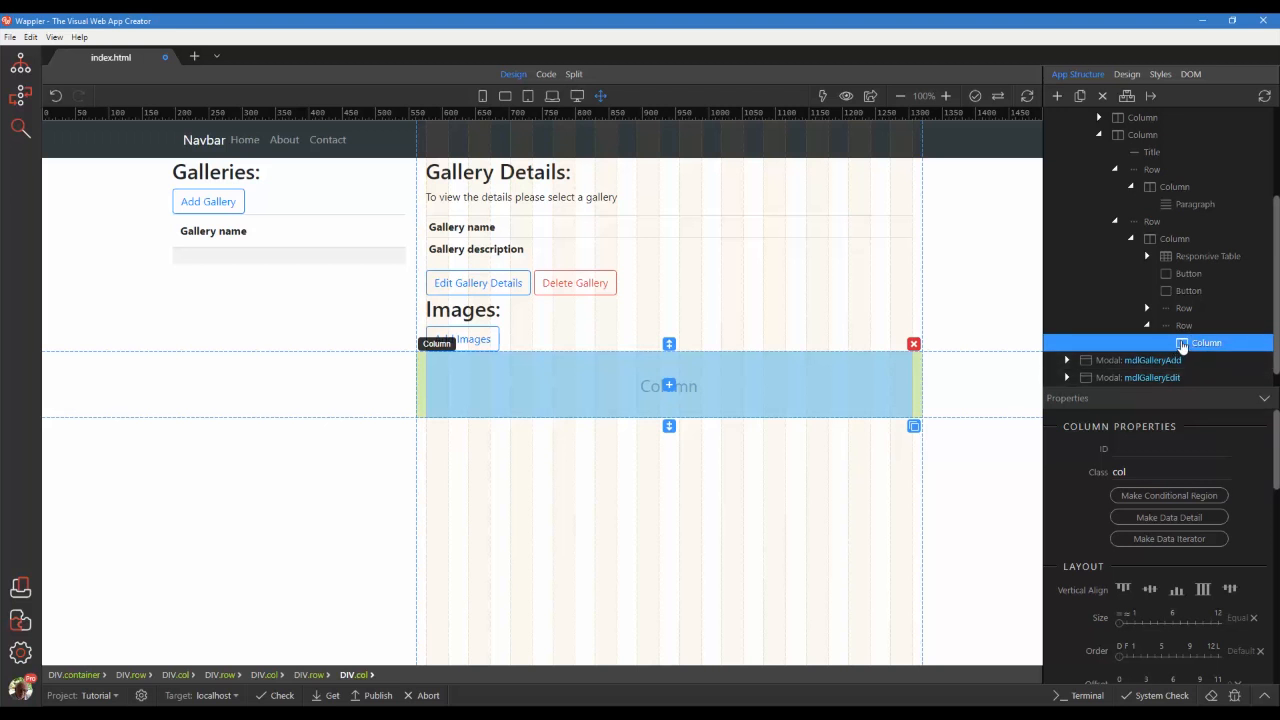
click(1056, 96)
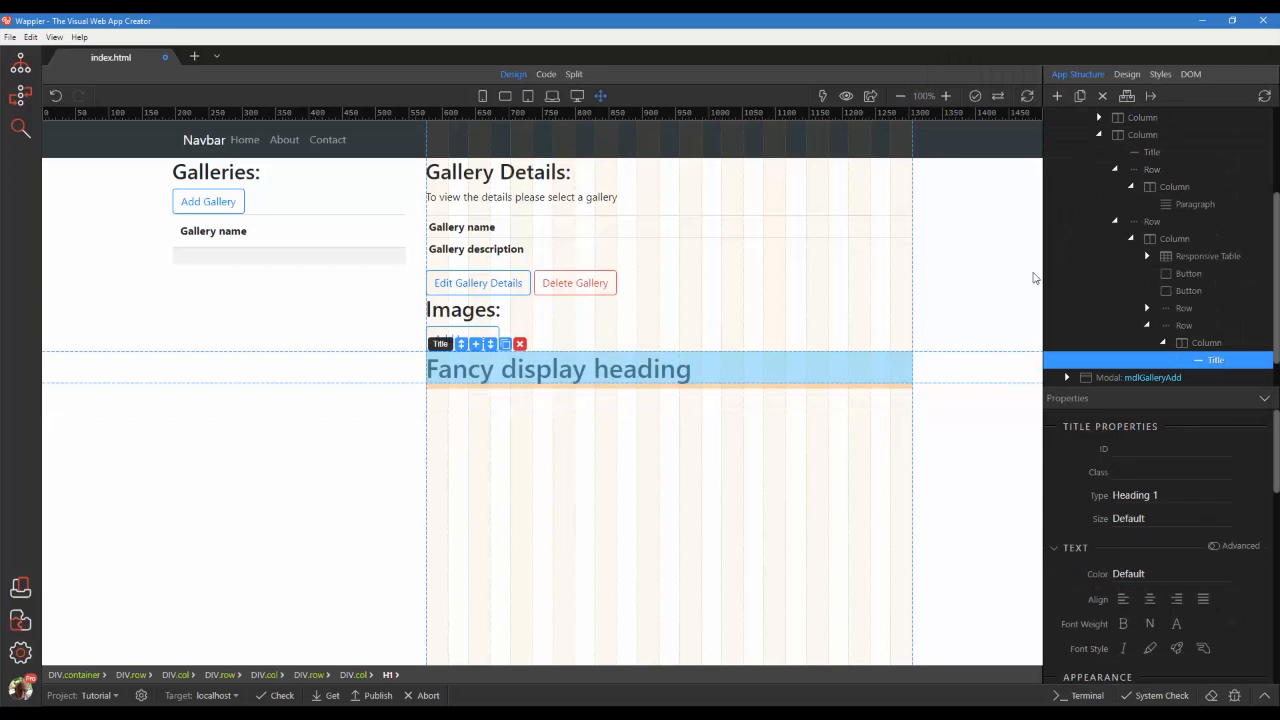
click(1170, 472)
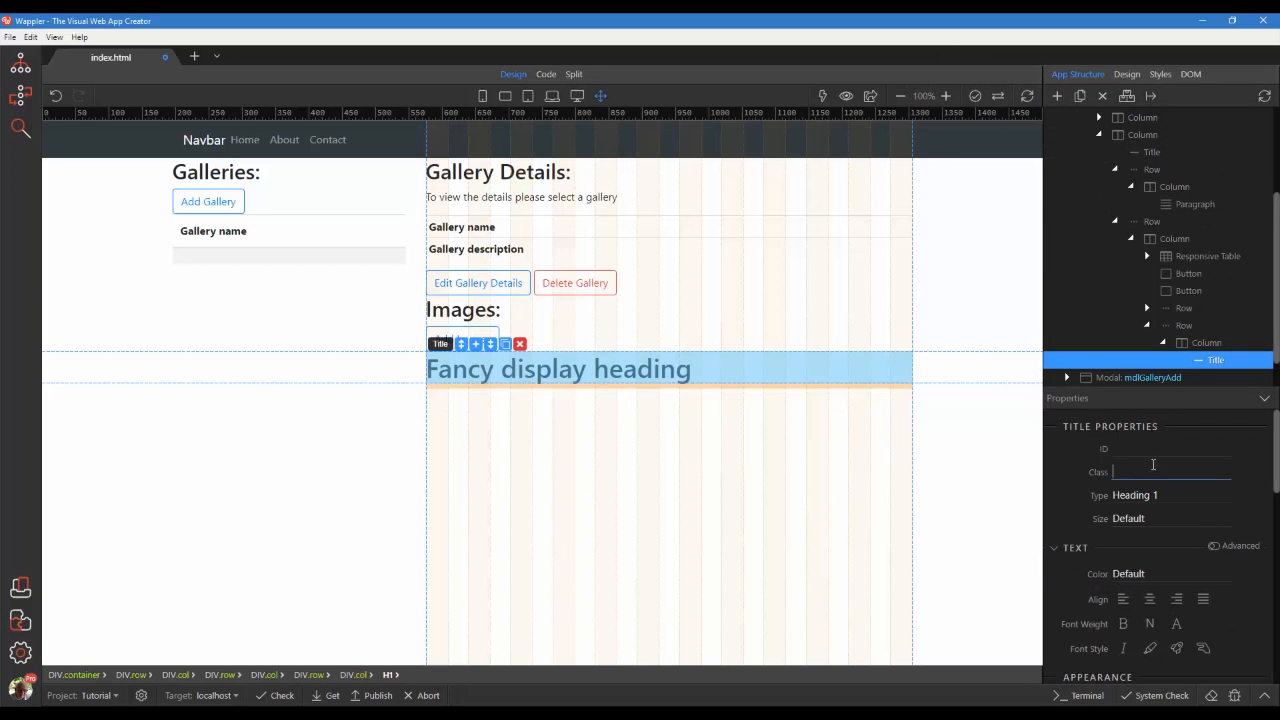
text(h4)
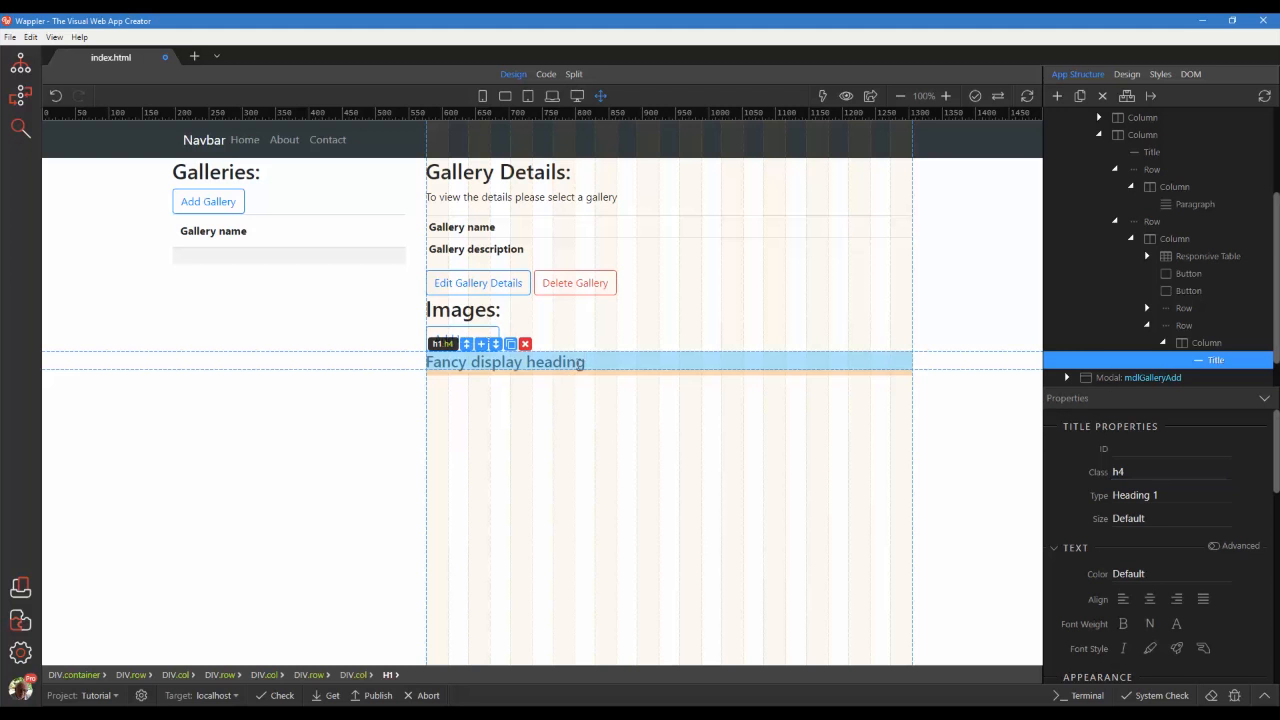
- Replace the heading text with 'Current Images:'
double_click(504, 360)
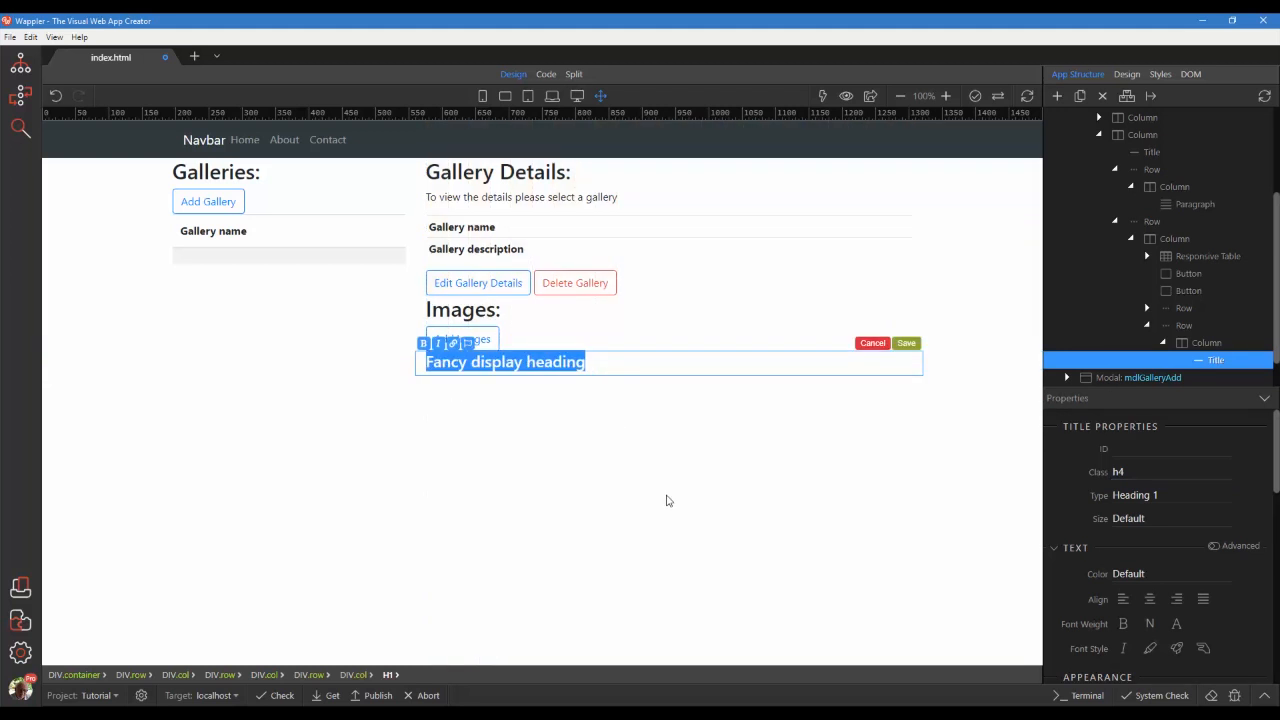
text(Current Im)
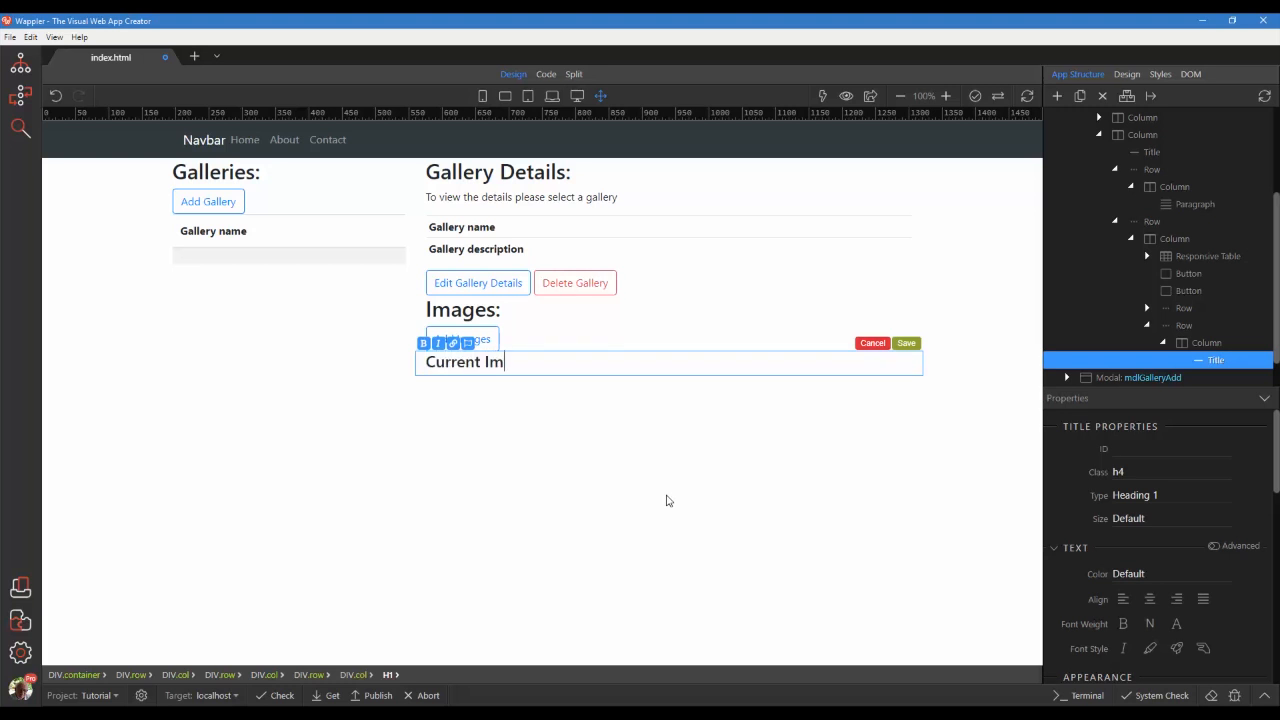
text(ages:)
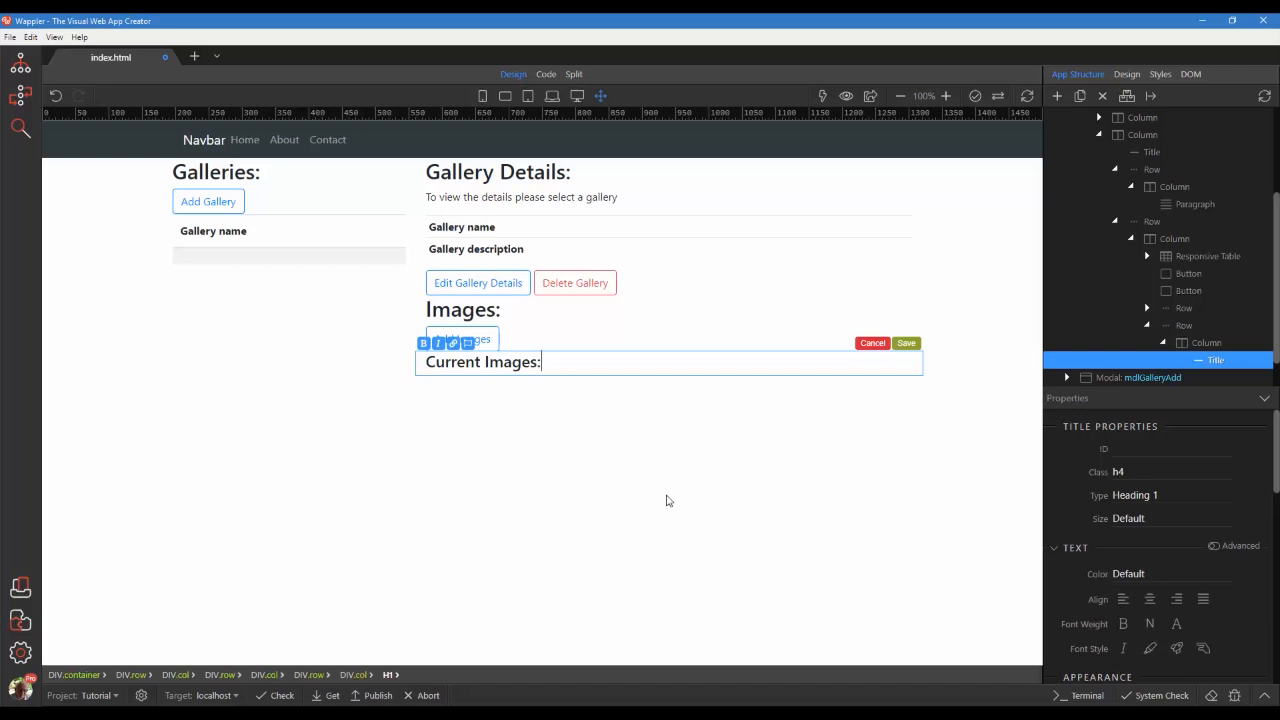
mouse_move(696, 486)
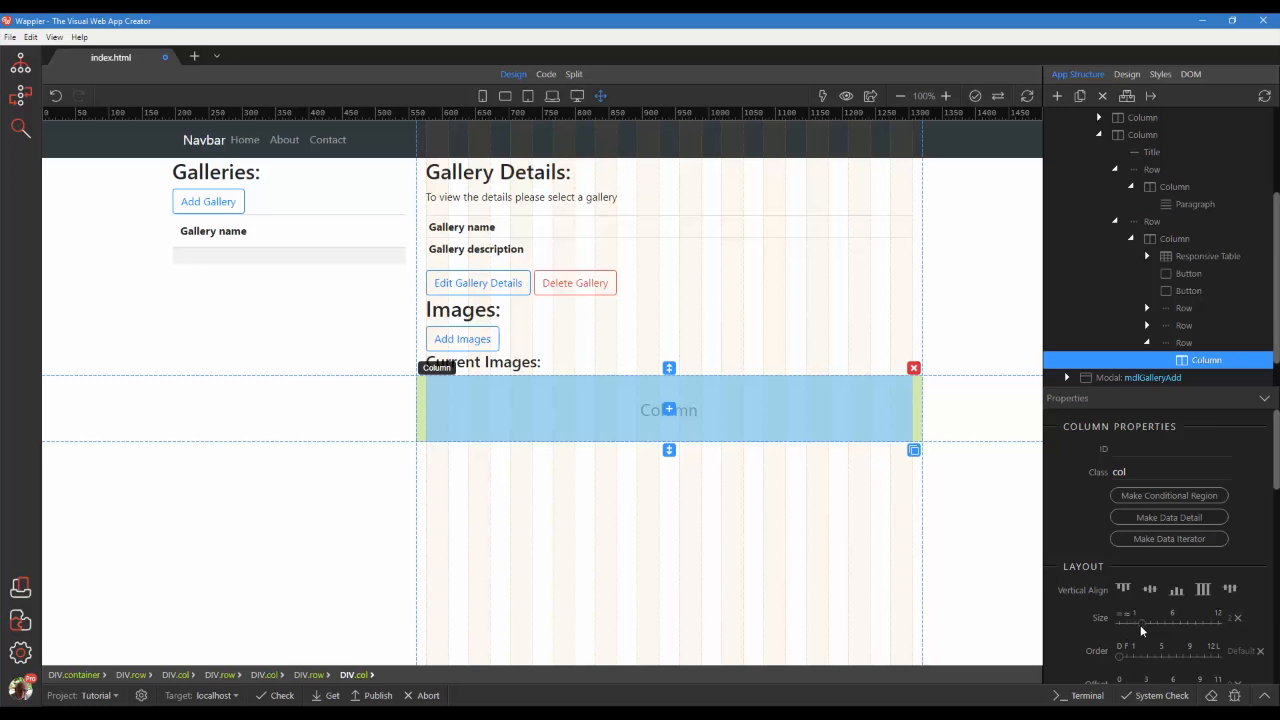
mouse_move(1156, 630)
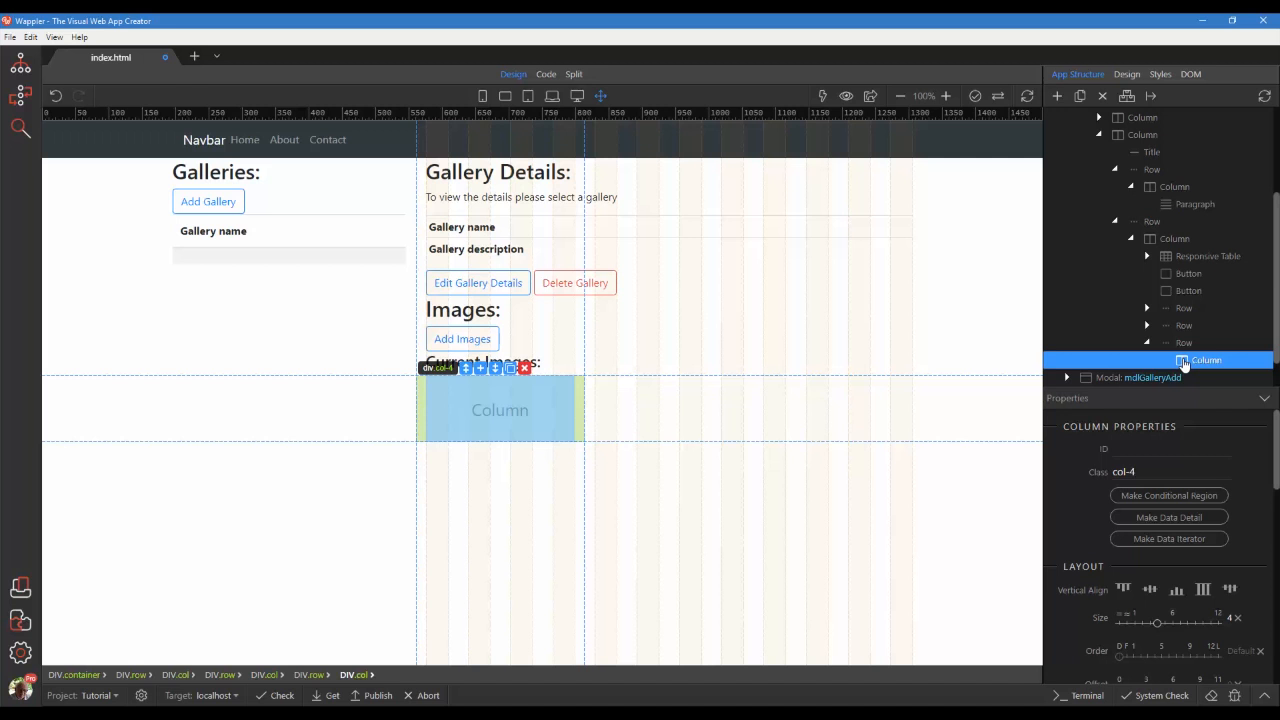
- Insert an Image component into the col-4 column under the heading
click(1056, 96)
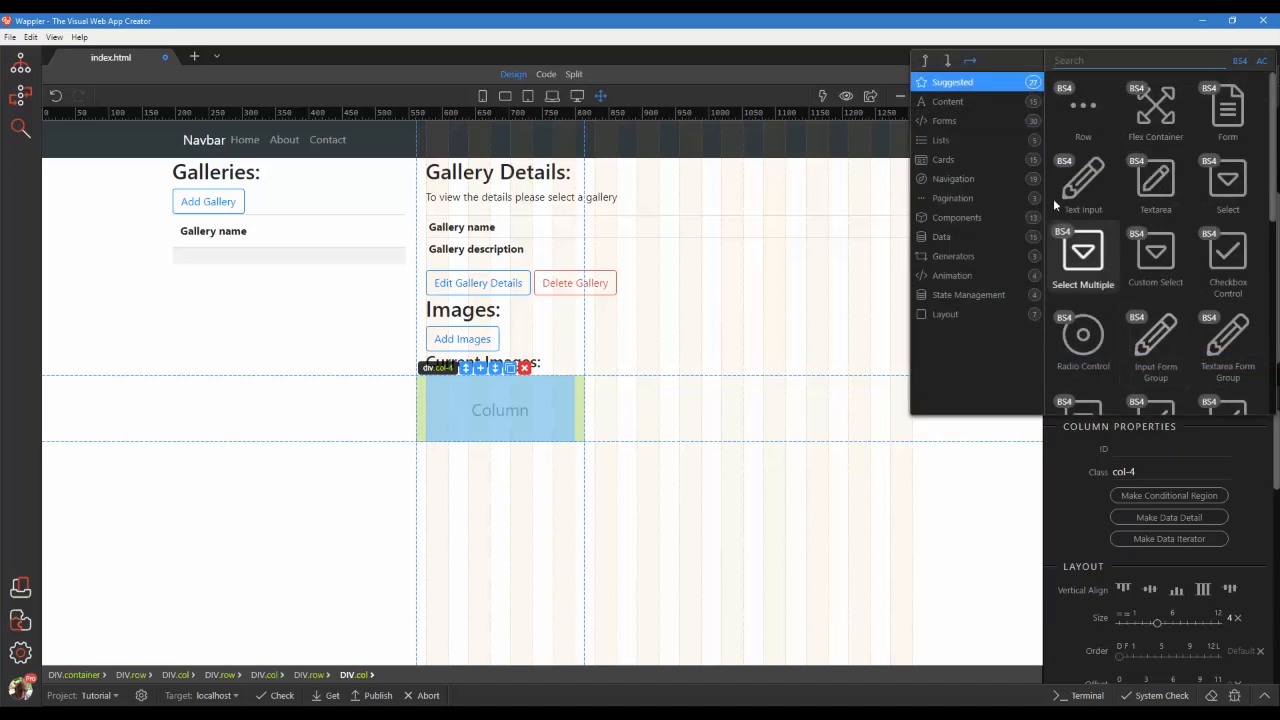
click(948, 100)
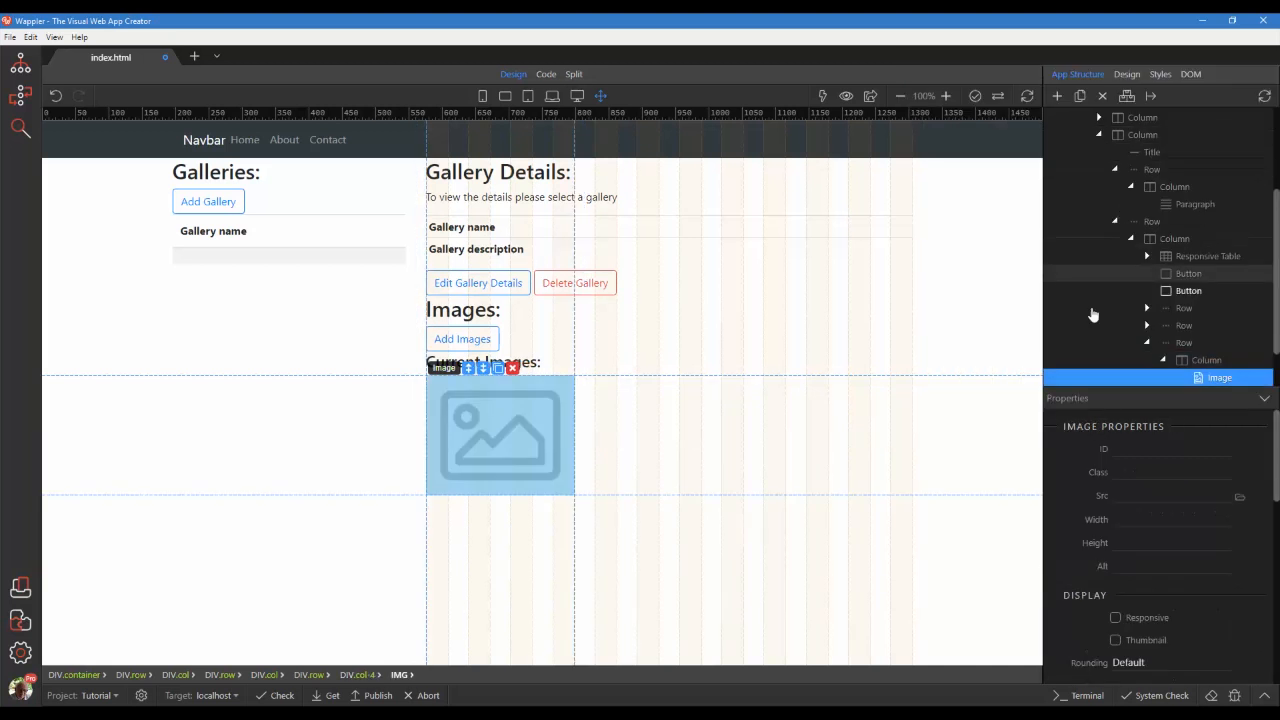
click(1206, 360)
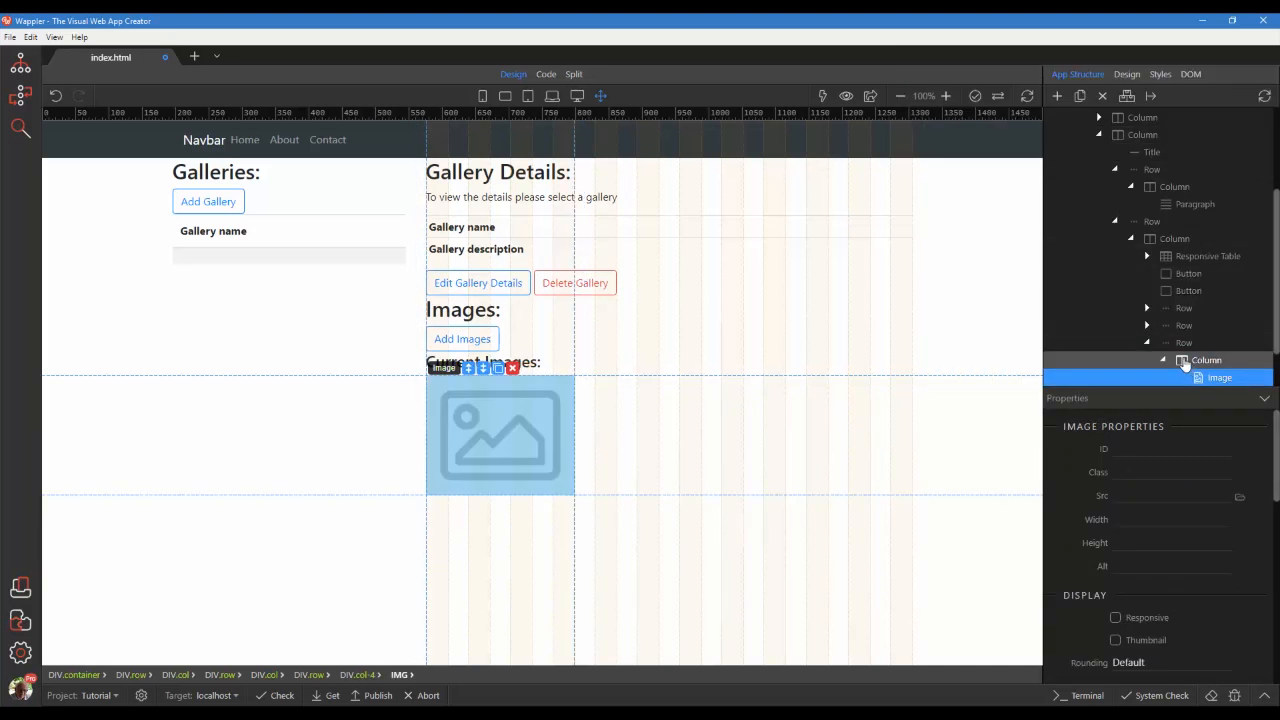
- Give the image's column a Repeat attribute named rptImages
click(1208, 360)
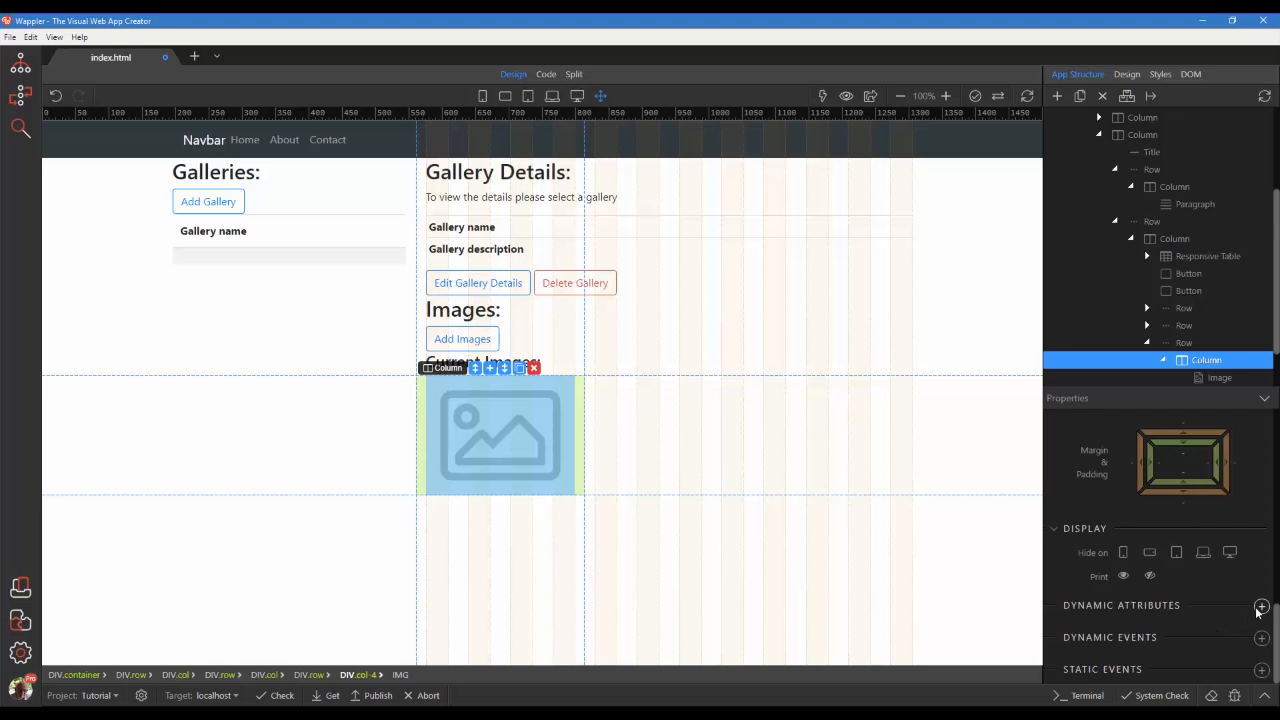
click(1260, 608)
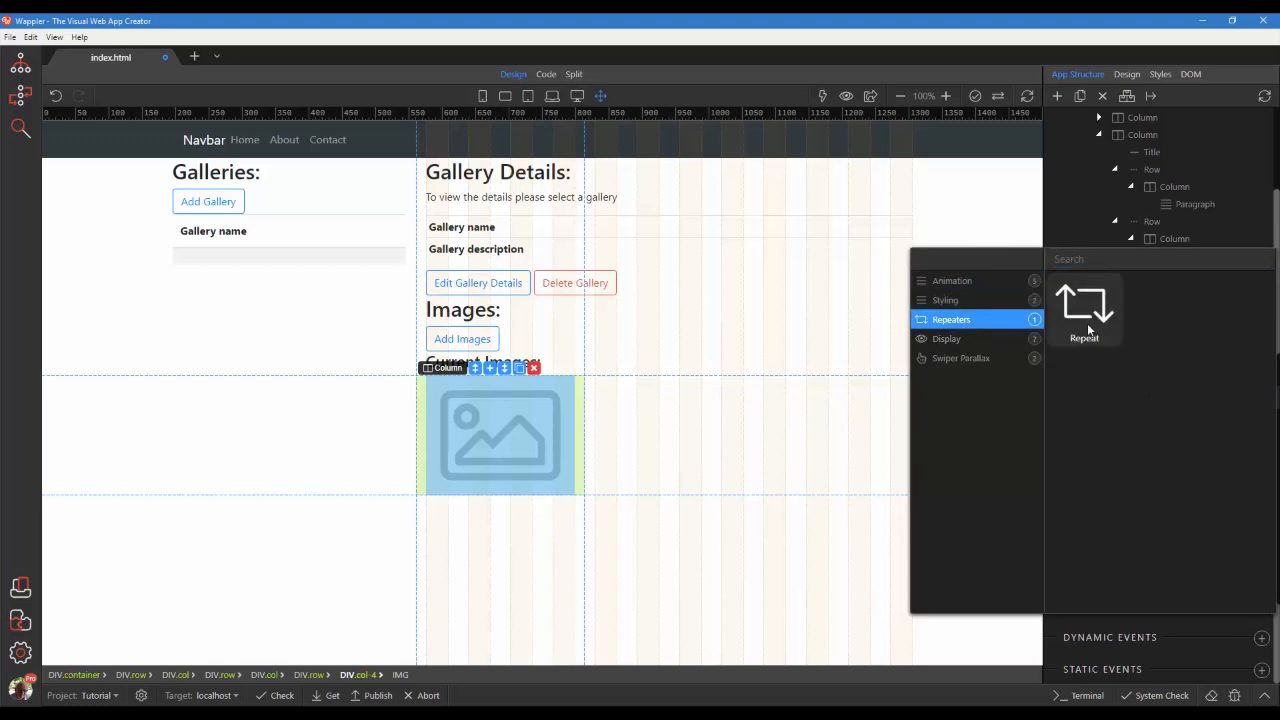
click(1084, 310)
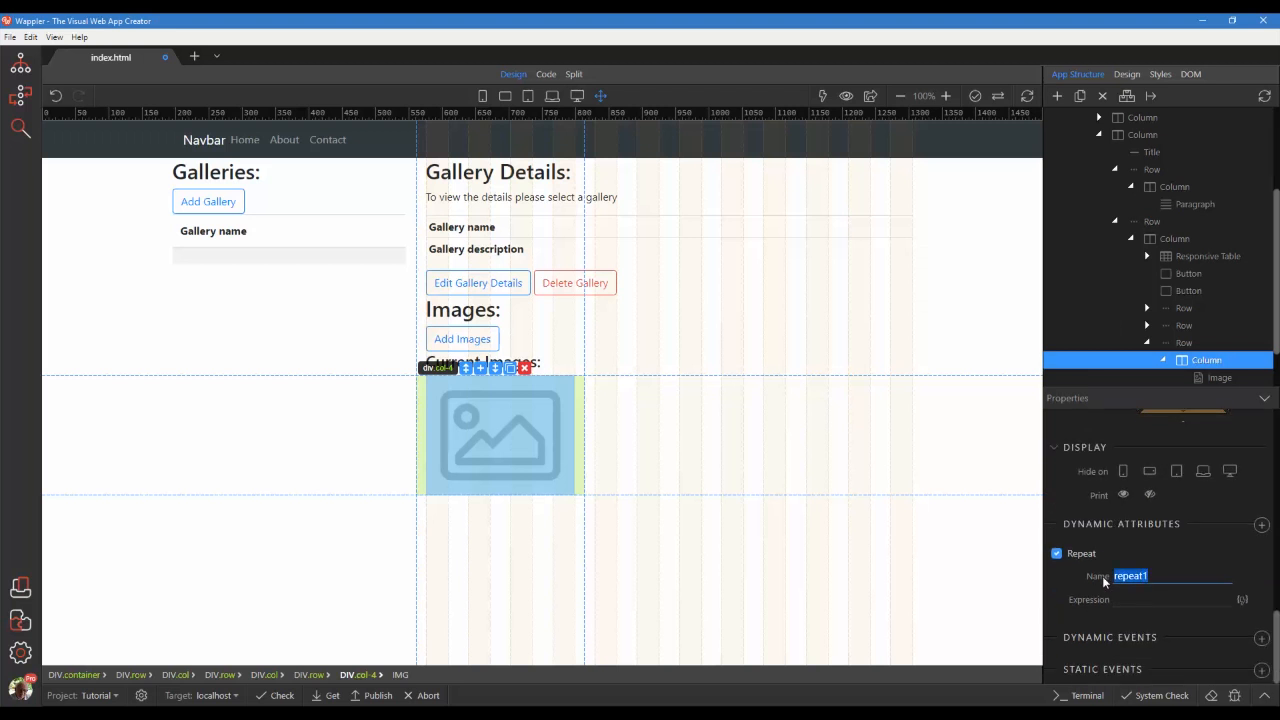
text(rptImages)
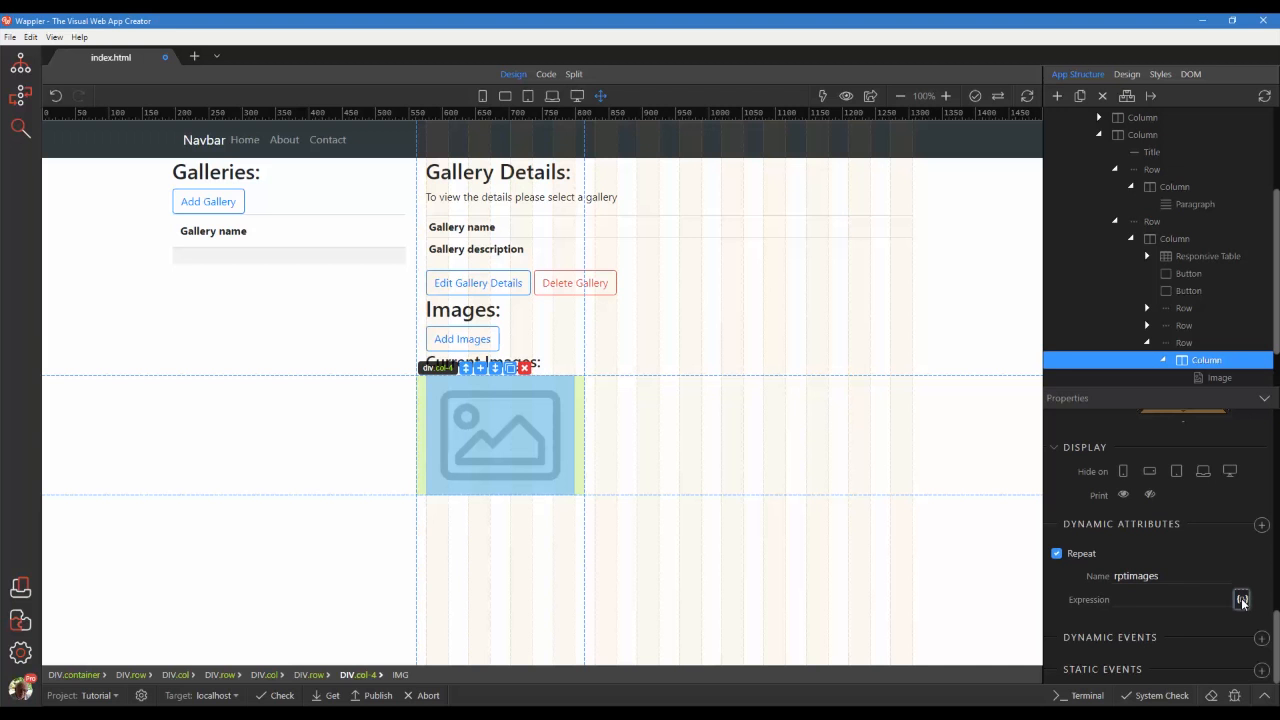
- Bind the repeat expression to dvImages.data
click(1242, 600)
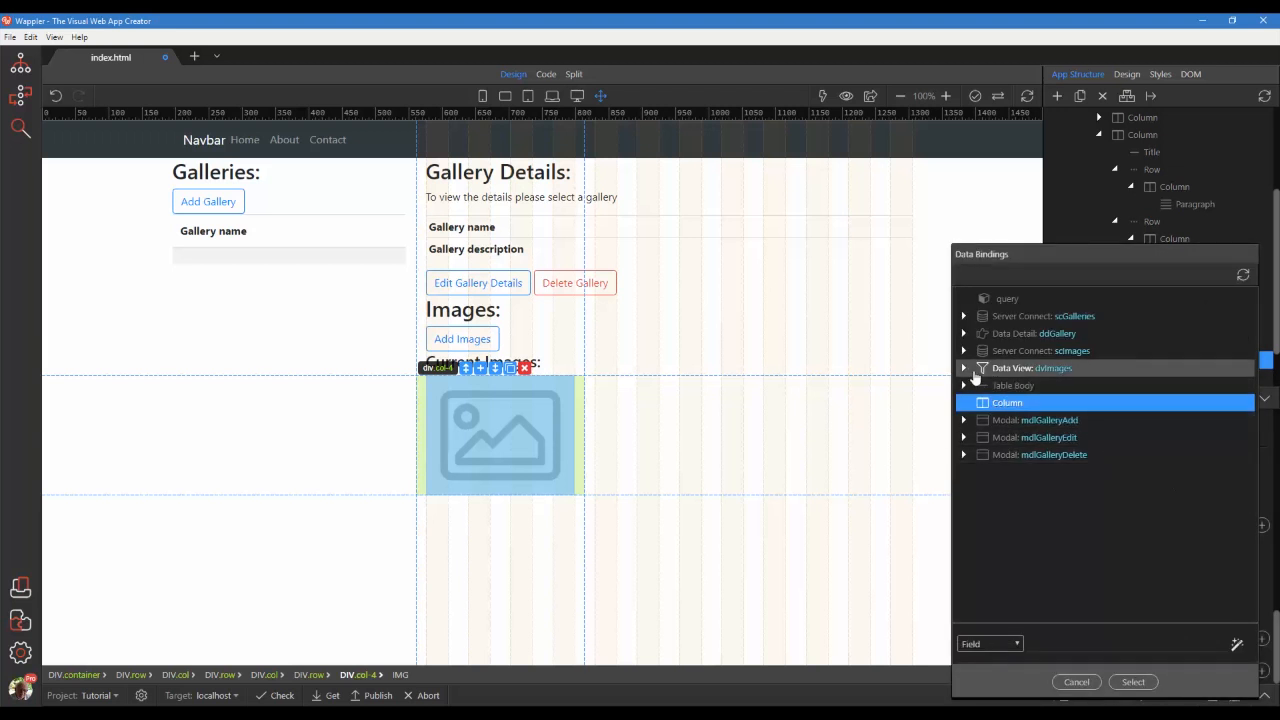
click(980, 386)
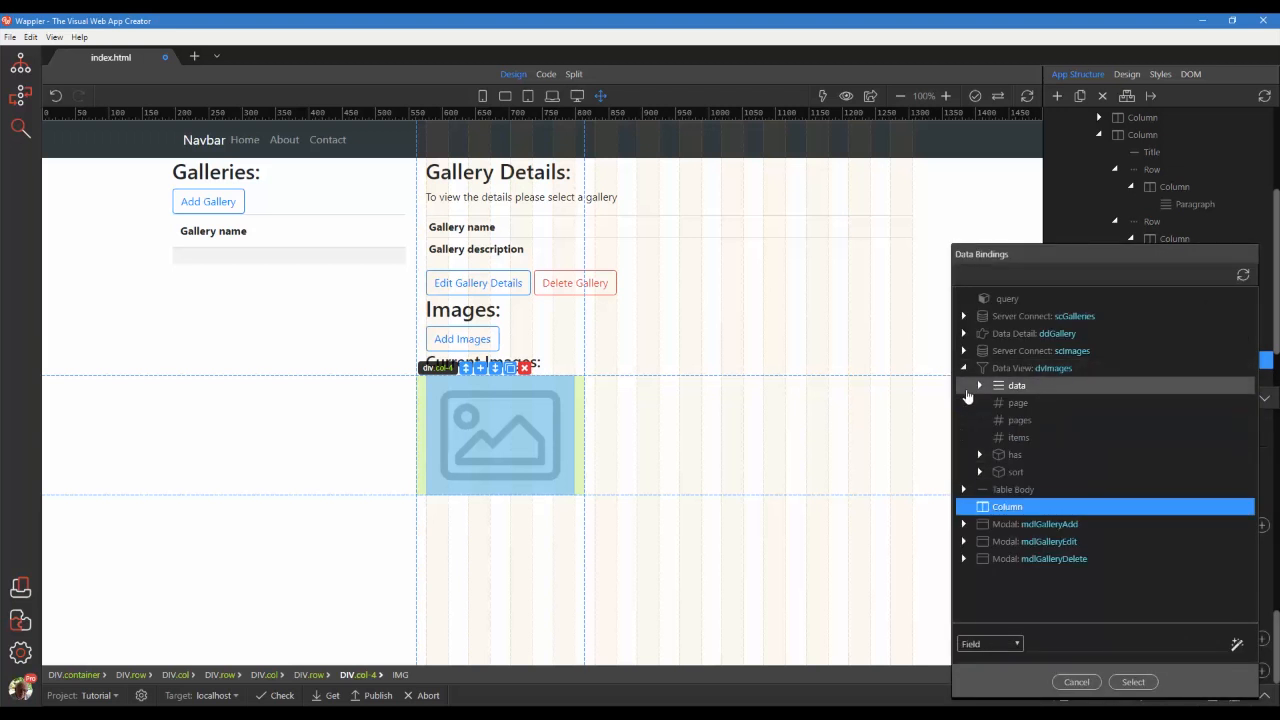
click(980, 384)
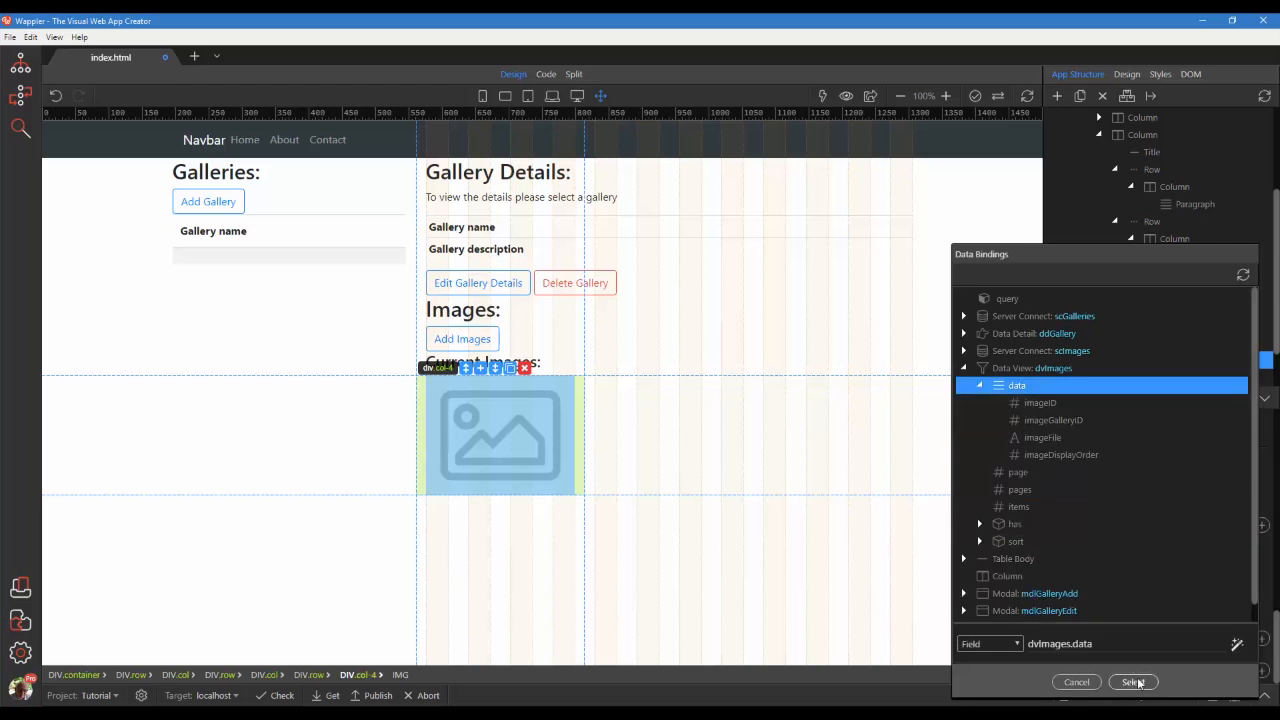
click(1134, 682)
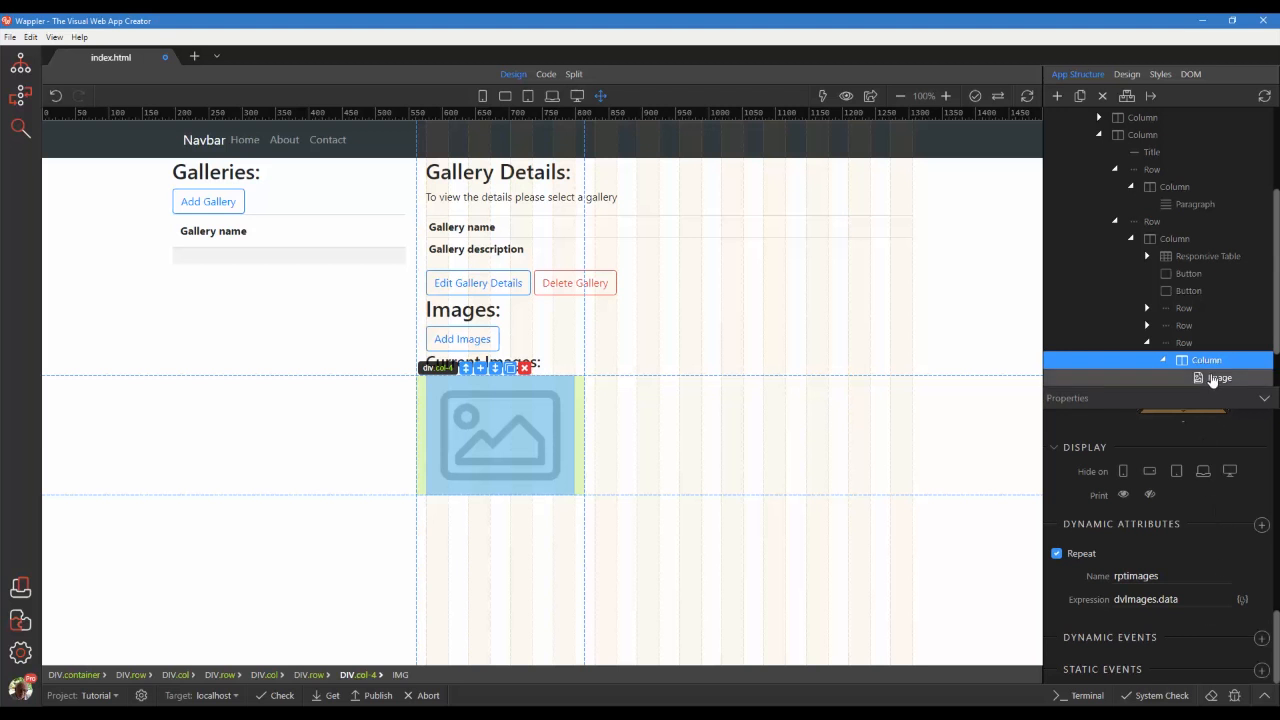
- Add a dynamic image source in Template mode starting with ../galleries/
click(1220, 376)
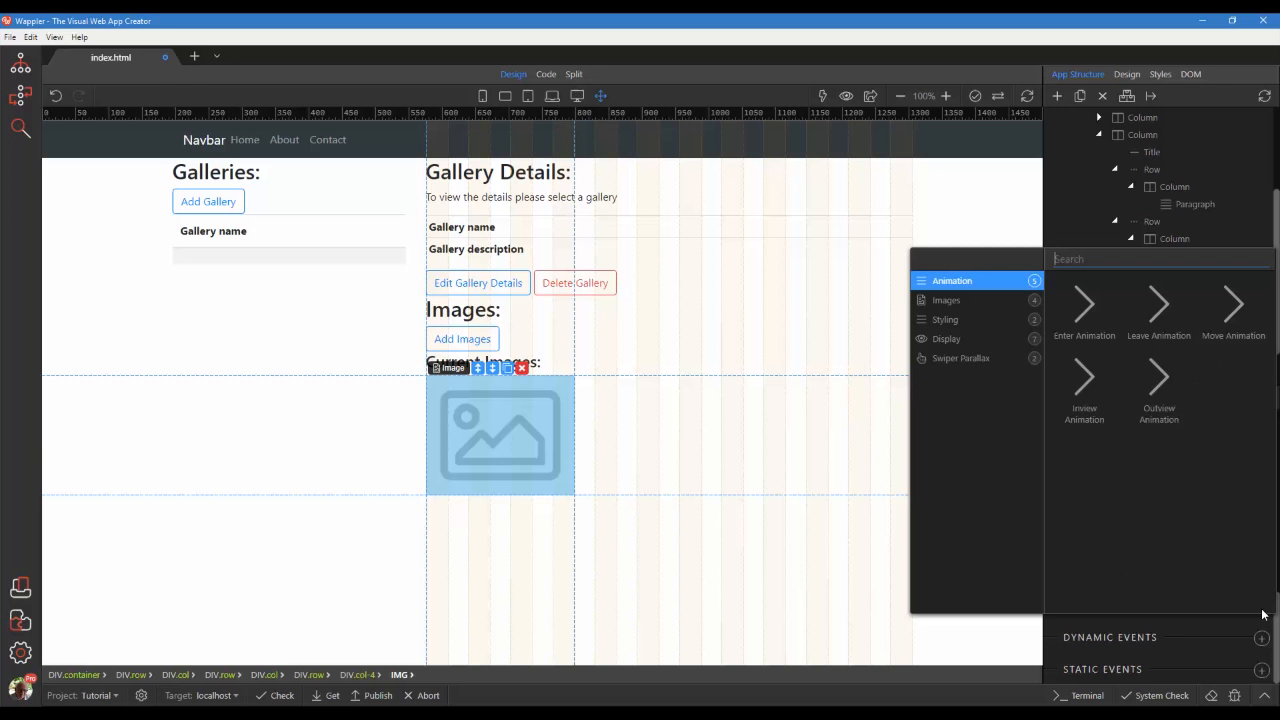
click(944, 300)
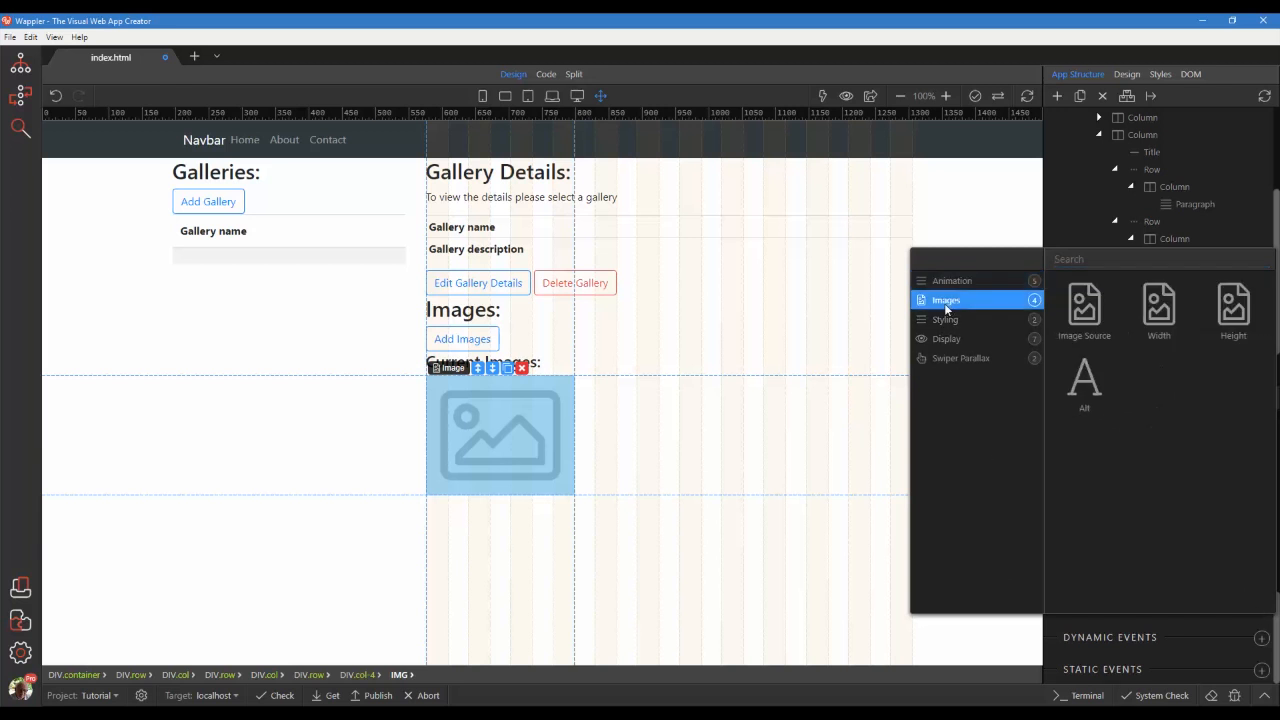
click(944, 300)
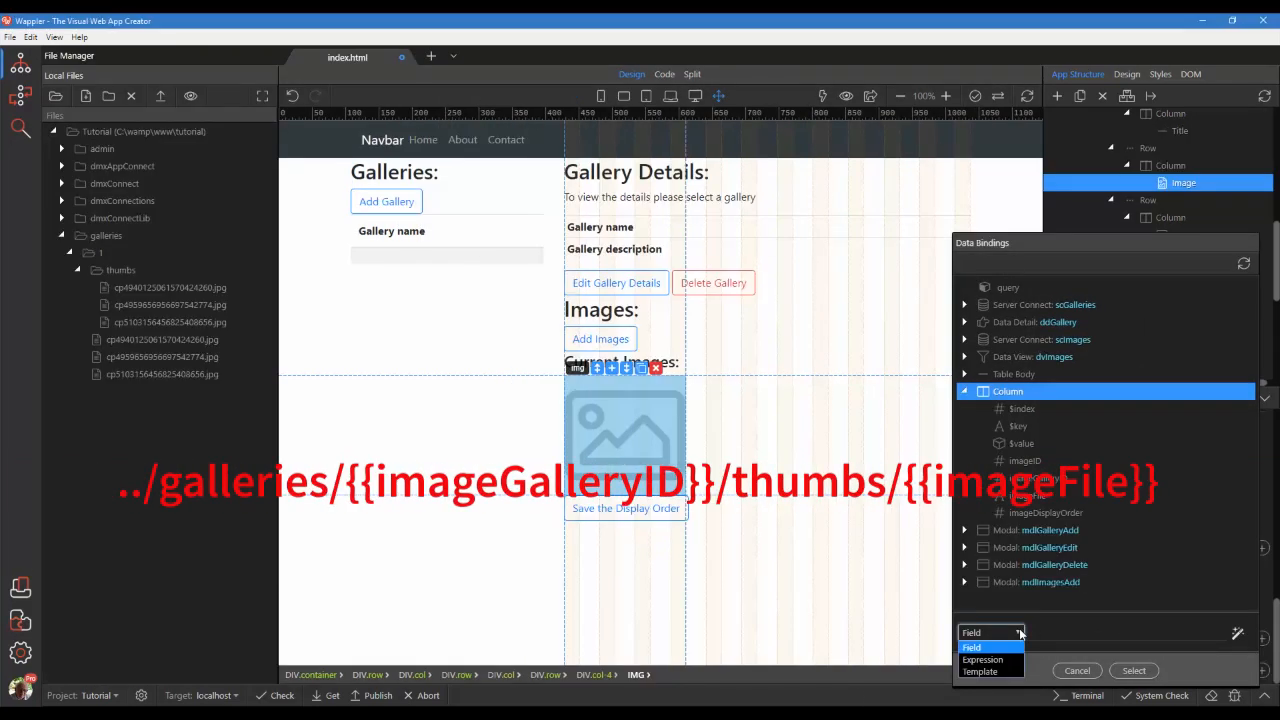
click(980, 672)
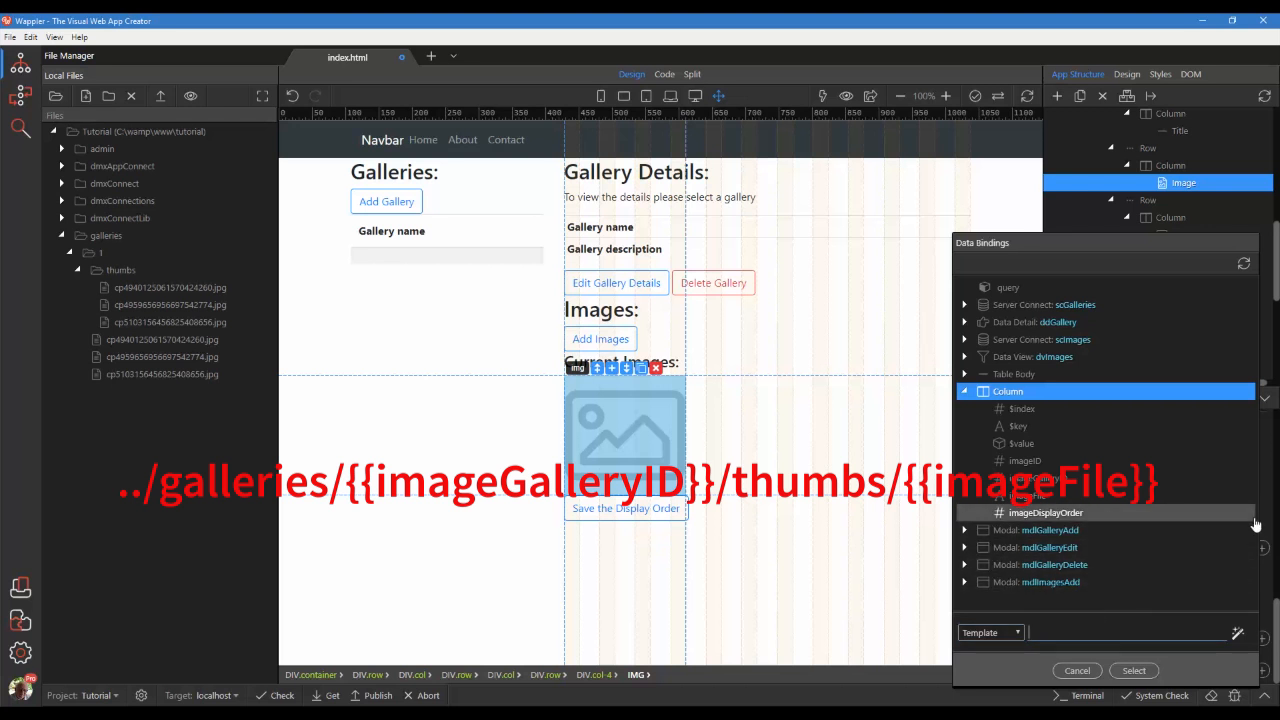
text(../galleries/)
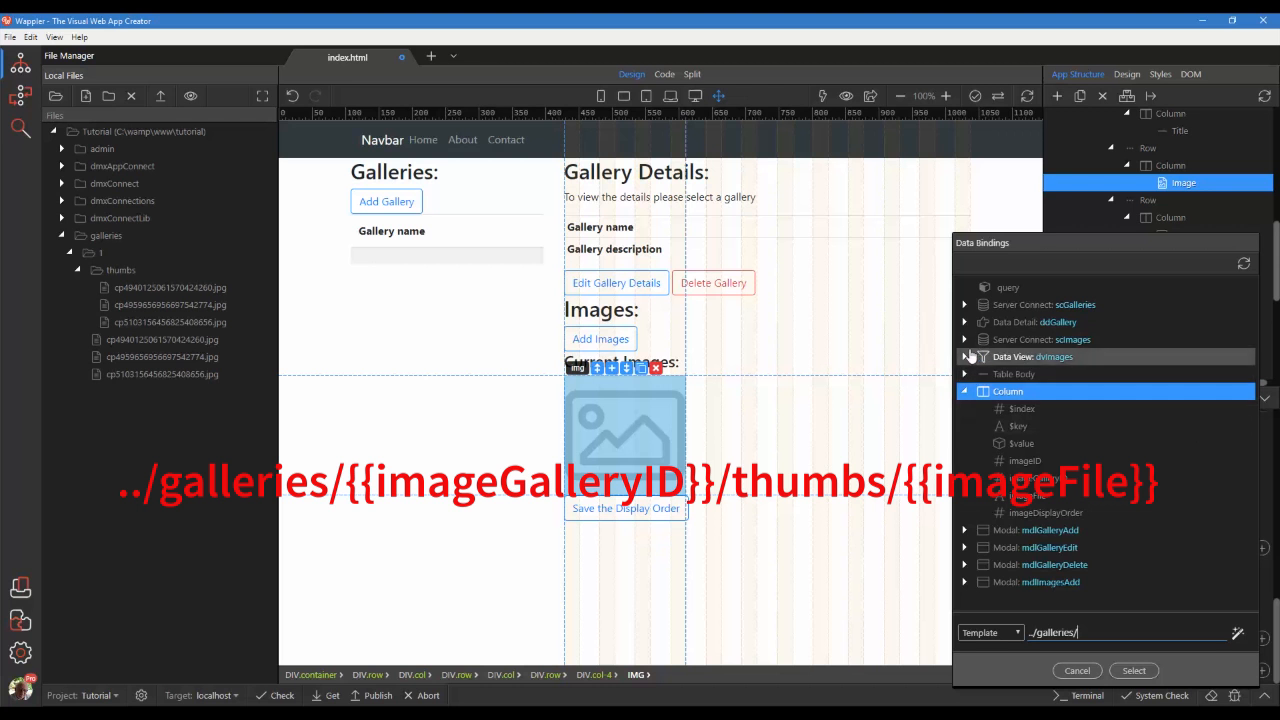
- Complete the path as ../galleries/{{ddGallery.data.galleryID}}/thumbs/{{imageFile}} and confirm
click(964, 322)
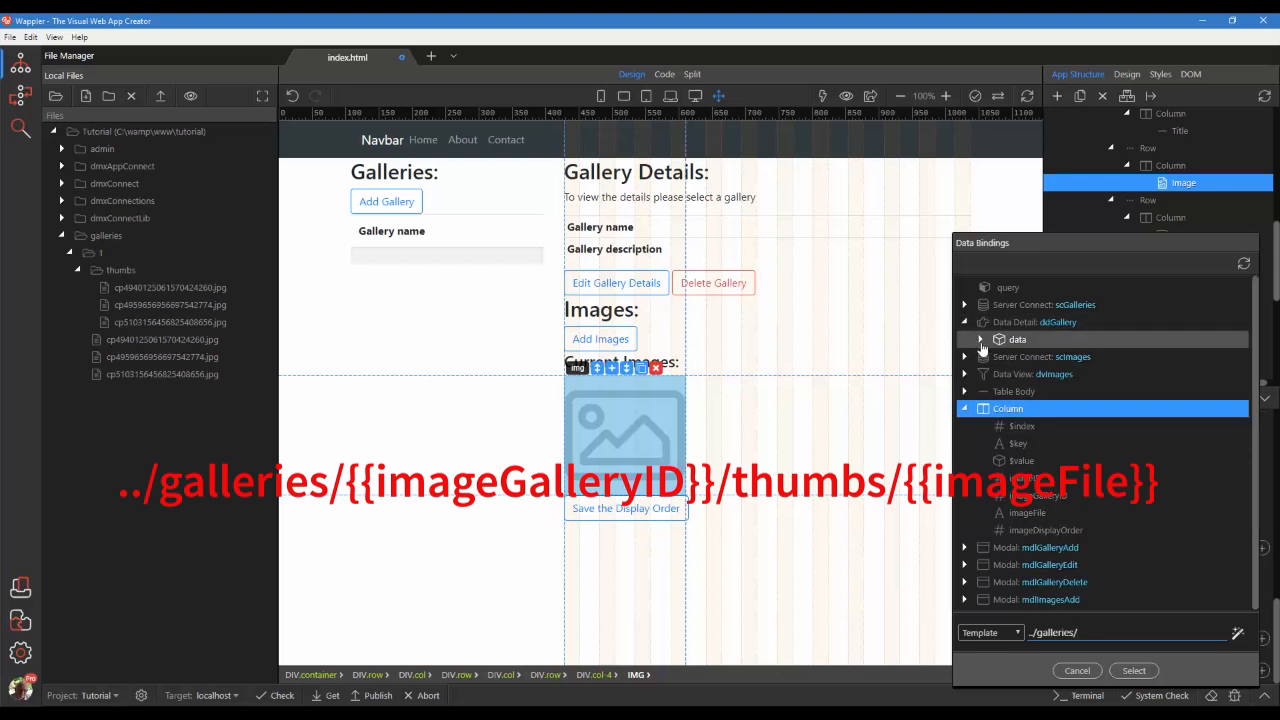
click(982, 340)
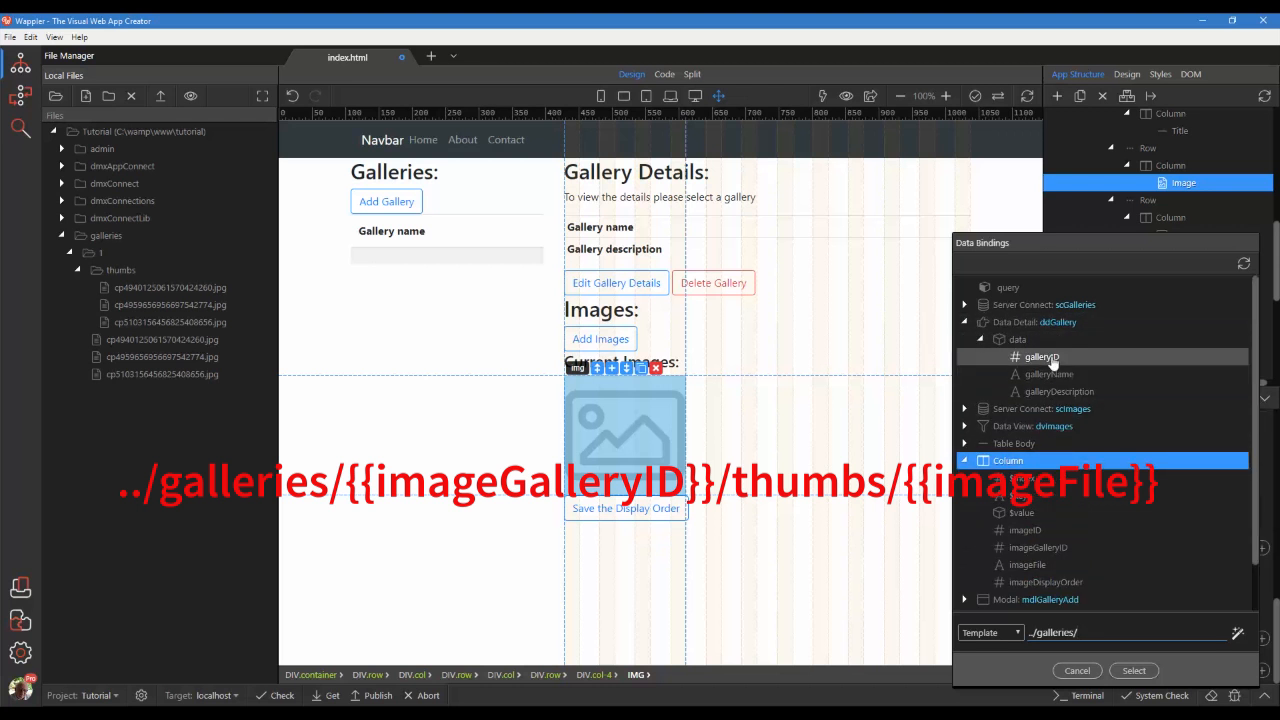
click(1042, 356)
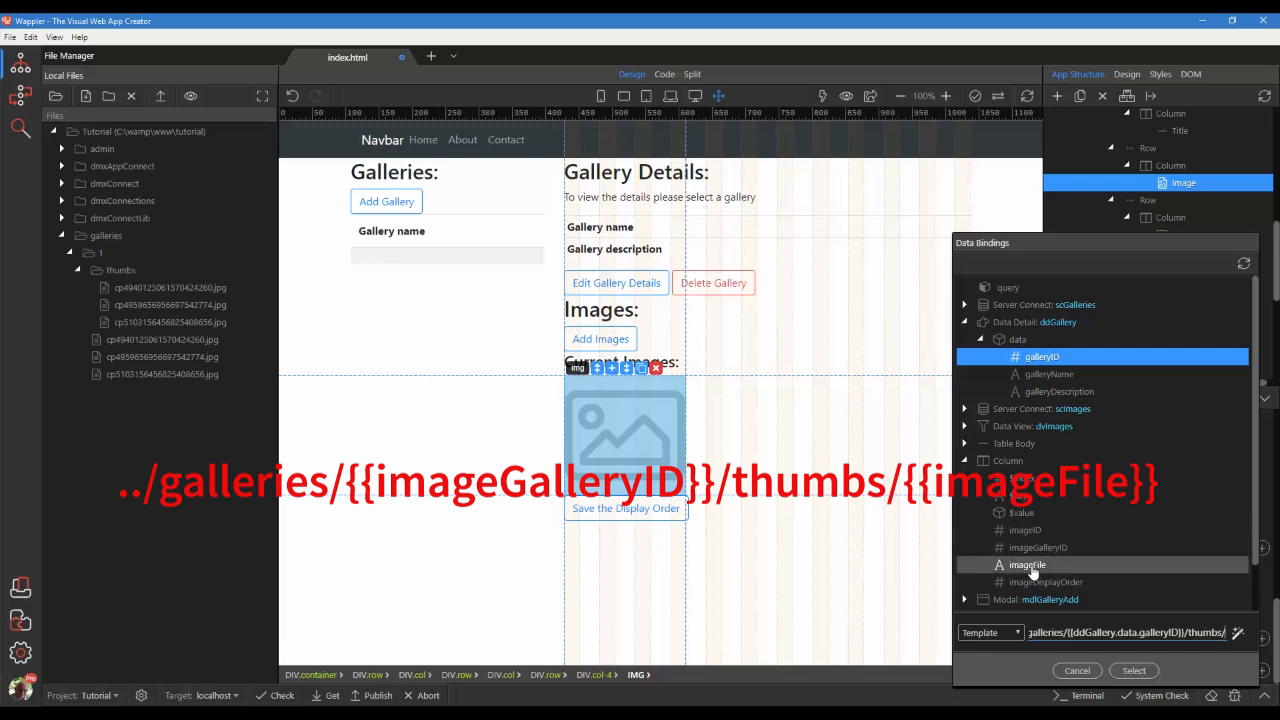
click(1028, 564)
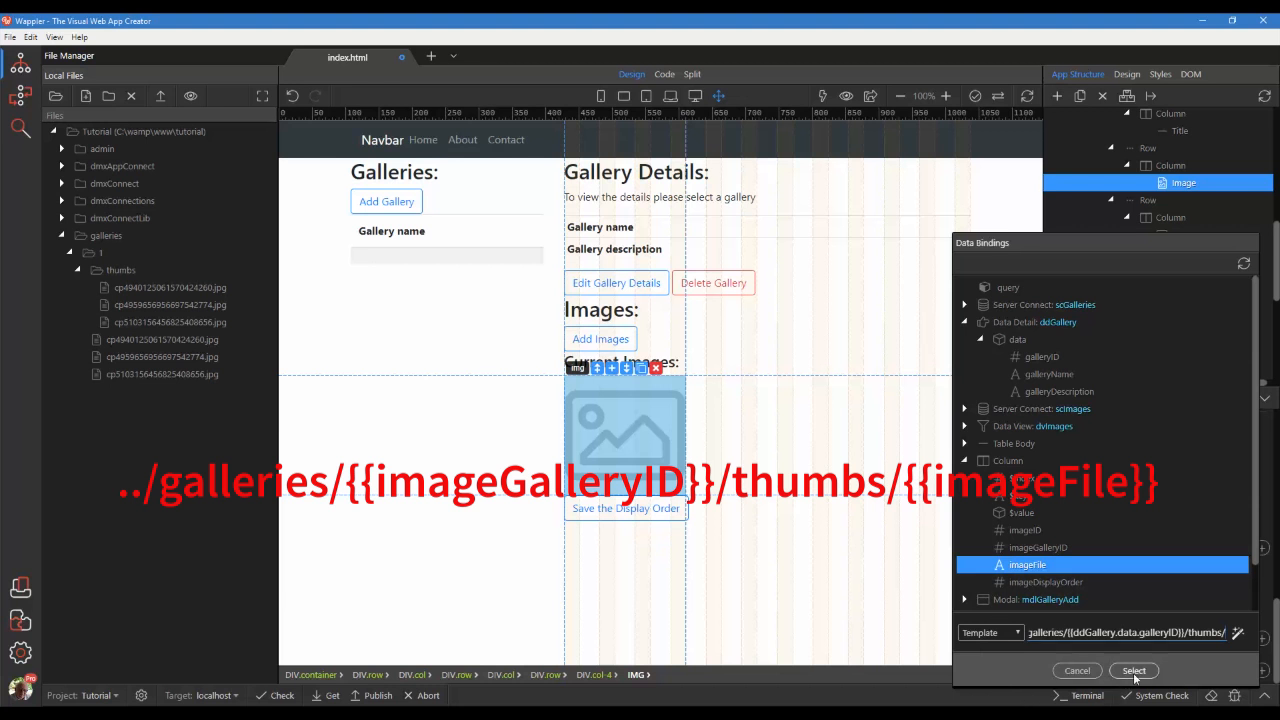
click(1134, 670)
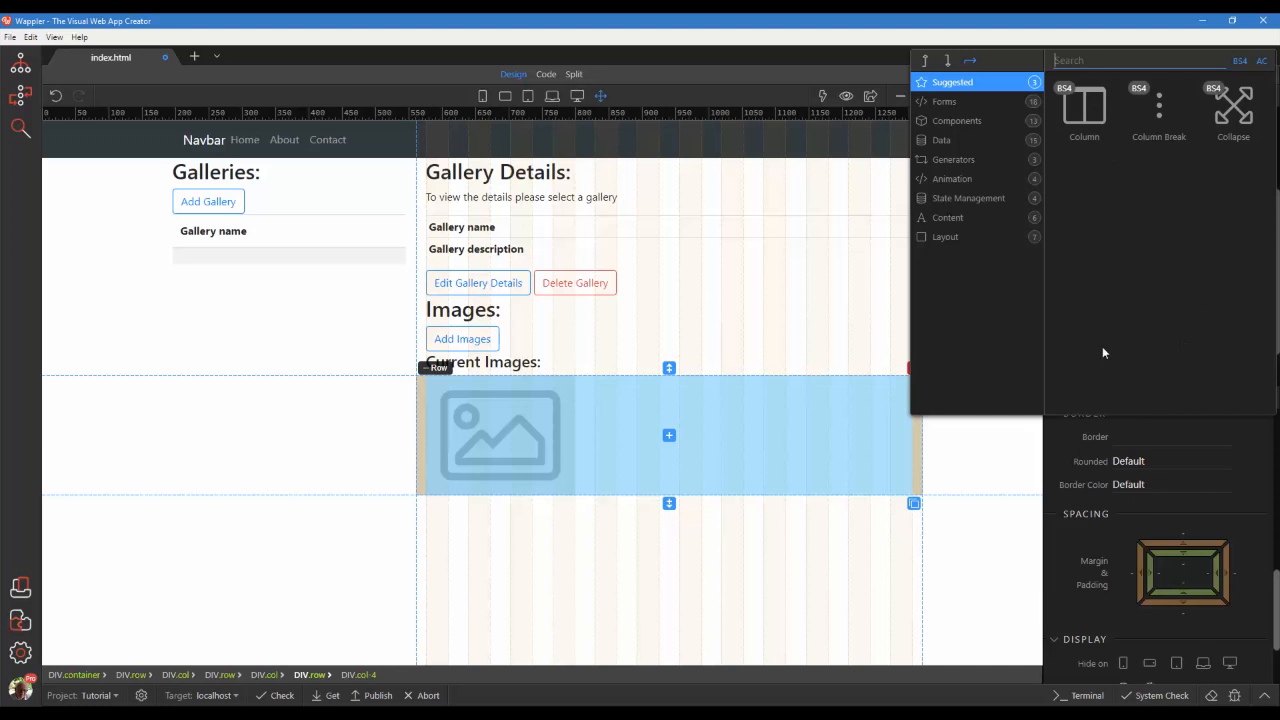
- Add a new row below the image row with a column holding a button
click(1076, 74)
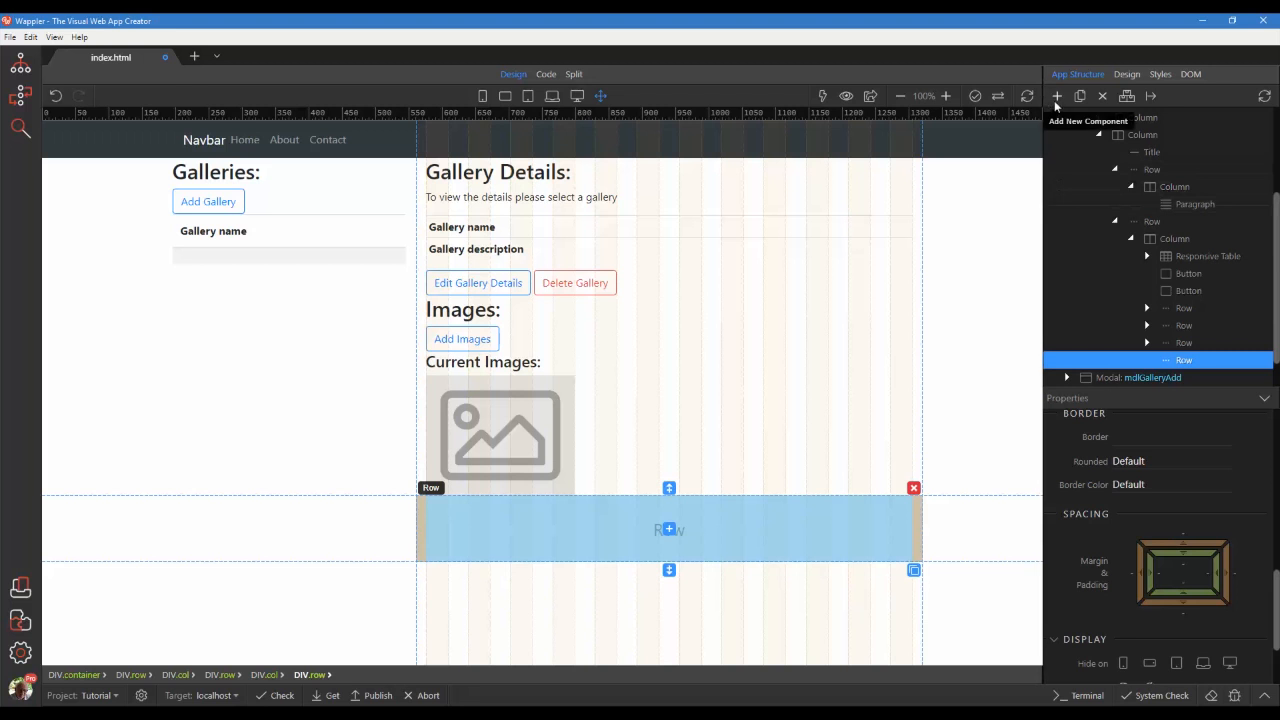
click(1056, 96)
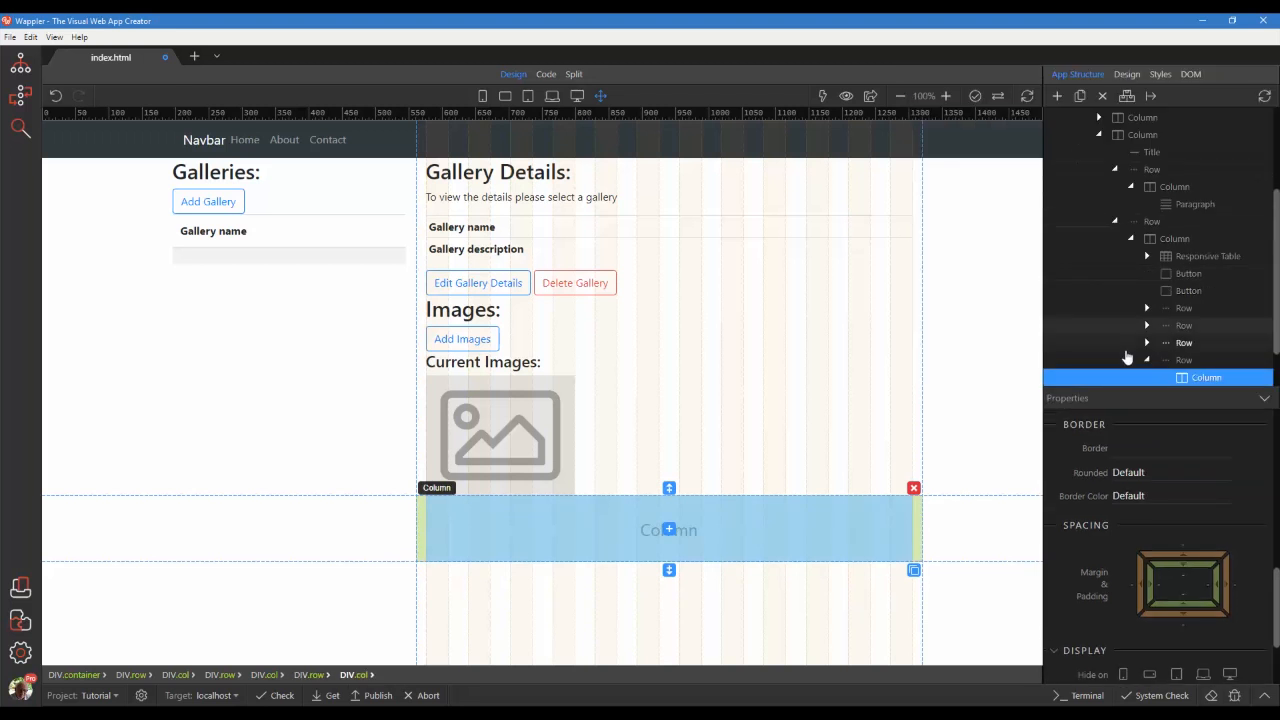
click(1056, 96)
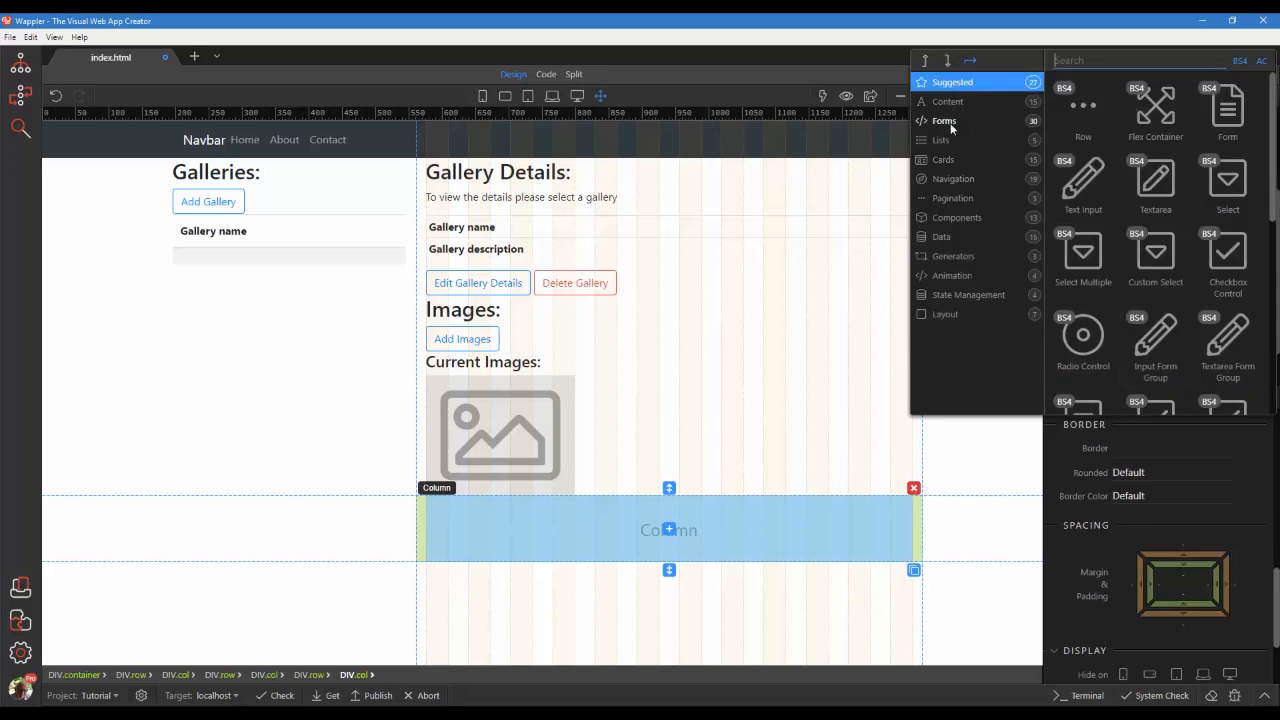
click(944, 122)
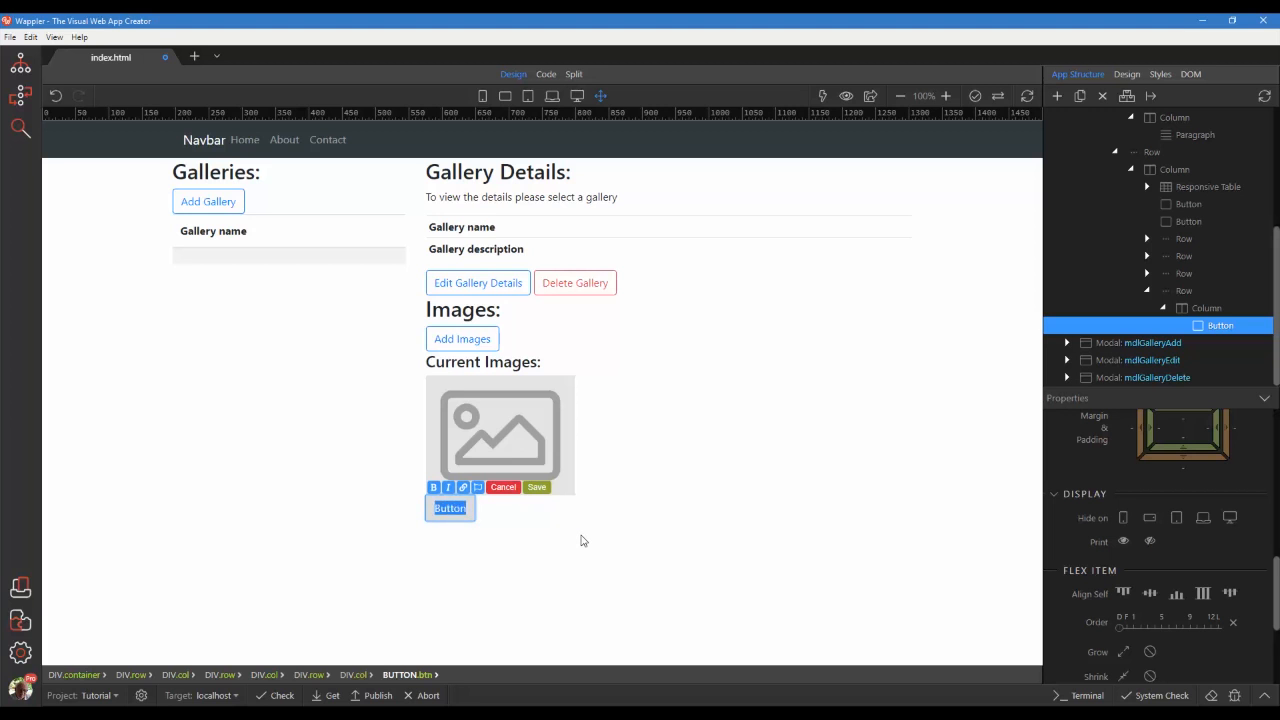
- Label the button 'Save the Display Order'
text(Save the Display O)
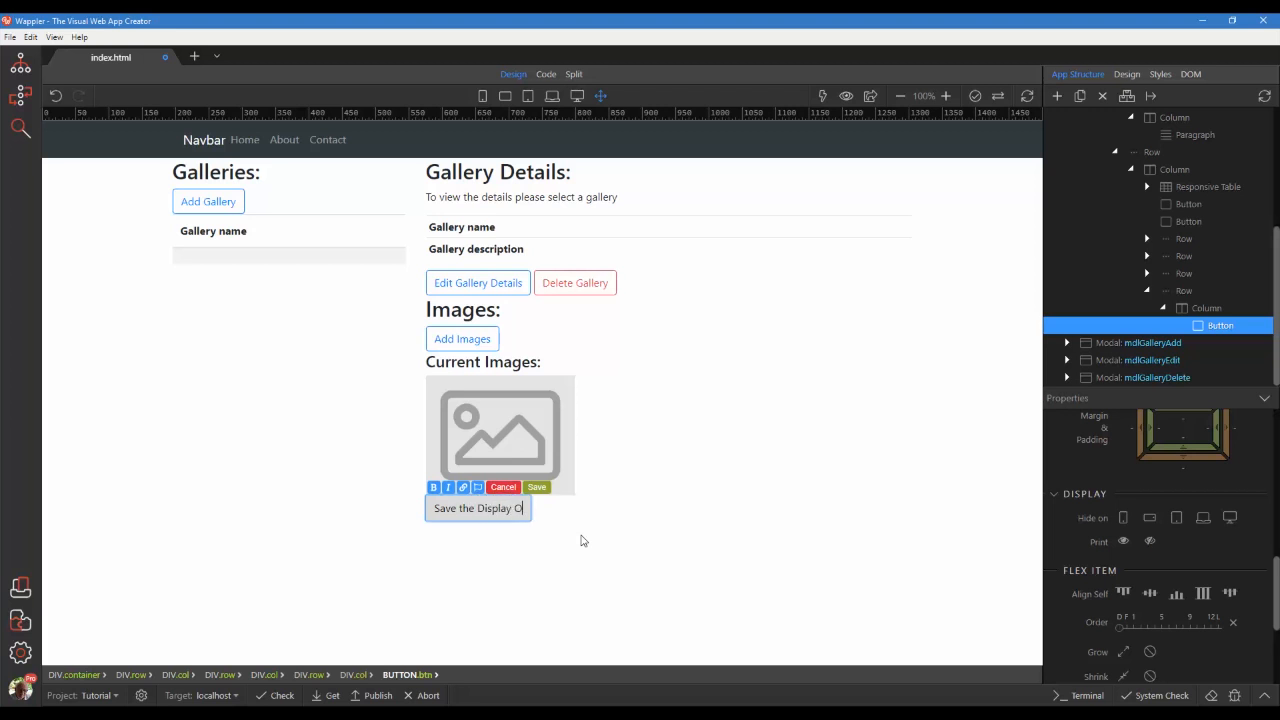
text(rdr)
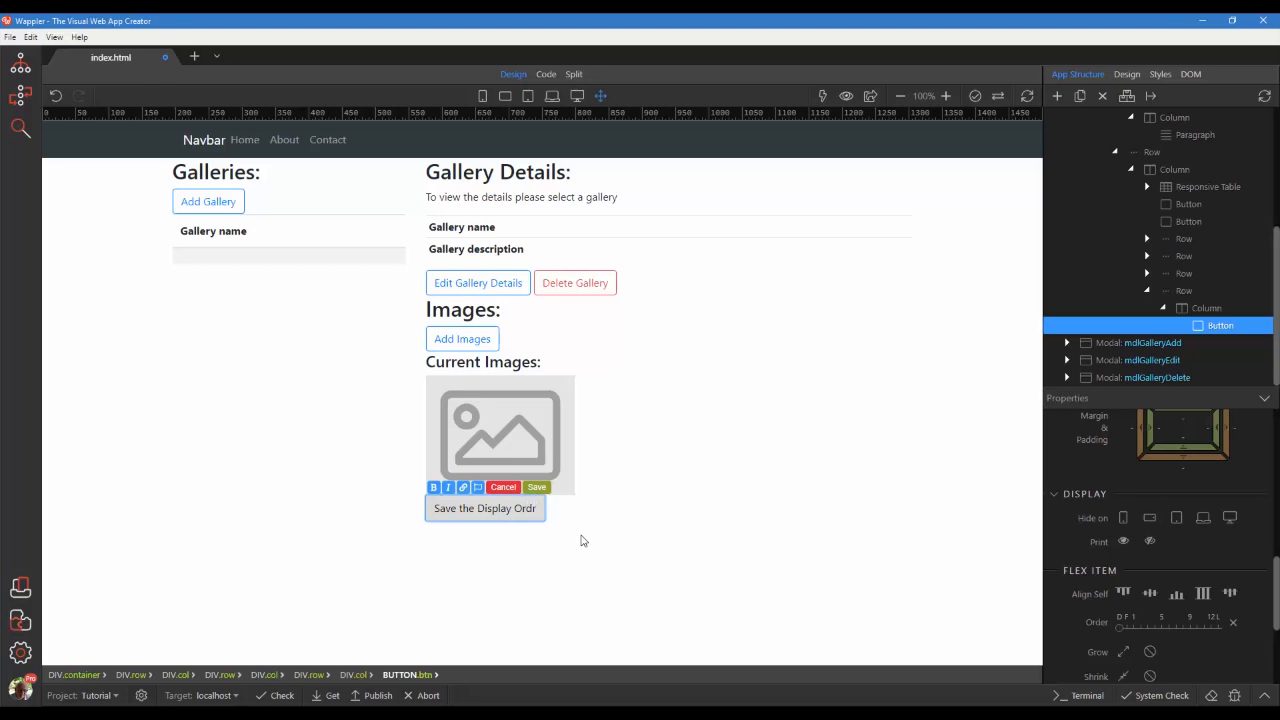
text(e)
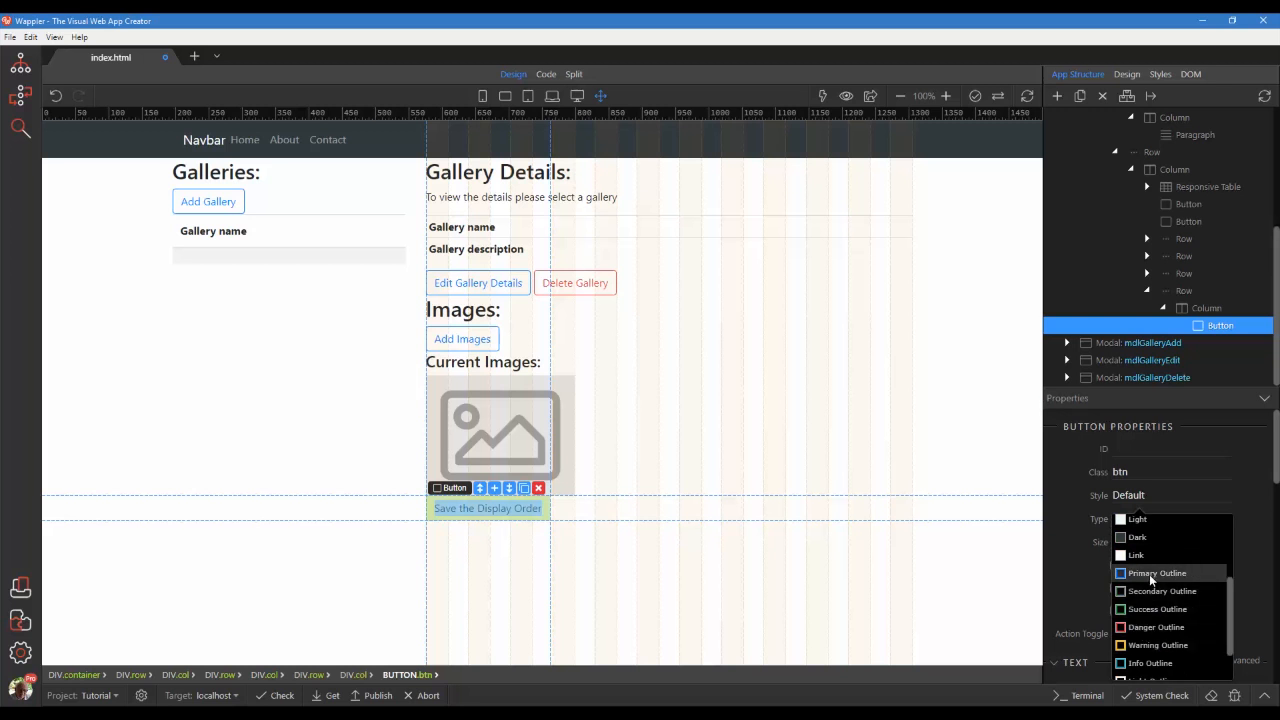
- Give the Save the Display Order button the Primary Outline type
click(1156, 572)
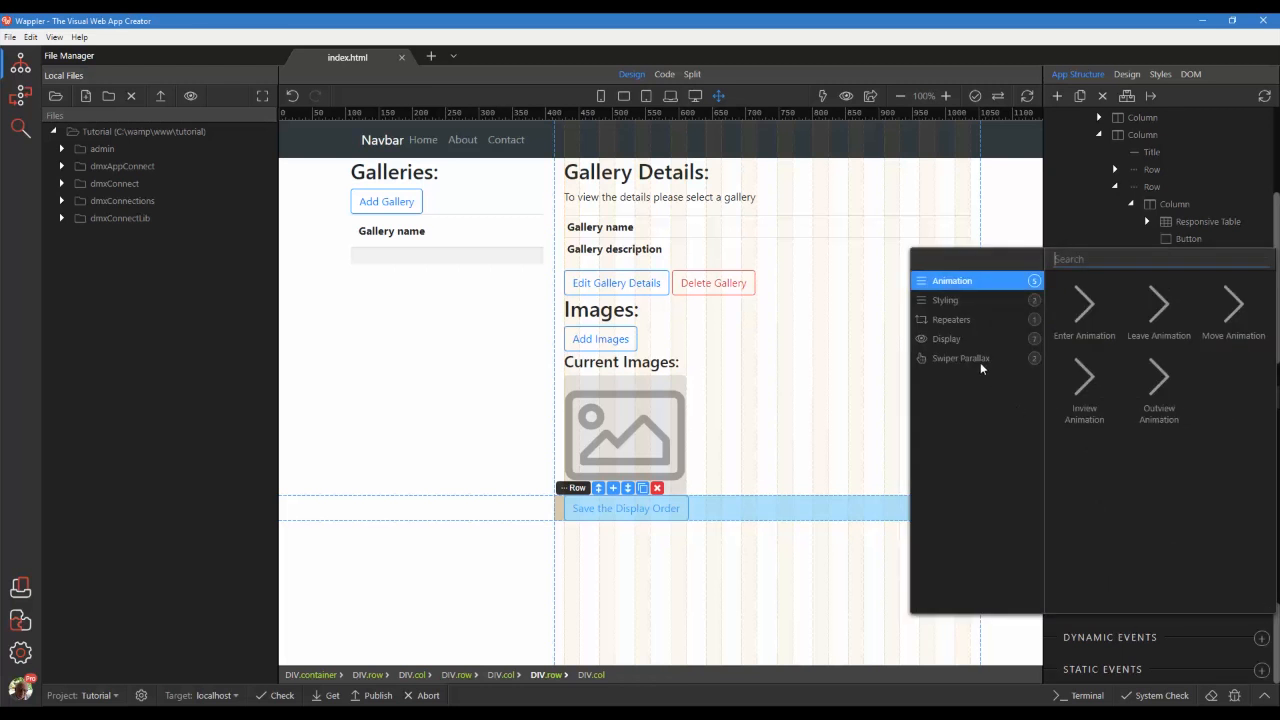
- Add a Show attribute on the button row bound to dvImages.items
click(946, 338)
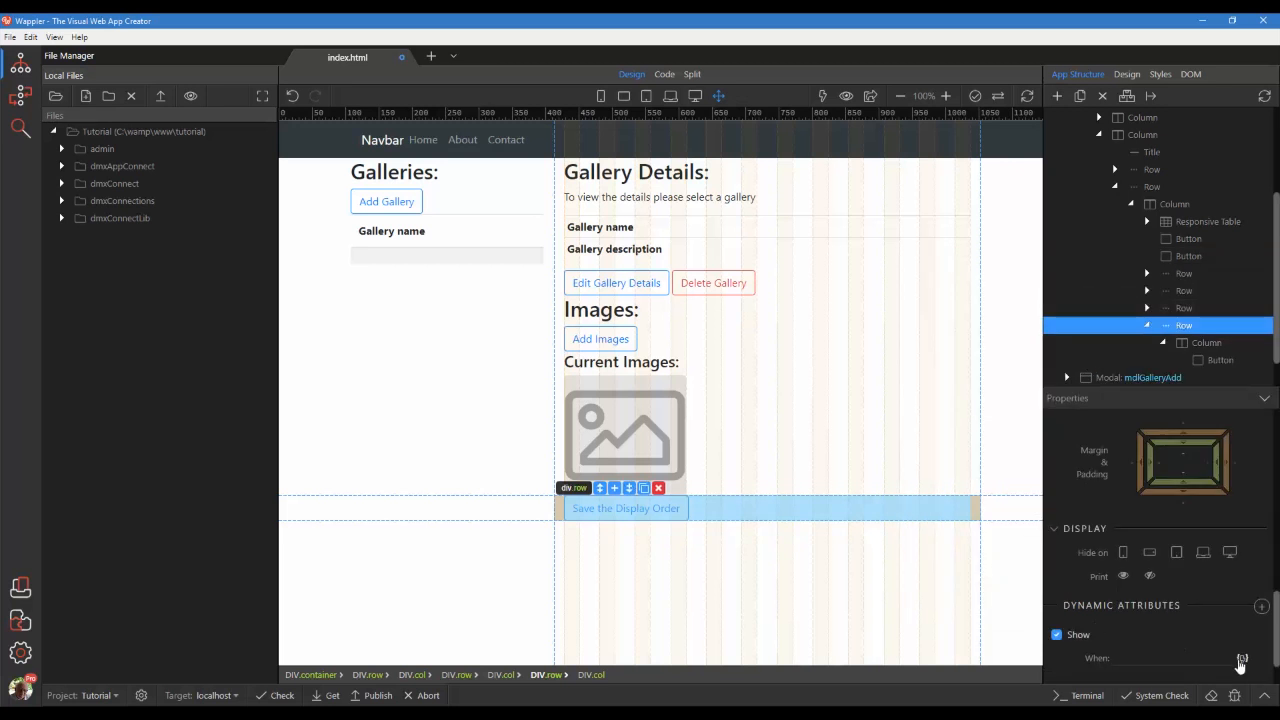
click(1240, 664)
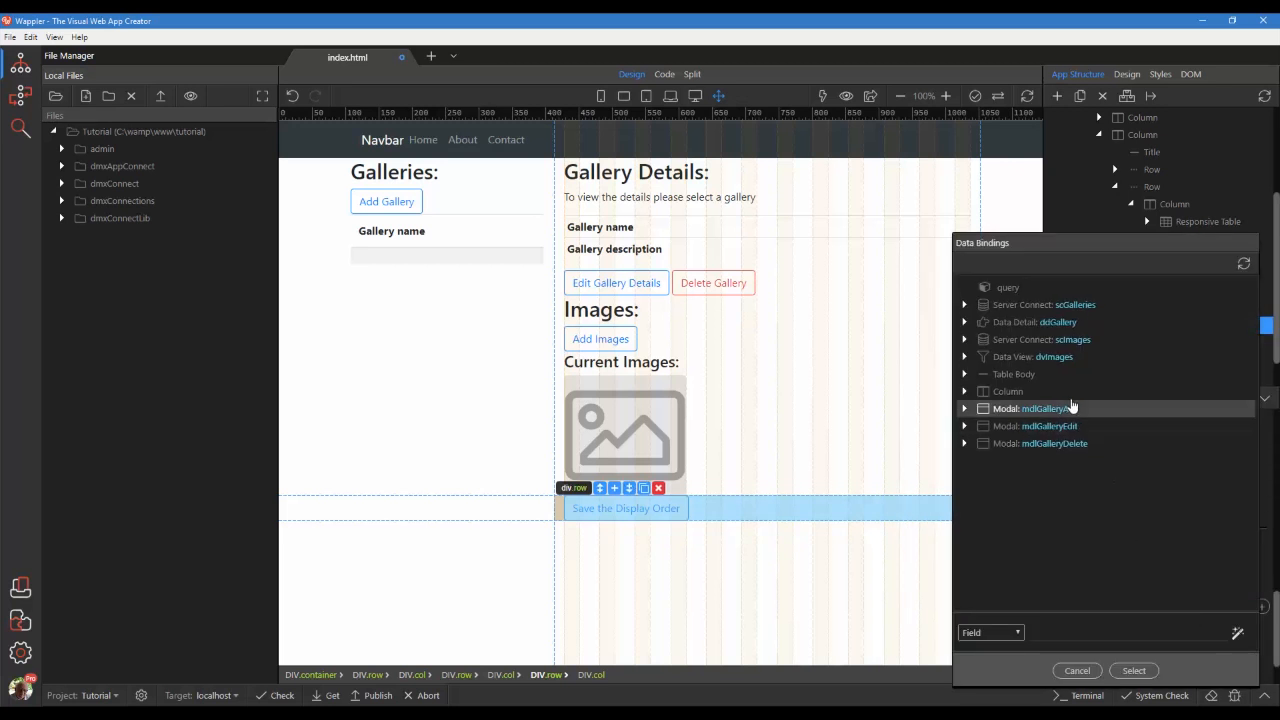
click(964, 356)
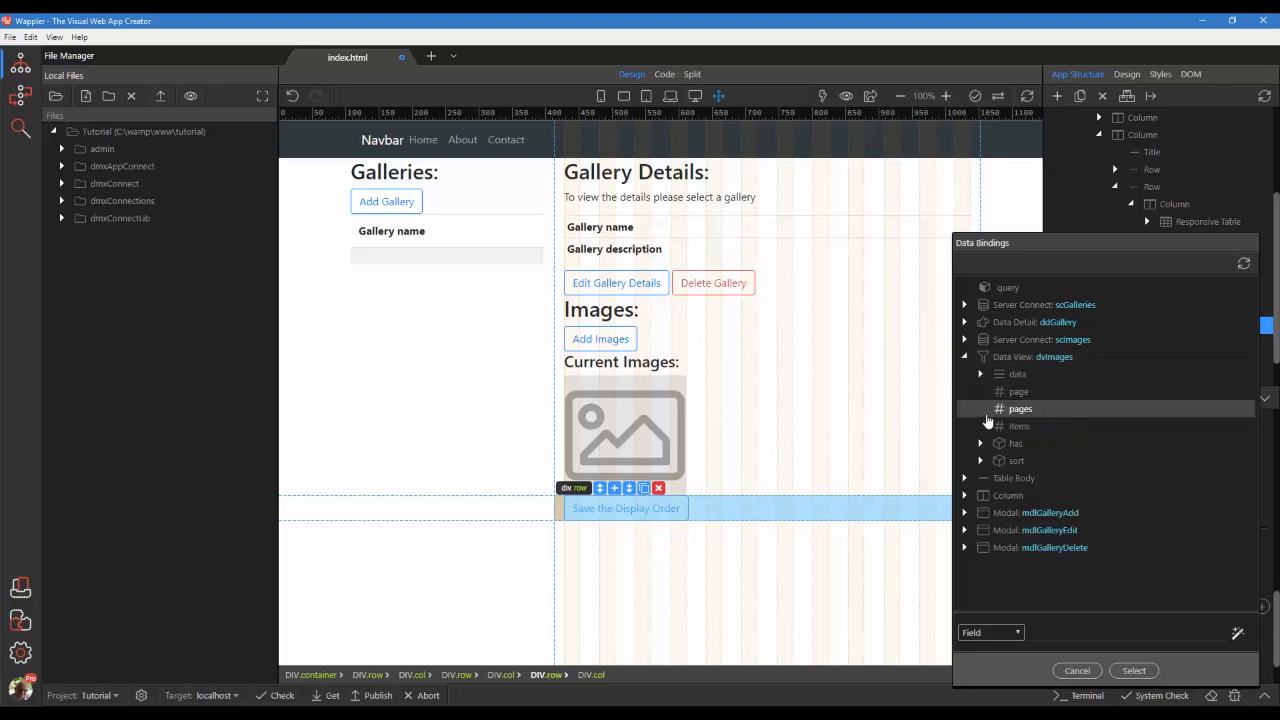
click(1020, 424)
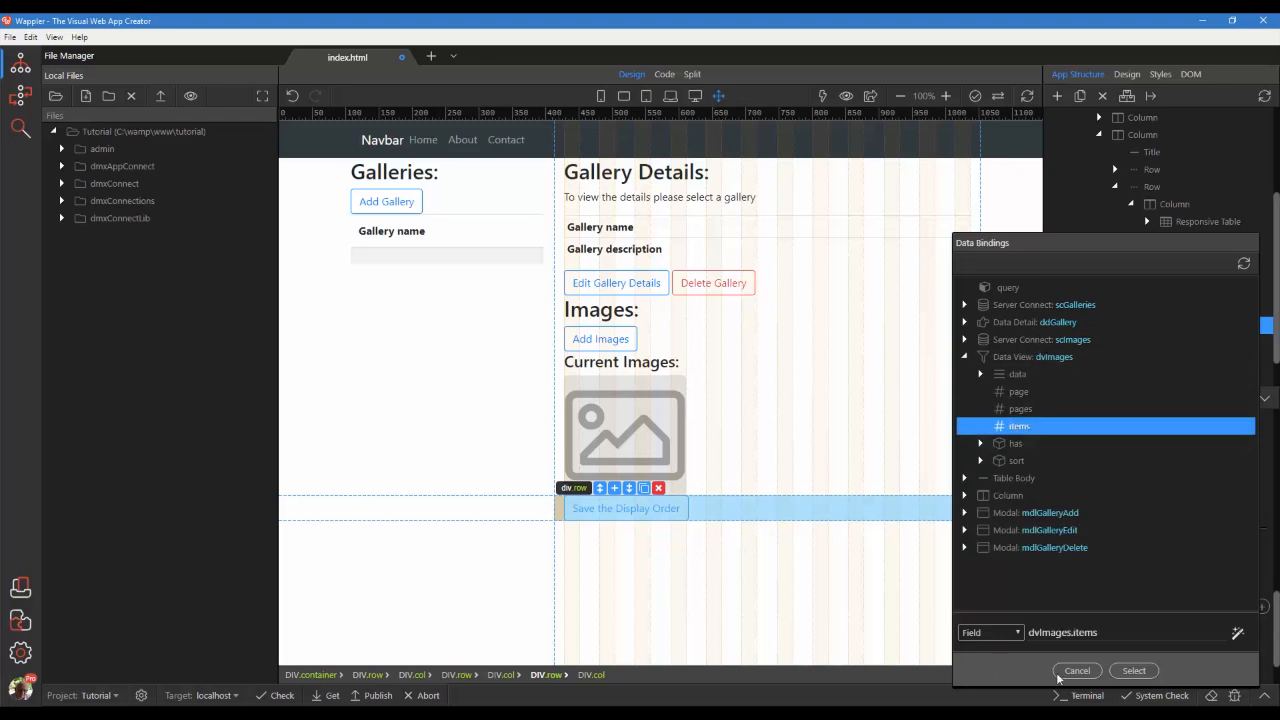
click(1134, 670)
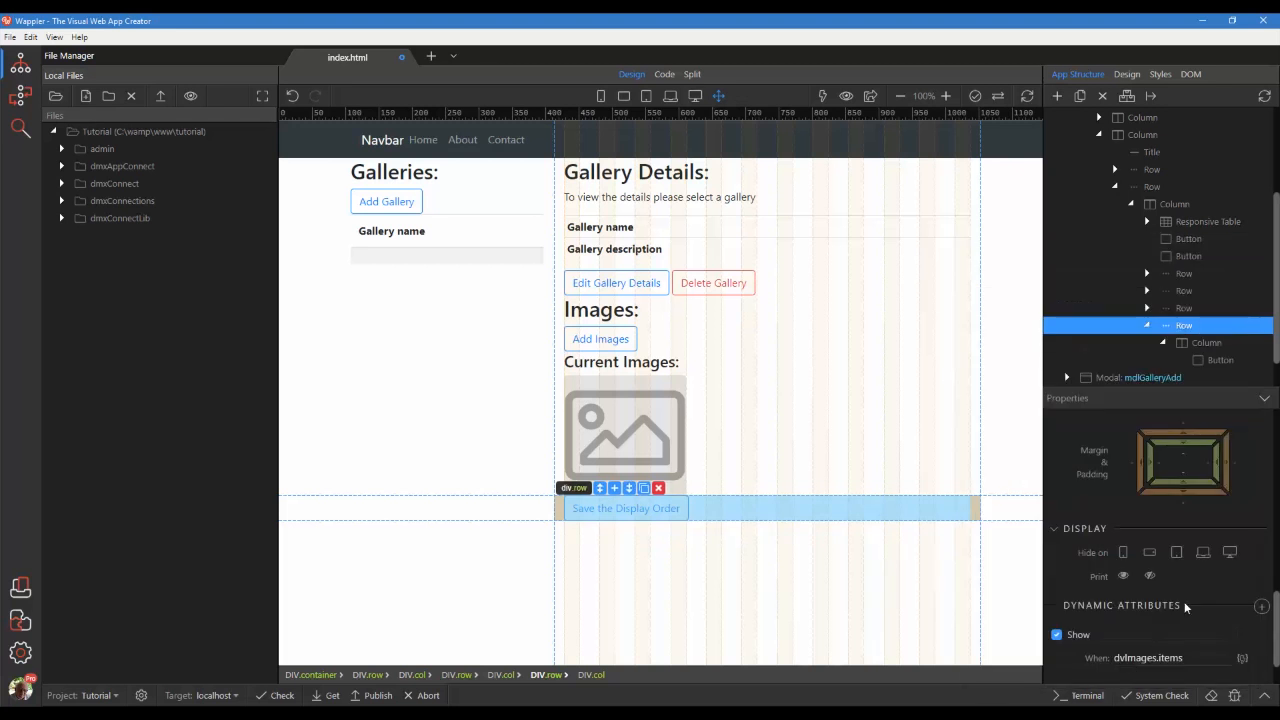
click(1184, 308)
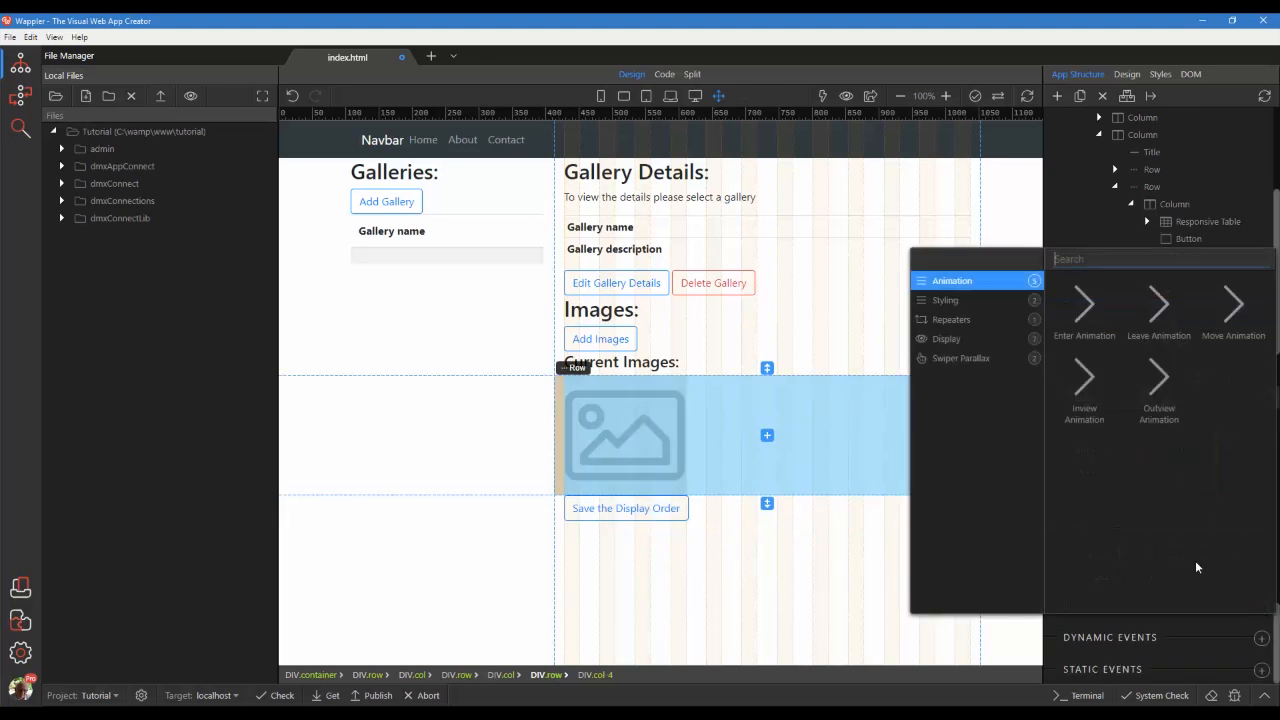
- Add a Show attribute on the image row bound to dvImages.items
click(946, 338)
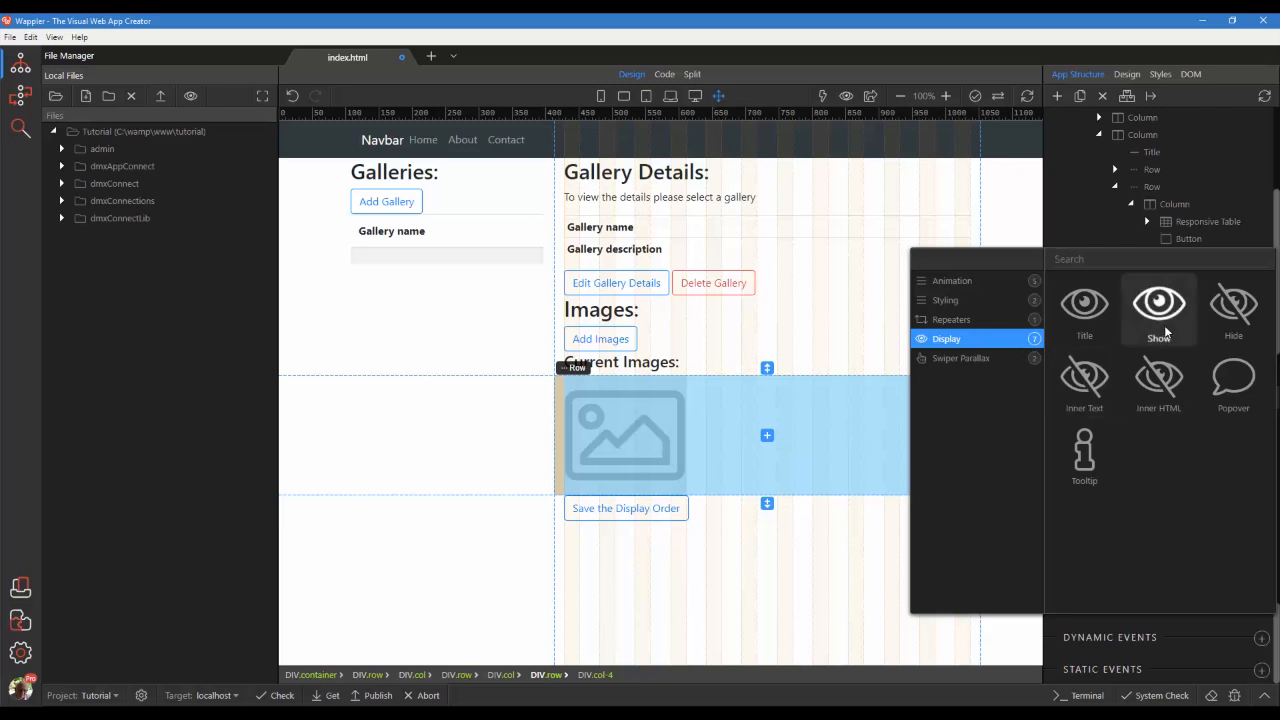
click(1158, 310)
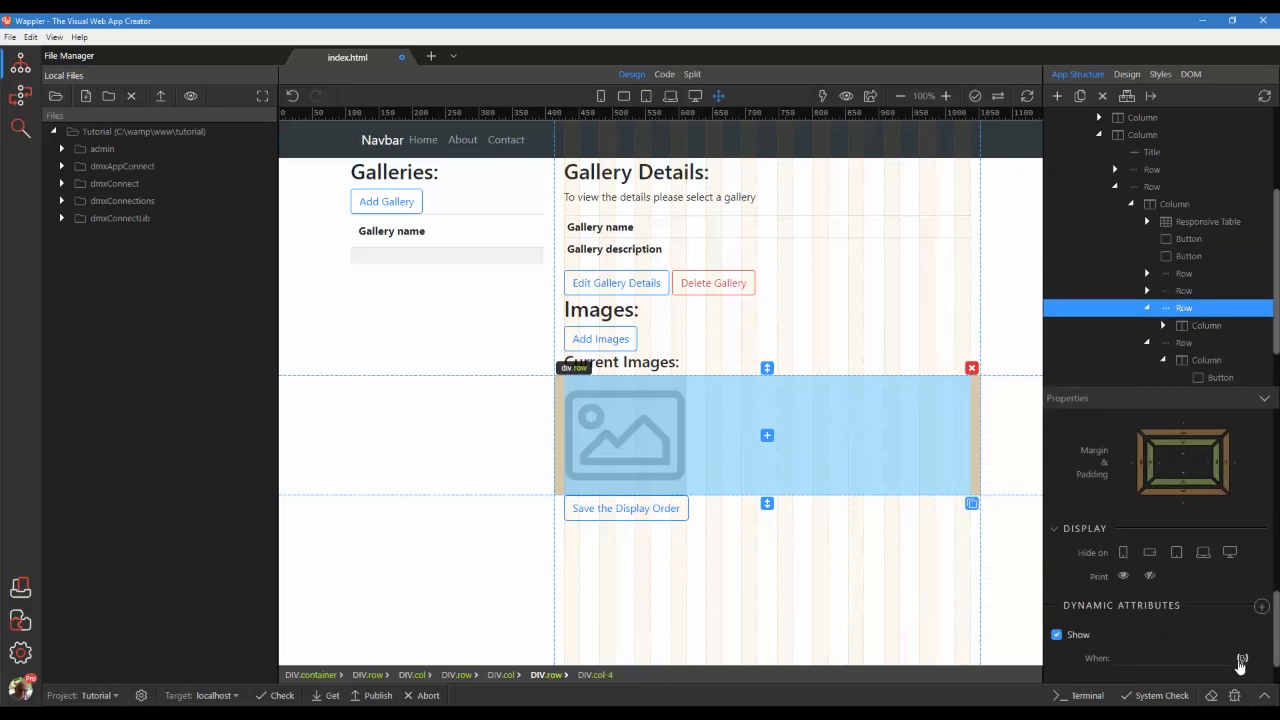
click(1240, 662)
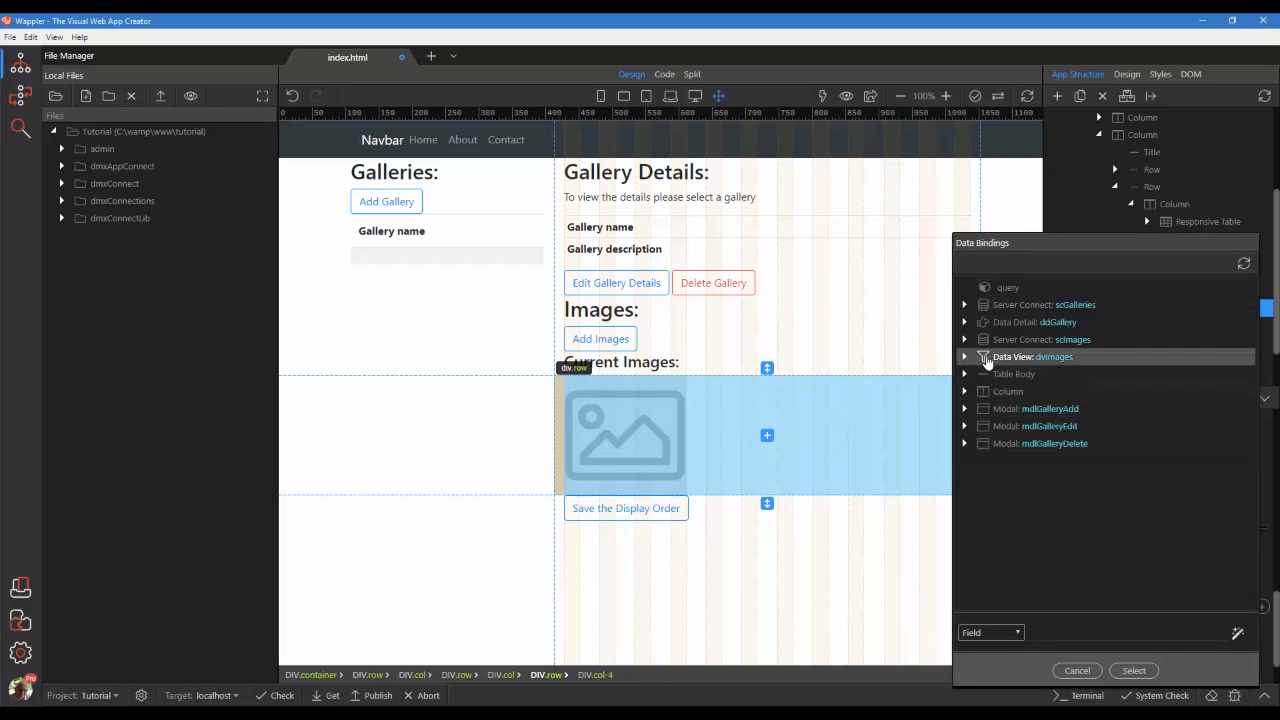
click(964, 356)
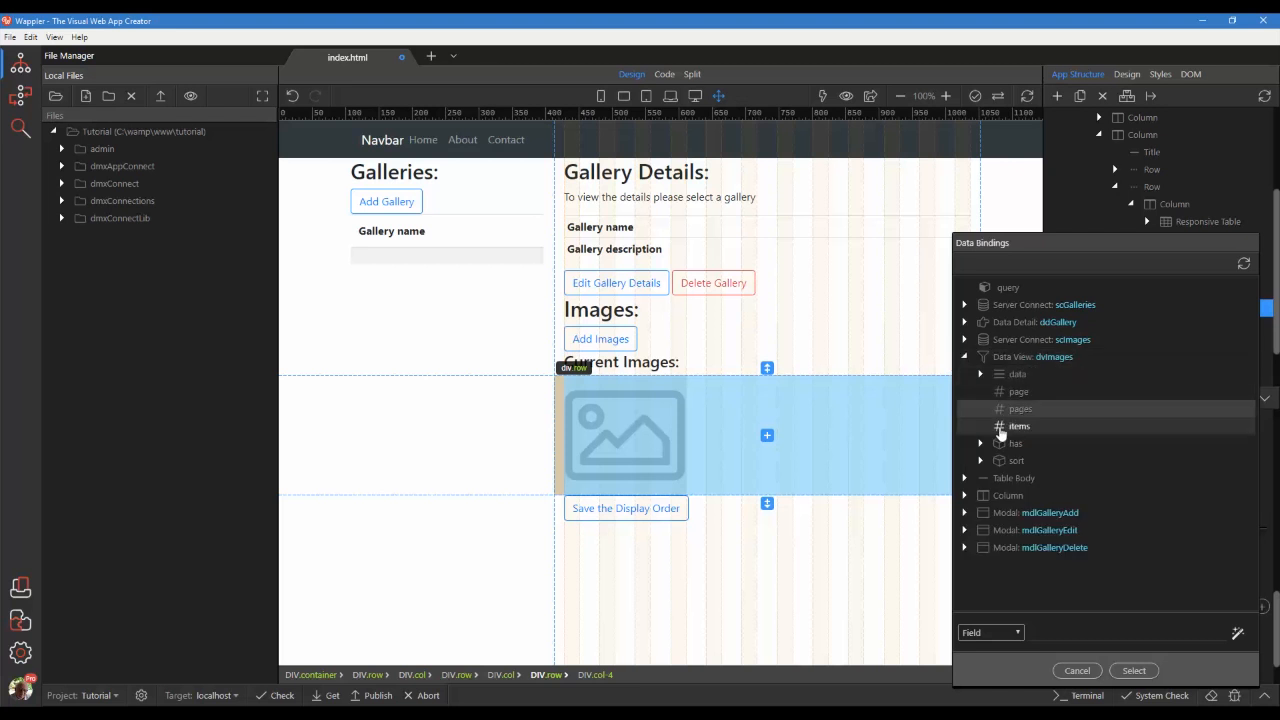
click(1018, 424)
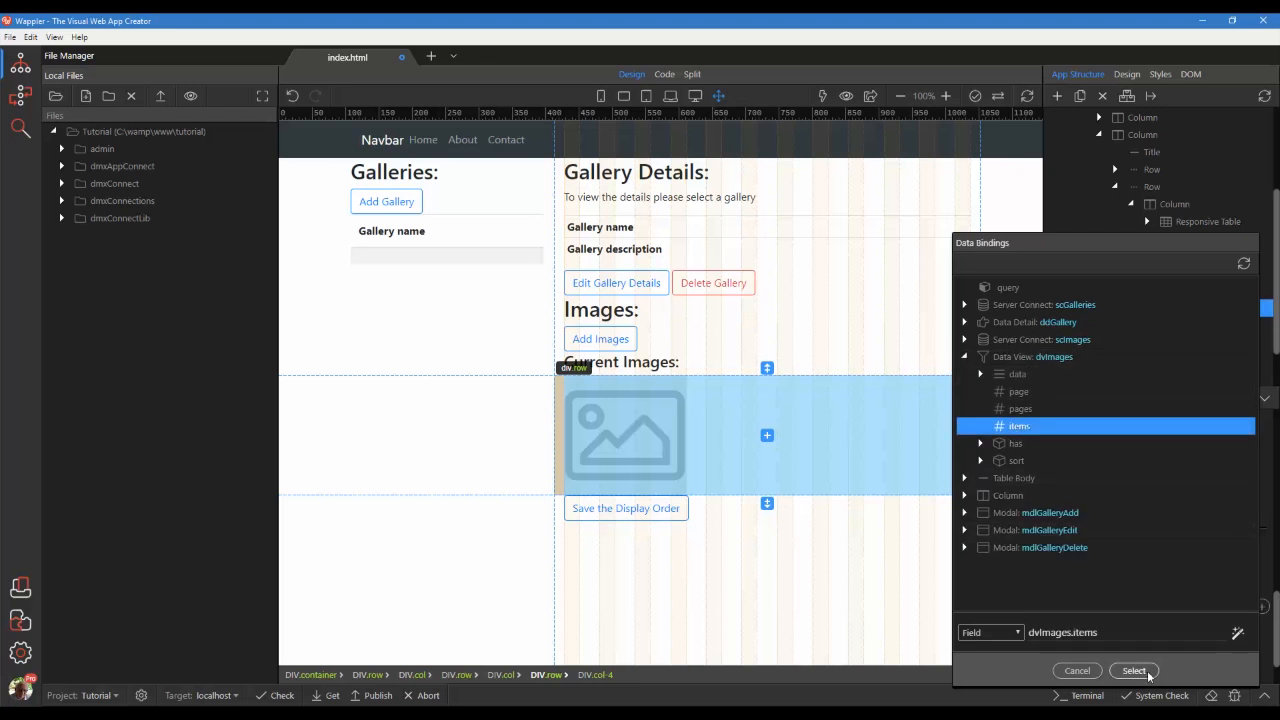
click(1134, 670)
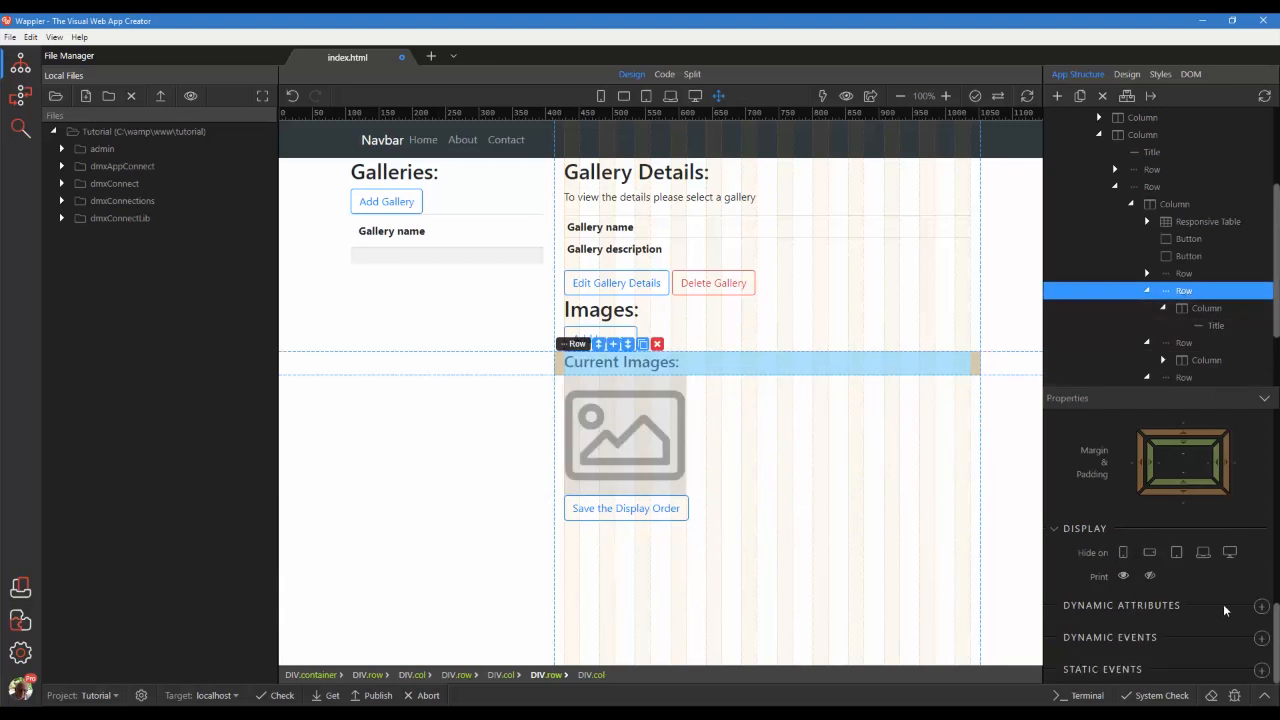
- Add a Show attribute on the Current Images heading row bound to dvImages.items
click(1260, 604)
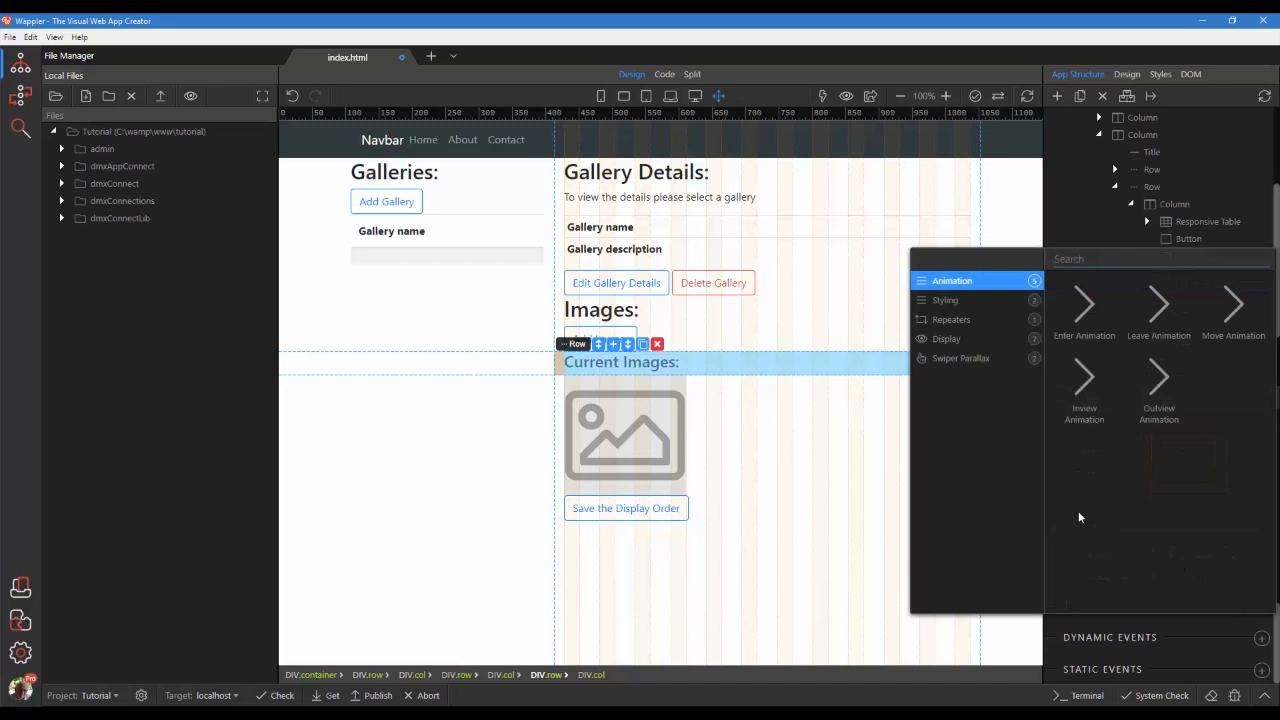
click(946, 338)
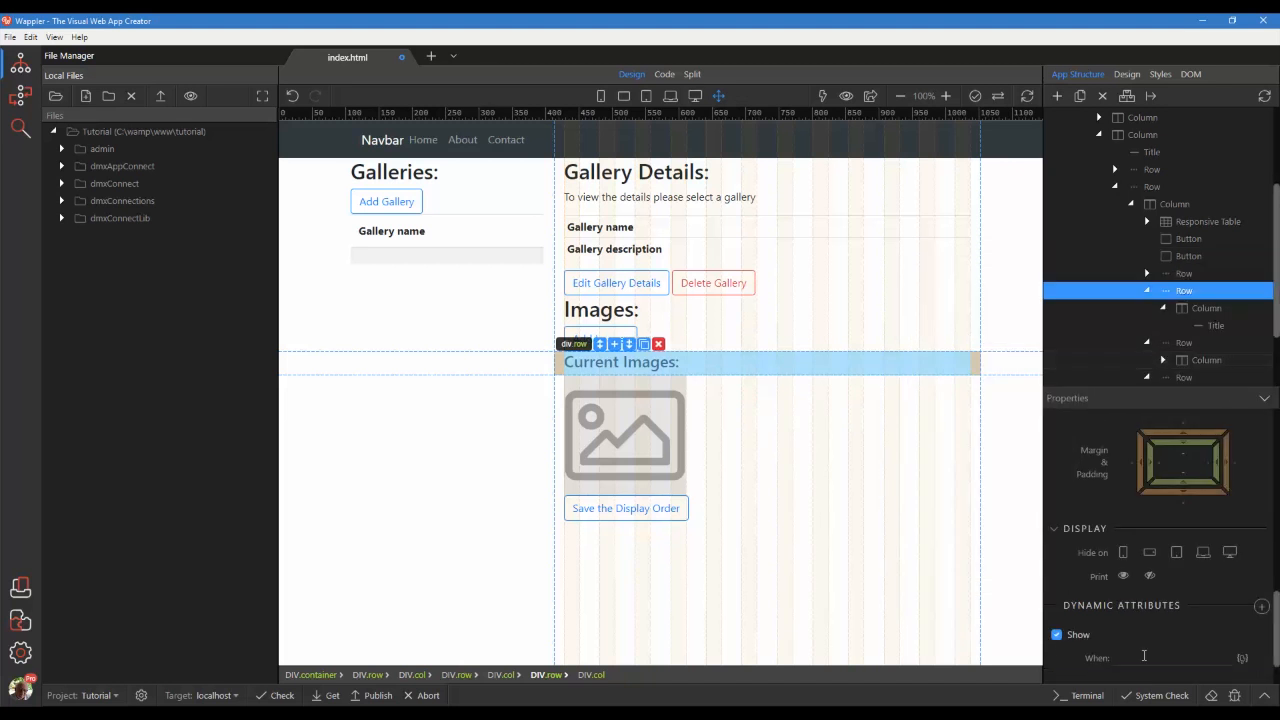
click(1242, 656)
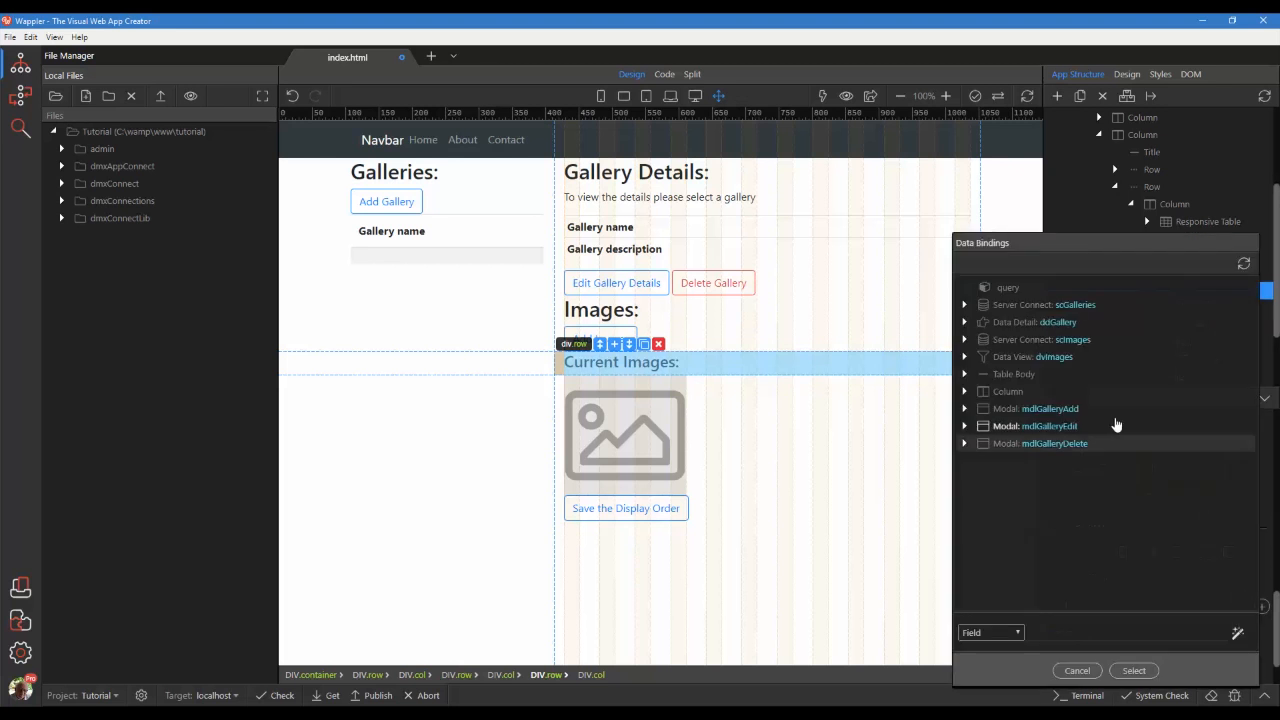
click(964, 356)
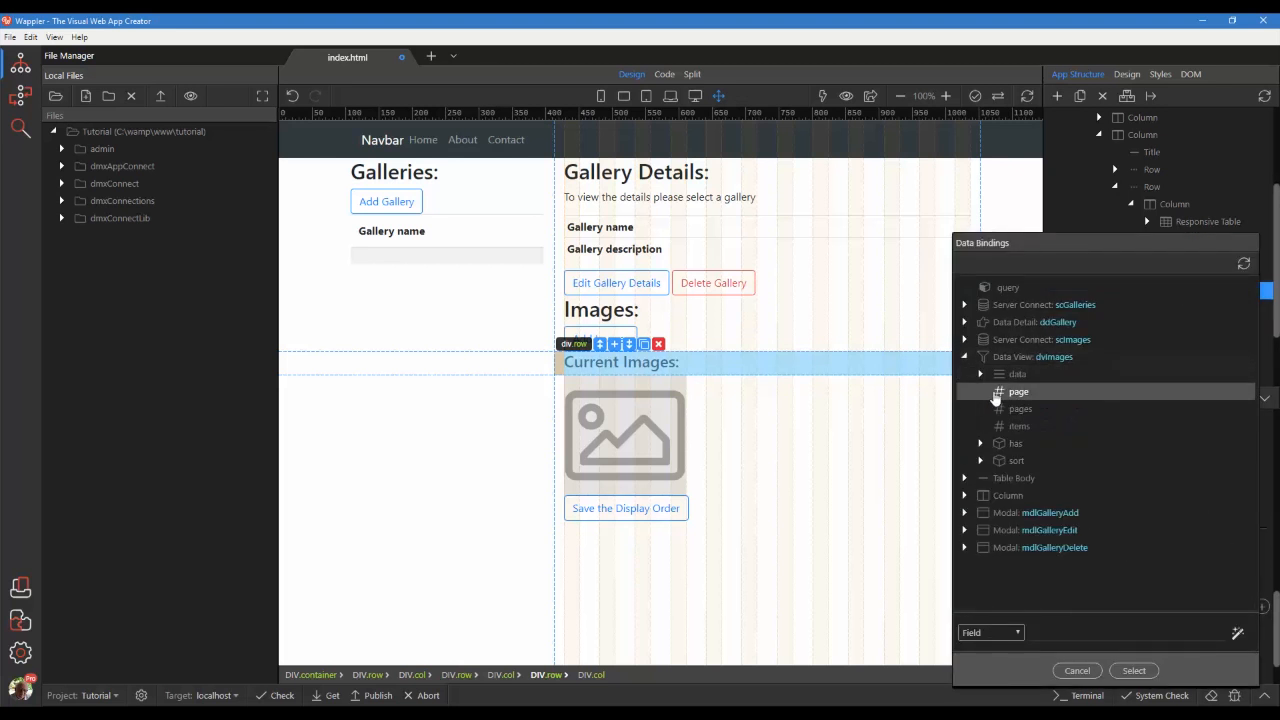
click(1018, 424)
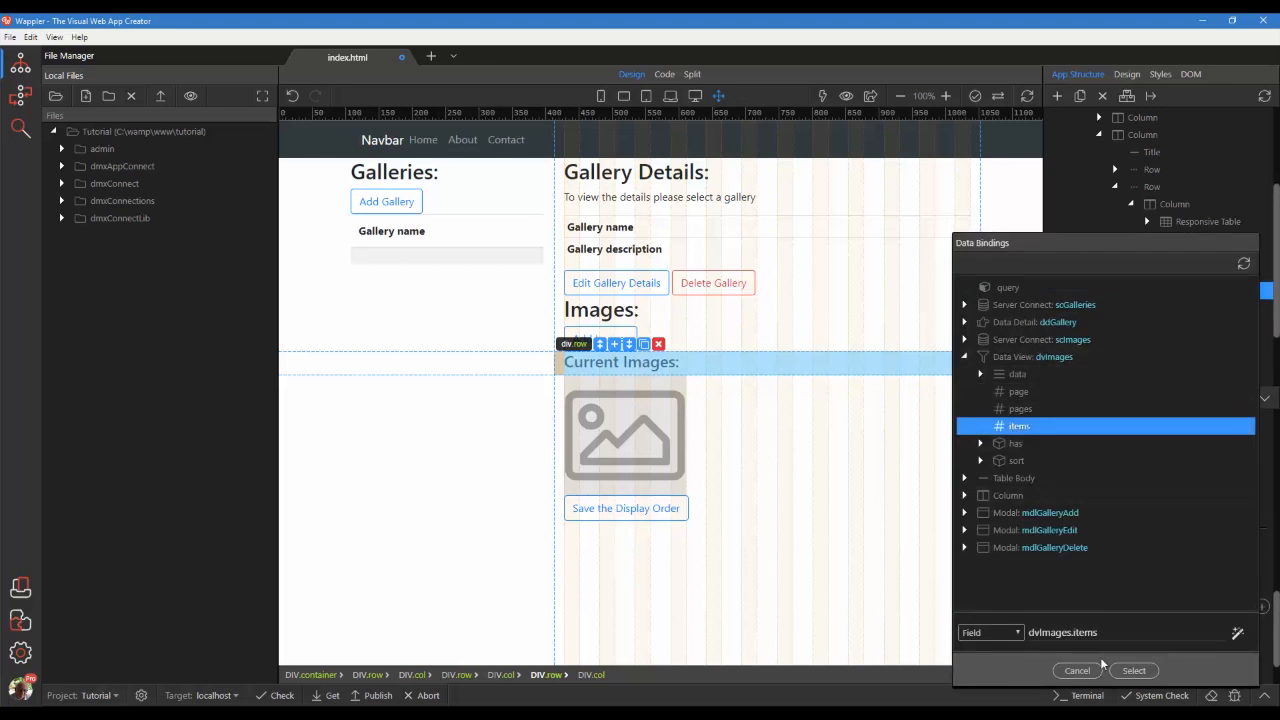
click(1132, 670)
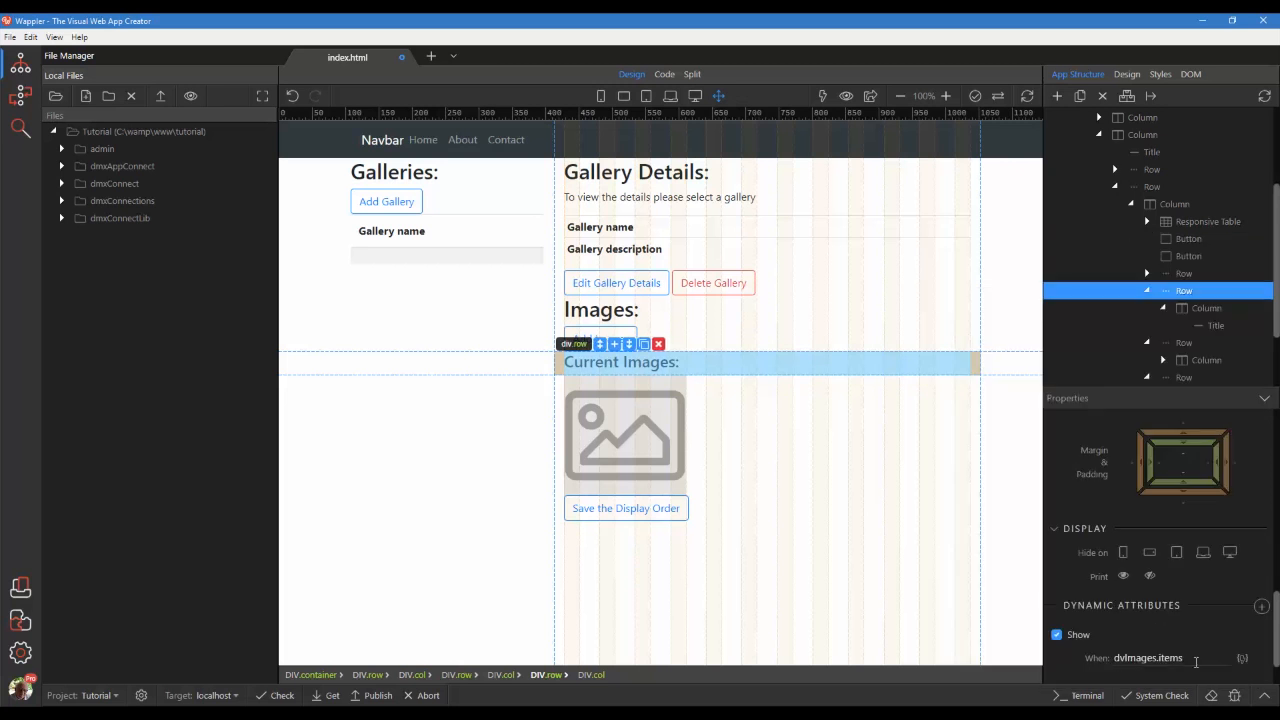